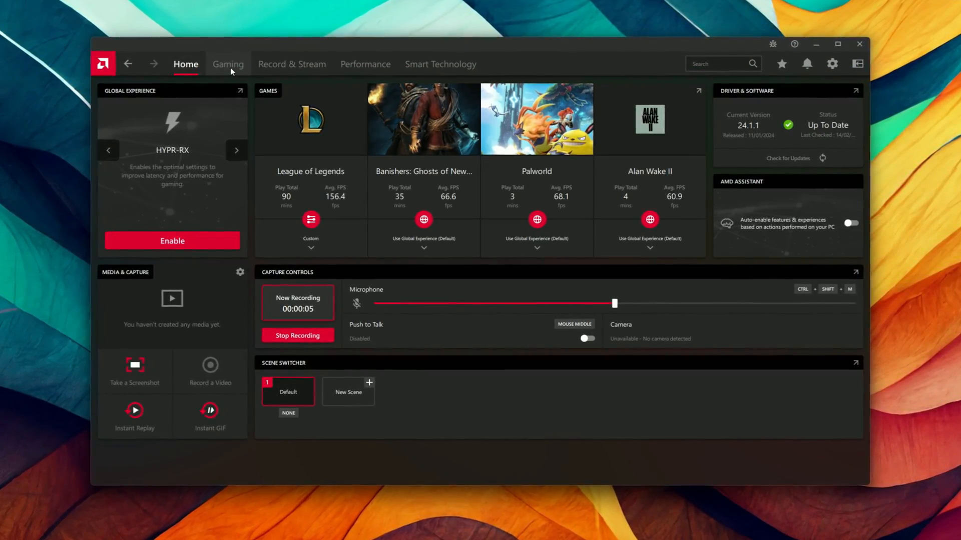
- Bring up the Gaming section's Graphics Options for the Radeon RX 7600 XT
{"action": "left_click", "coordinate": [227, 64]}
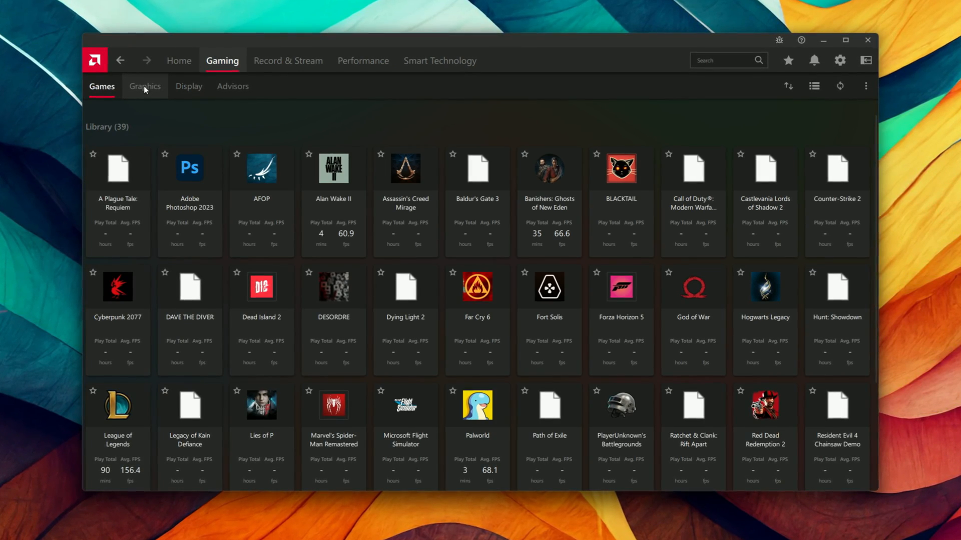
{"action": "left_click", "coordinate": [145, 86]}
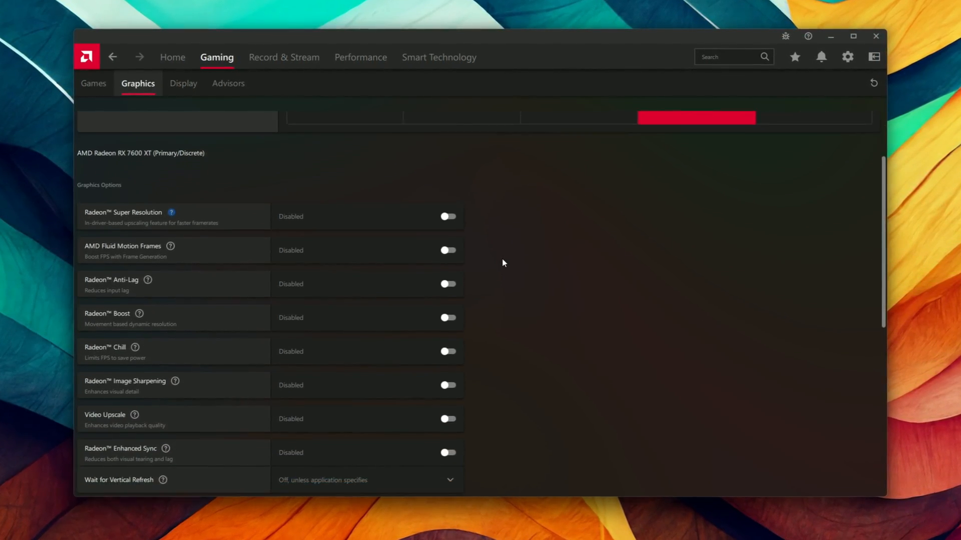
{"action": "scroll", "scroll_direction": "down", "scroll_amount": 3}
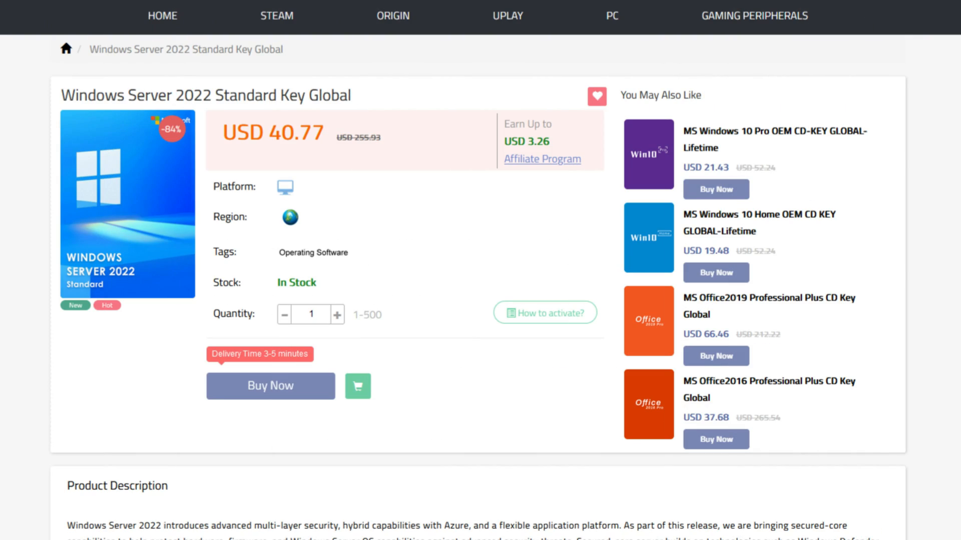
- Apply promotion code SKAG to the Windows key order, then activate Windows with the key
{"action": "type", "text": "SKAG"}
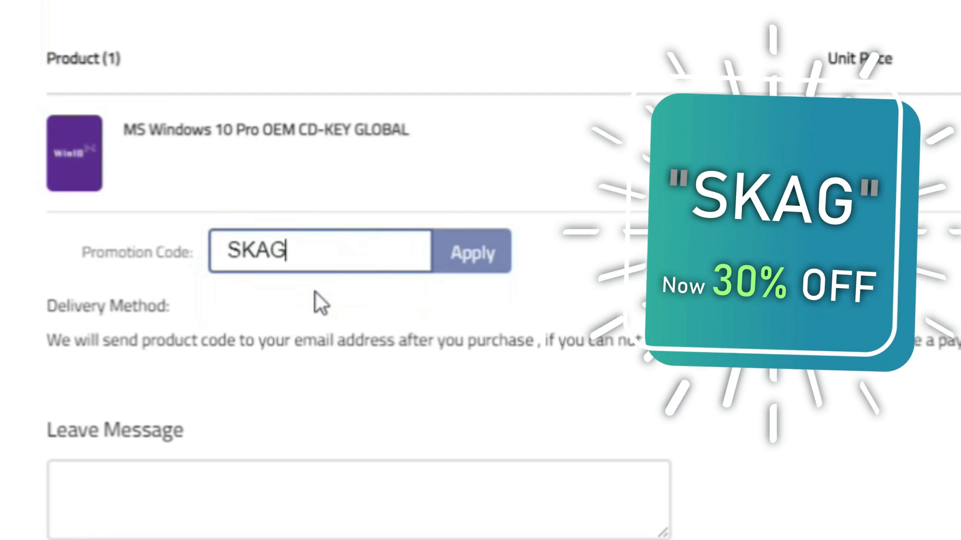
{"action": "left_click", "coordinate": [472, 251]}
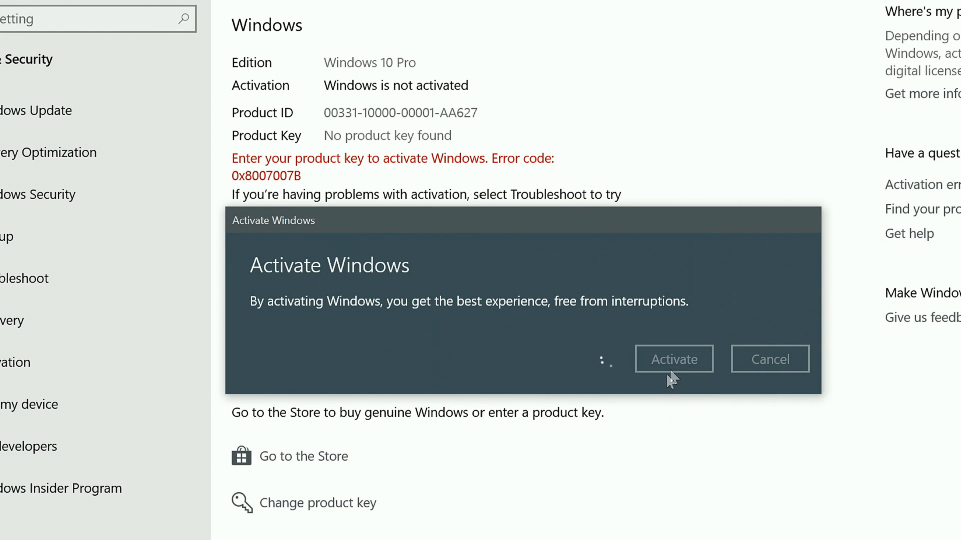
{"action": "left_click", "coordinate": [674, 359]}
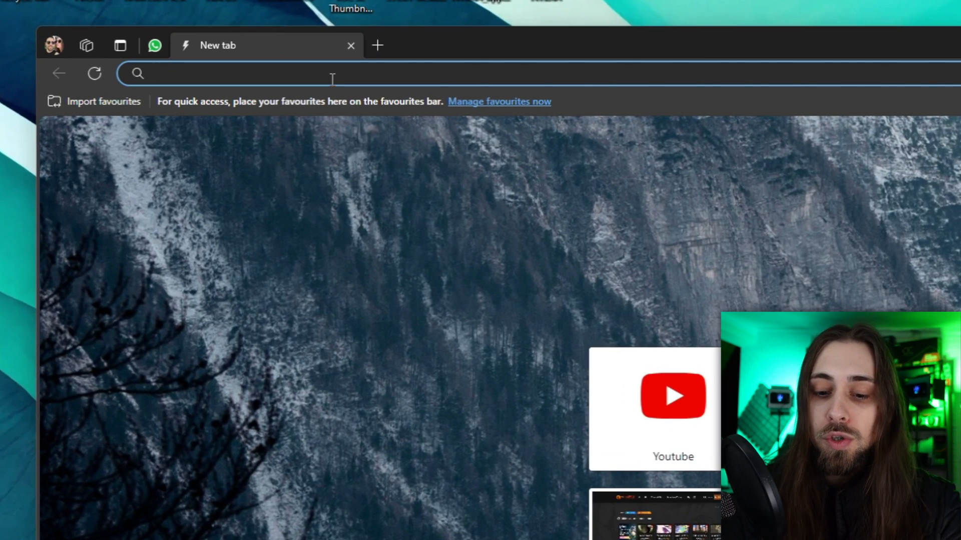
- Search 'nvidia app' and land on NVIDIA's NVIDIA App download page
{"action": "type", "text": "nvidia app"}
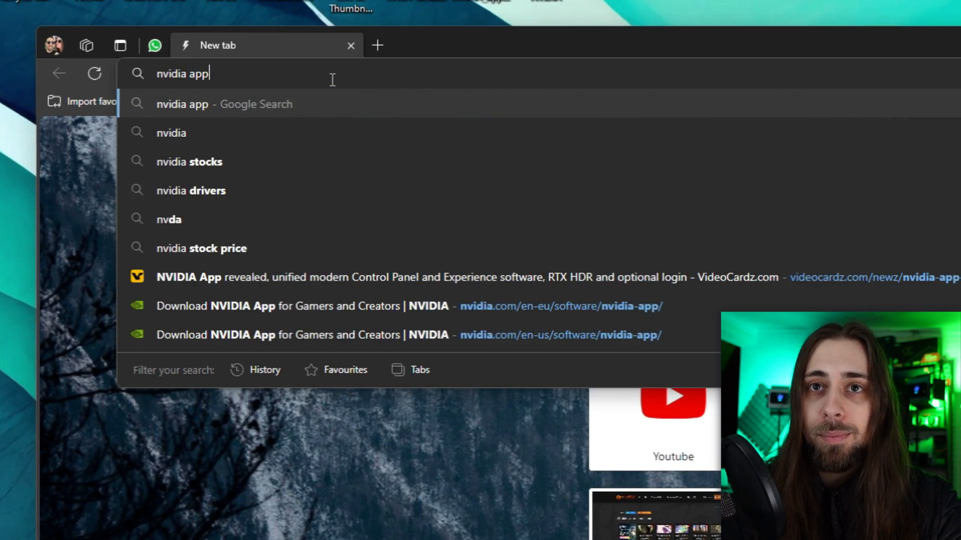
{"action": "left_click", "coordinate": [307, 307]}
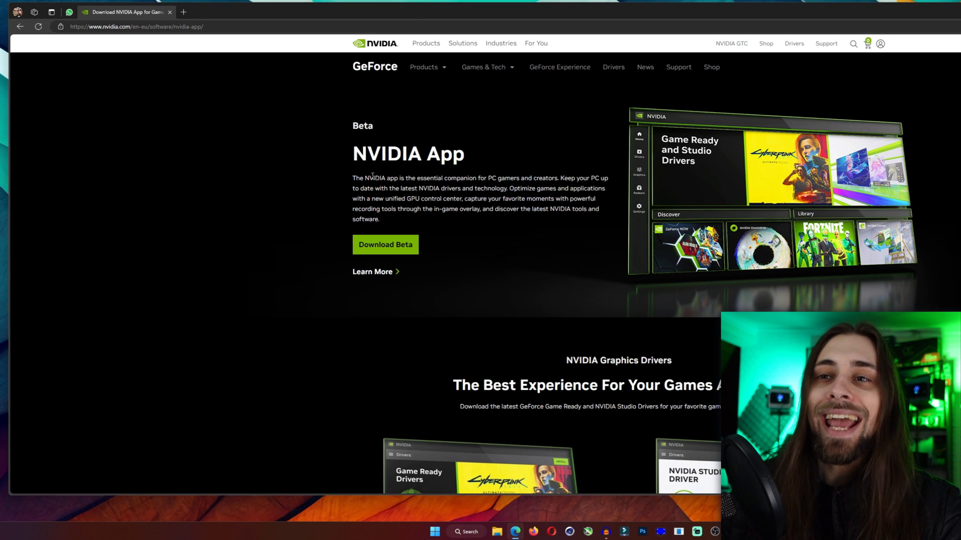
{"action": "mouse_move", "coordinate": [376, 144]}
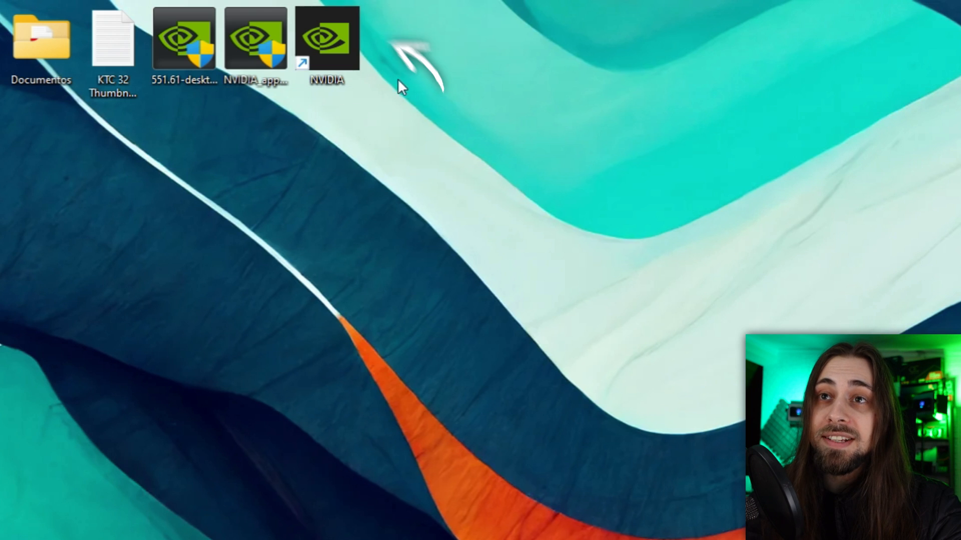
{"action": "mouse_move", "coordinate": [429, 110]}
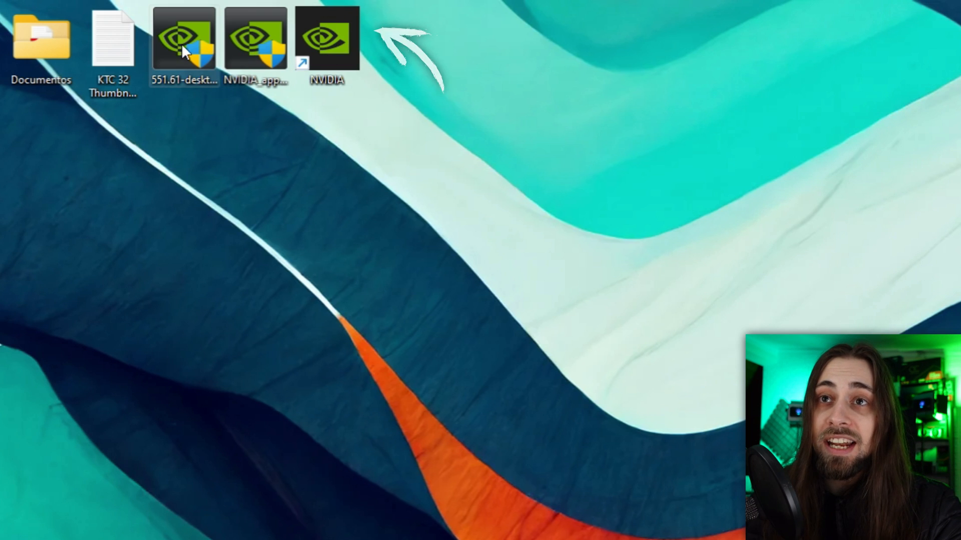
{"action": "mouse_move", "coordinate": [256, 40]}
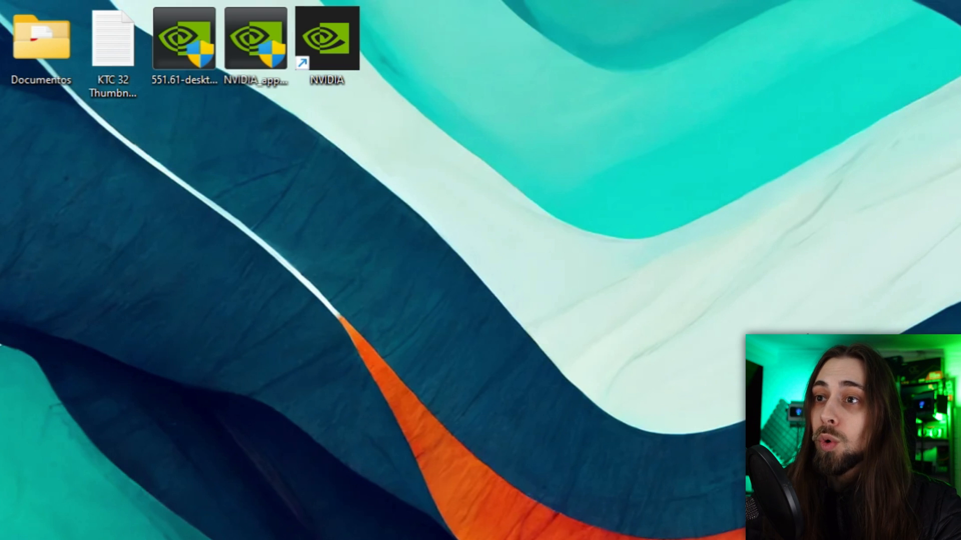
- Run the downloaded NVIDIA_app installer and look through the NVIDIA authentication emails in Gmail
{"action": "double_click", "coordinate": [326, 39]}
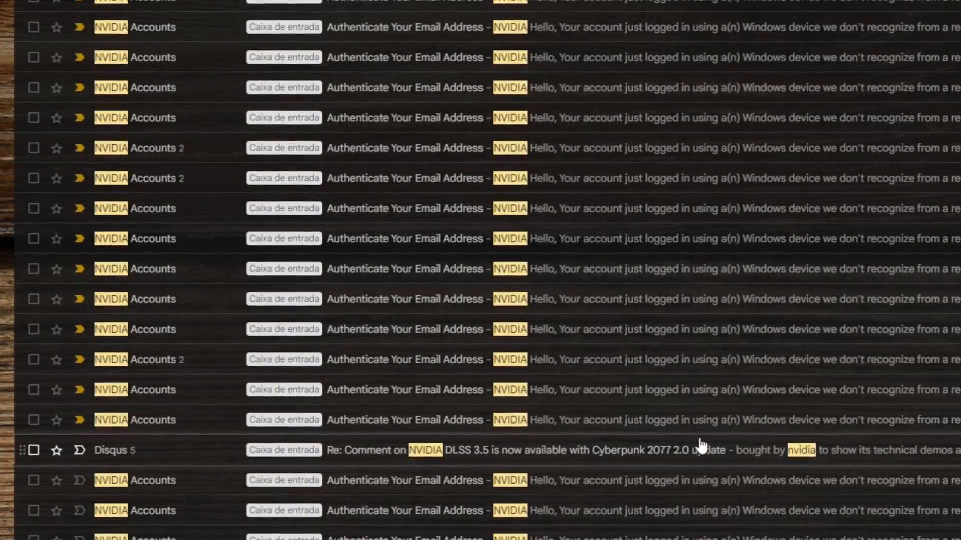
{"action": "scroll", "scroll_direction": "down", "scroll_amount": 3}
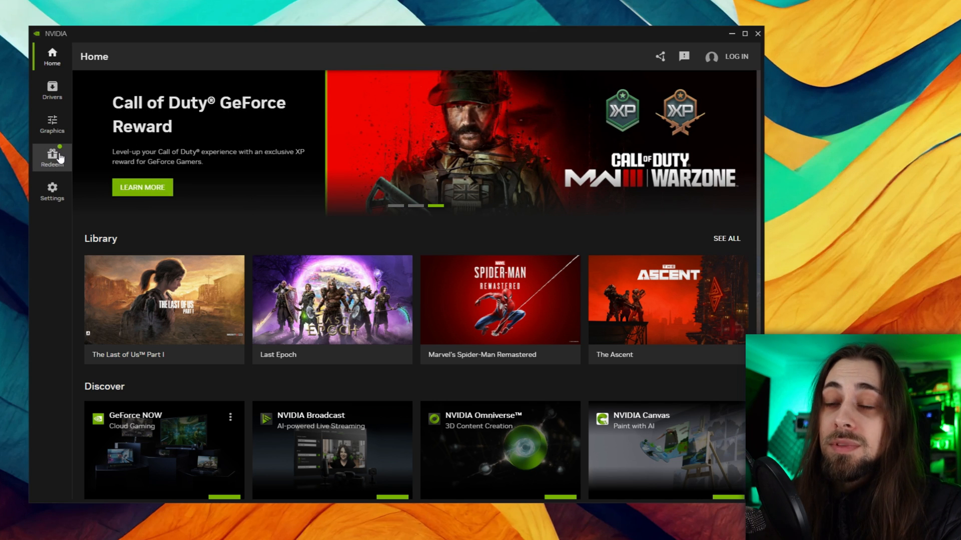
{"action": "scroll", "scroll_direction": "down", "scroll_amount": 3}
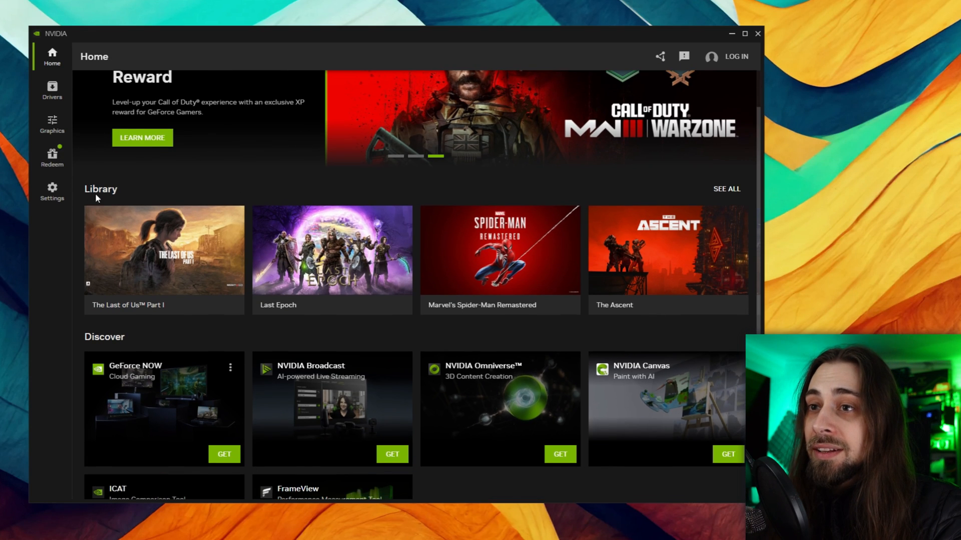
{"action": "mouse_move", "coordinate": [578, 206]}
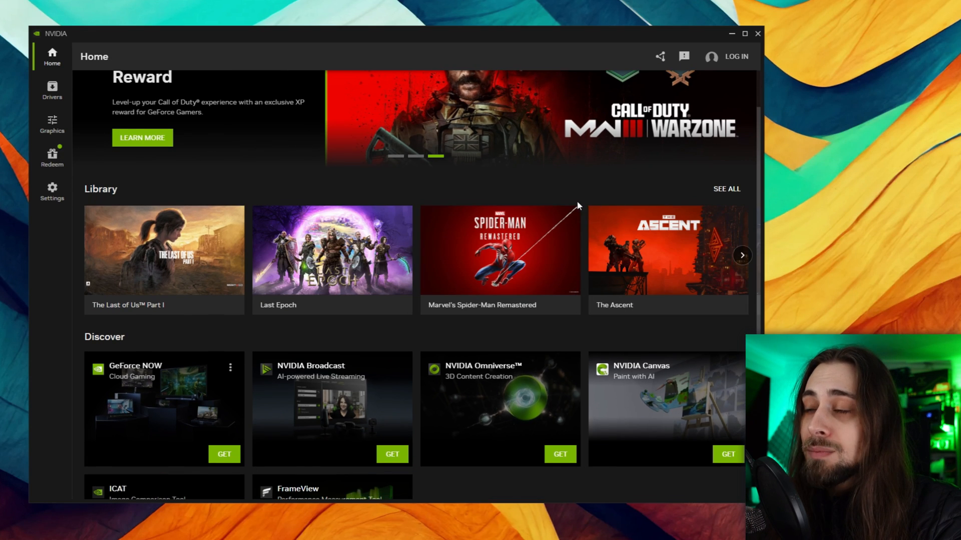
{"action": "left_click", "coordinate": [52, 124]}
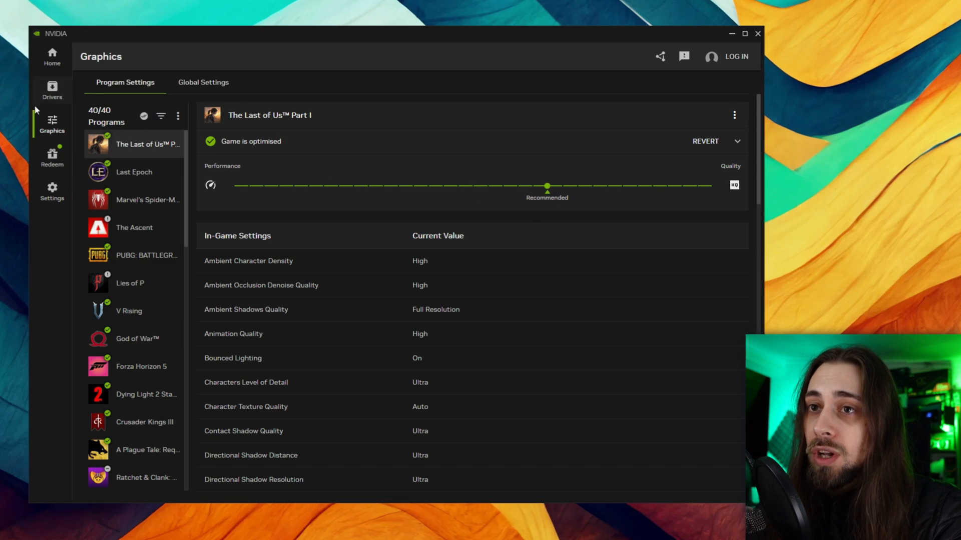
{"action": "left_click", "coordinate": [51, 56]}
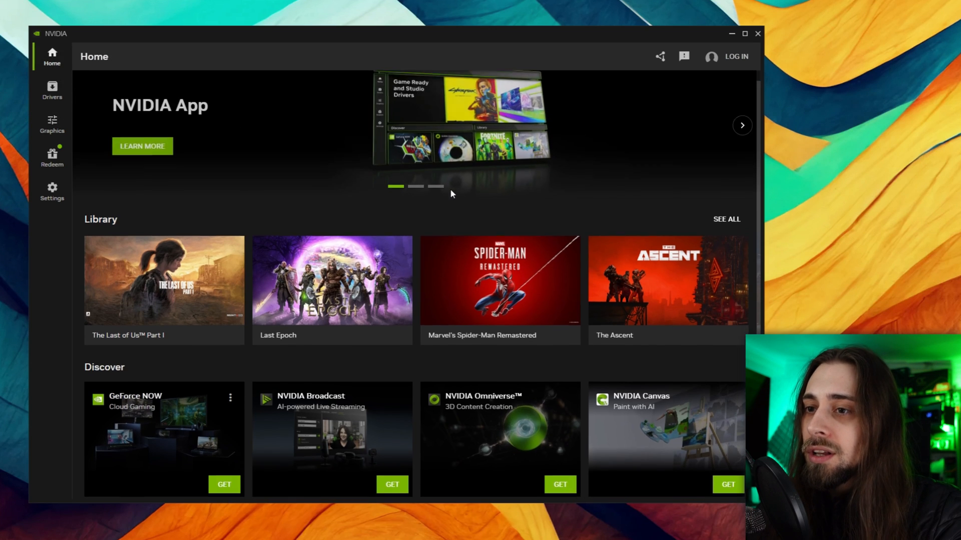
{"action": "scroll", "scroll_direction": "down", "scroll_amount": 3}
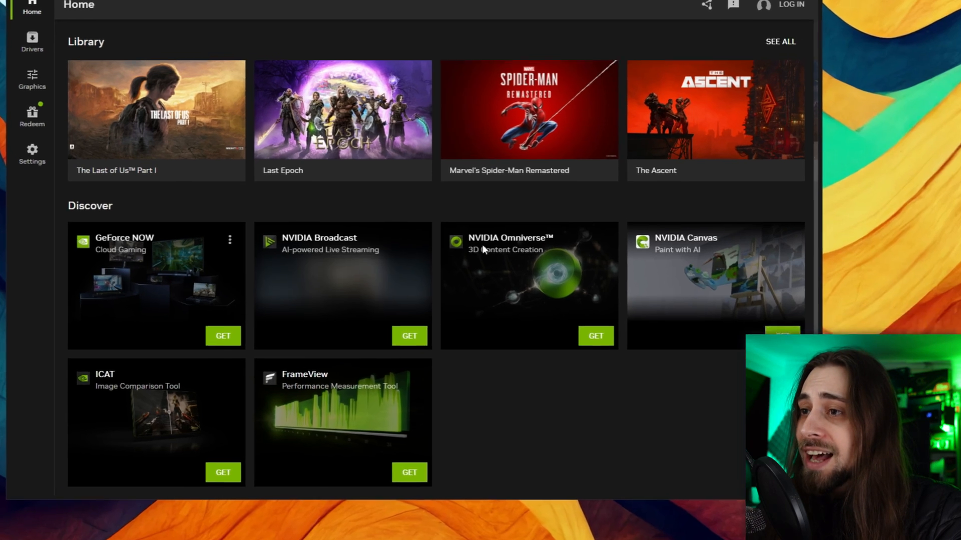
{"action": "scroll", "scroll_direction": "down", "scroll_amount": 3}
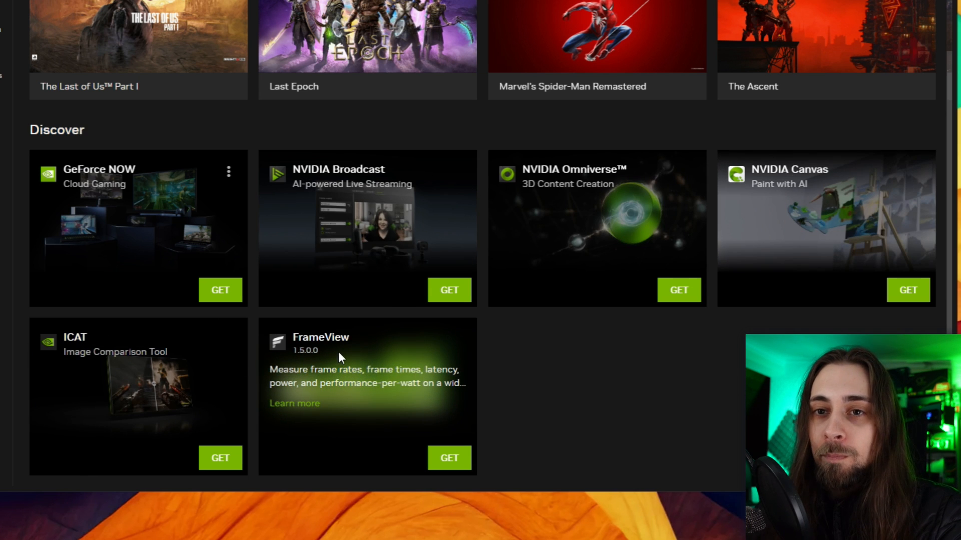
{"action": "mouse_move", "coordinate": [427, 369]}
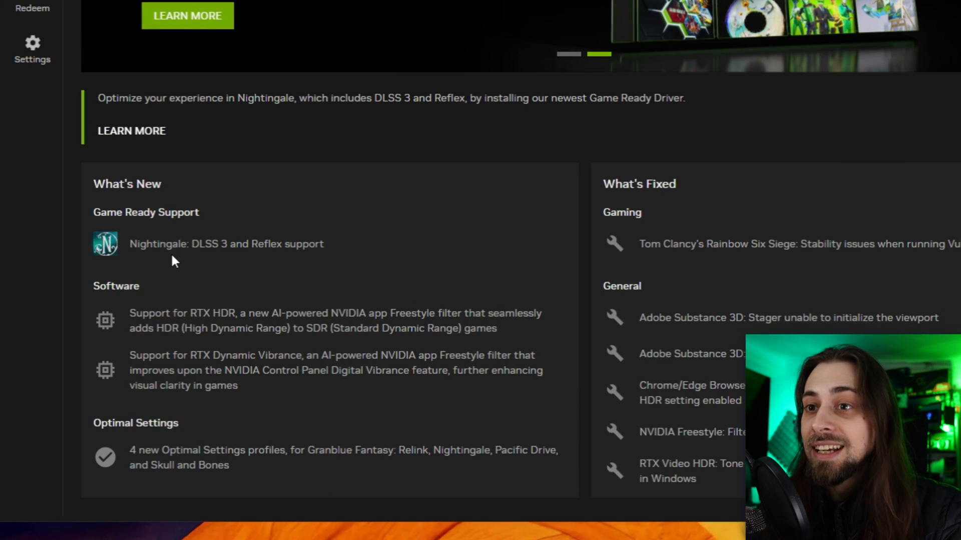
{"action": "mouse_move", "coordinate": [196, 257]}
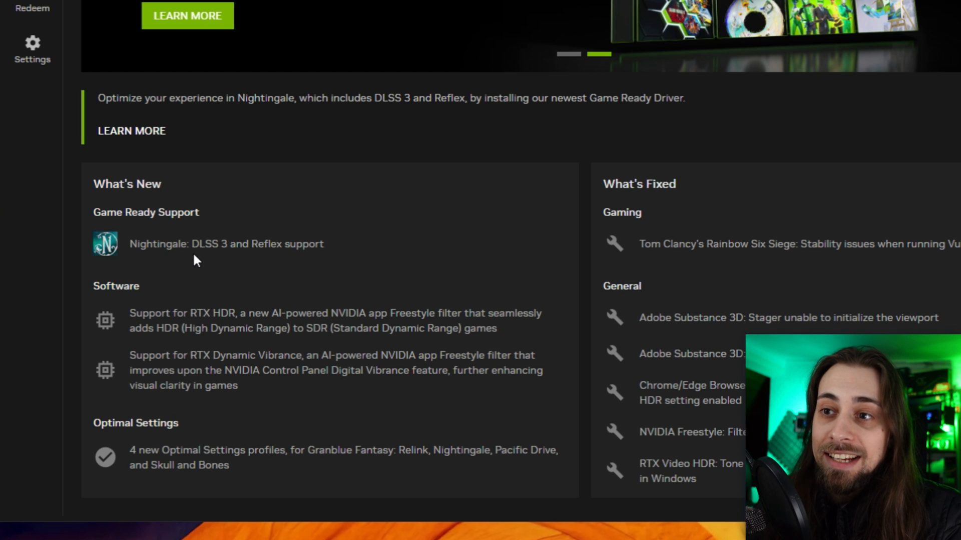
{"action": "mouse_move", "coordinate": [288, 259]}
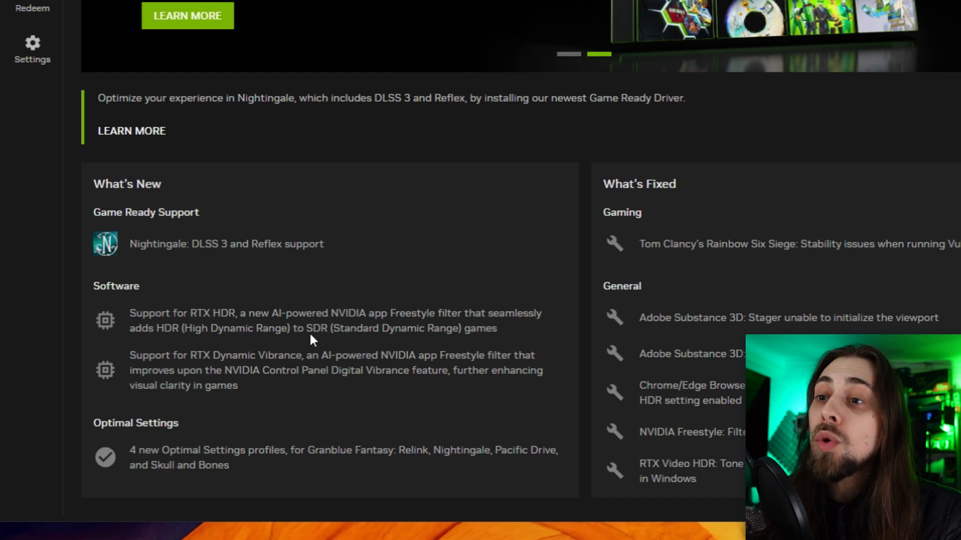
{"action": "mouse_move", "coordinate": [352, 337]}
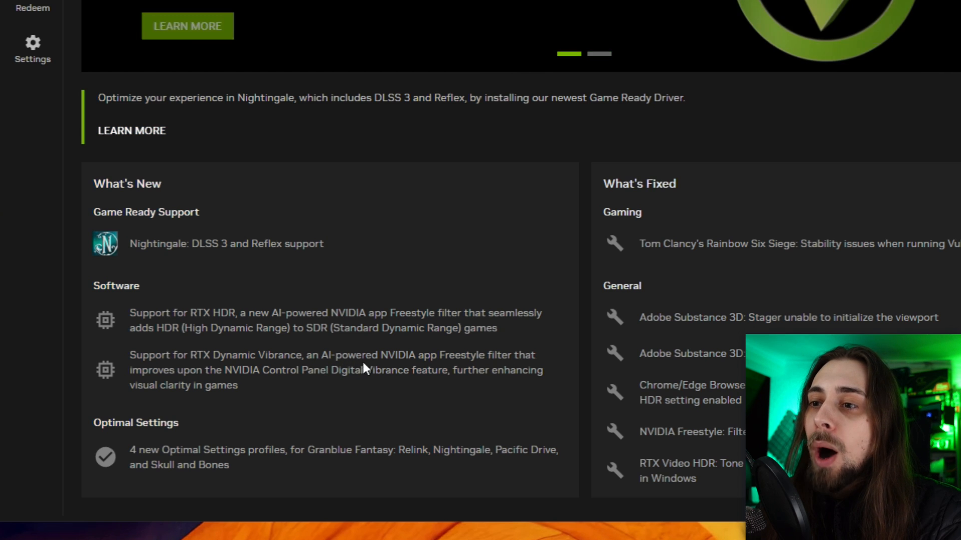
{"action": "mouse_move", "coordinate": [505, 367]}
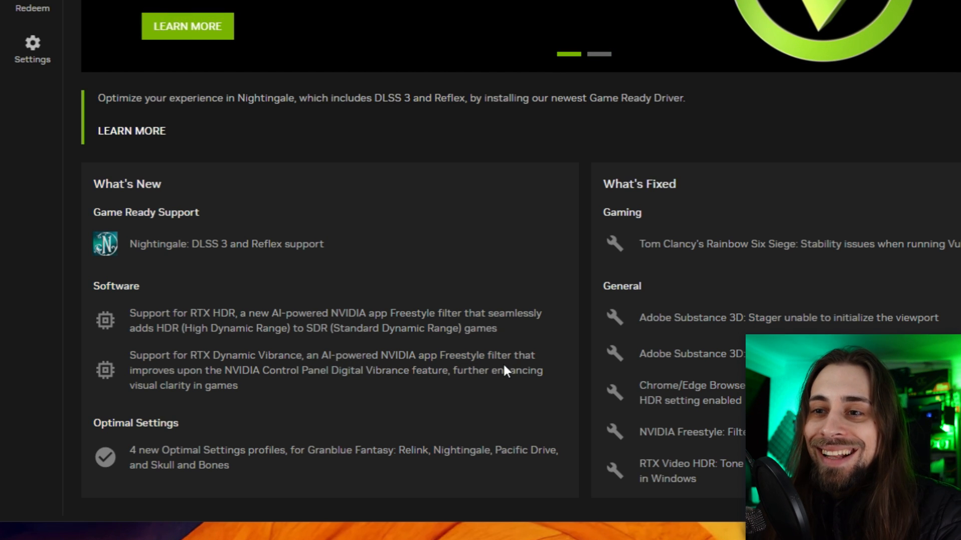
{"action": "mouse_move", "coordinate": [336, 383]}
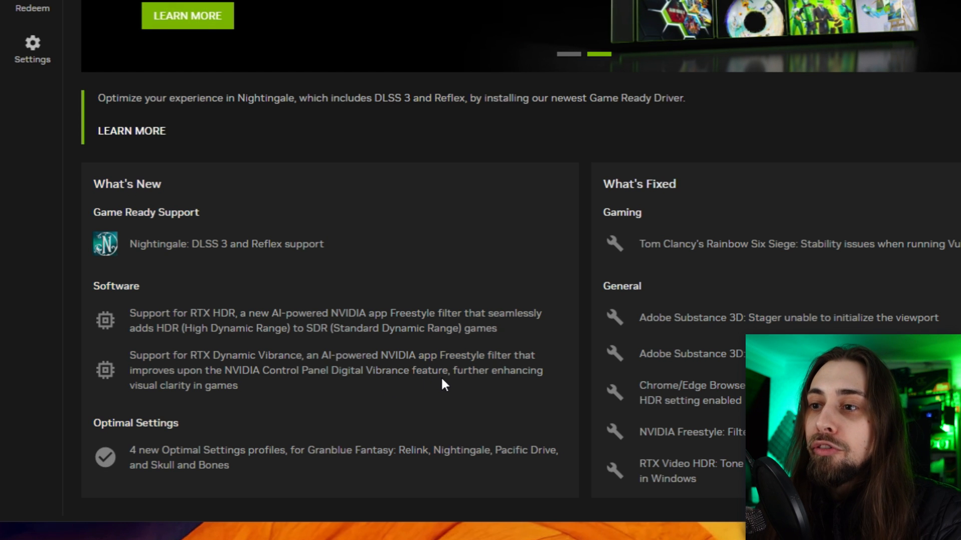
{"action": "mouse_move", "coordinate": [231, 395]}
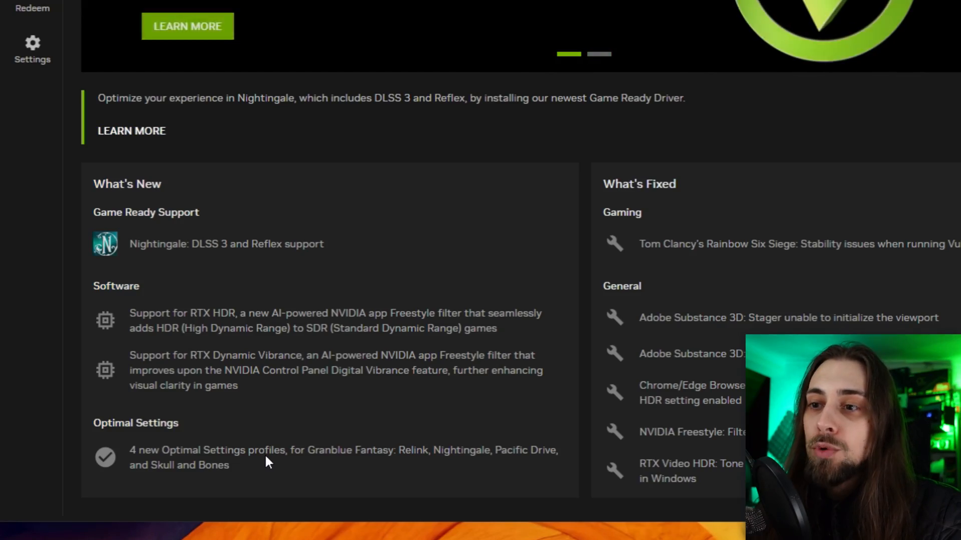
{"action": "mouse_move", "coordinate": [389, 459]}
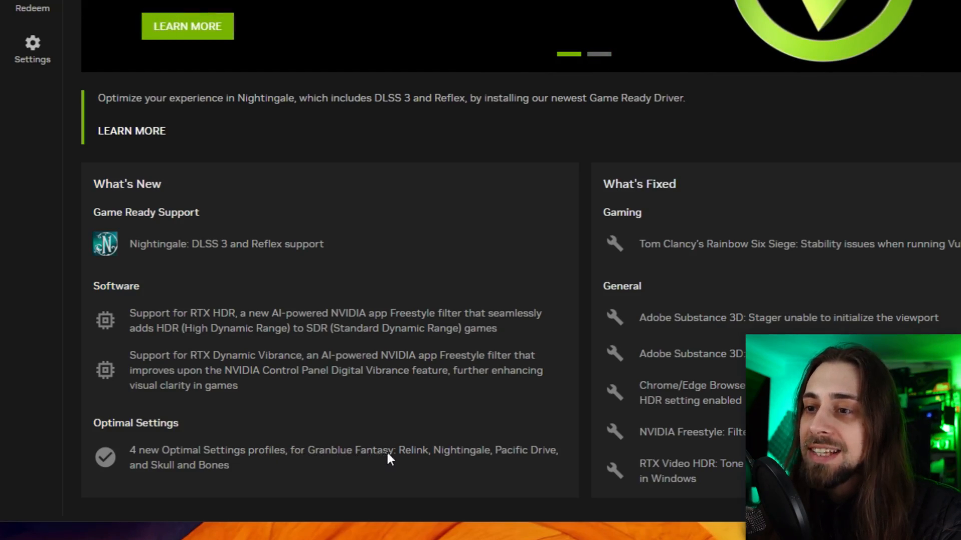
{"action": "mouse_move", "coordinate": [482, 462]}
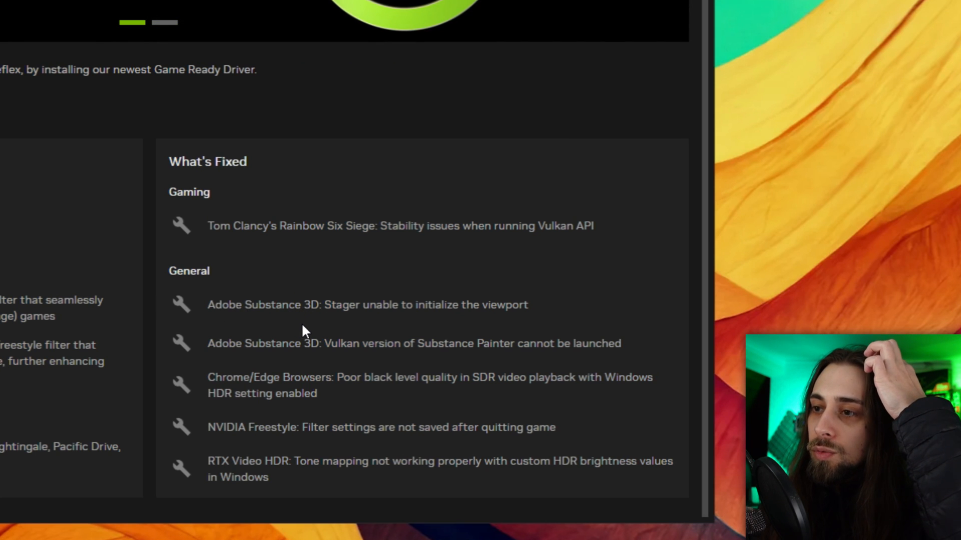
{"action": "mouse_move", "coordinate": [312, 263]}
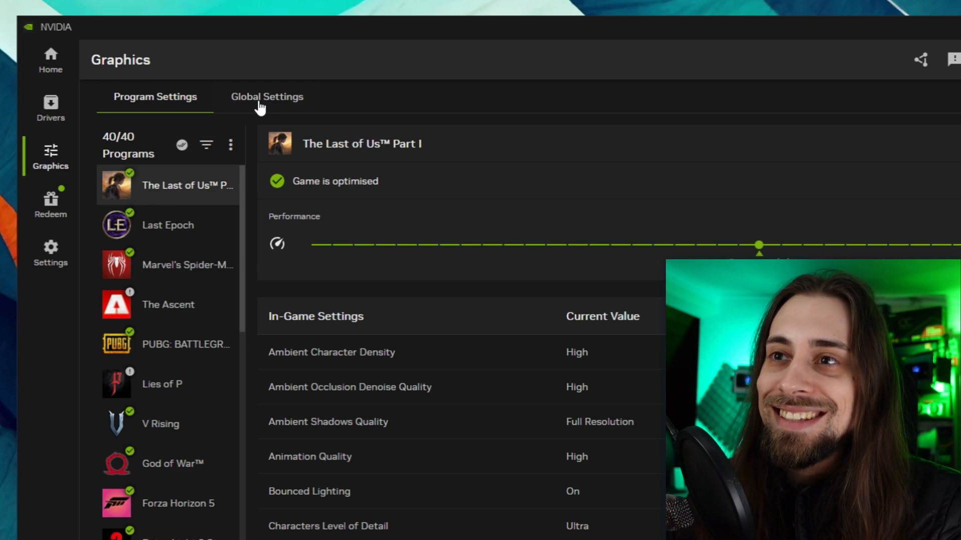
- View Global Settings and read, then dismiss, the RTX Dynamic Vibrance explanation
{"action": "left_click", "coordinate": [266, 96]}
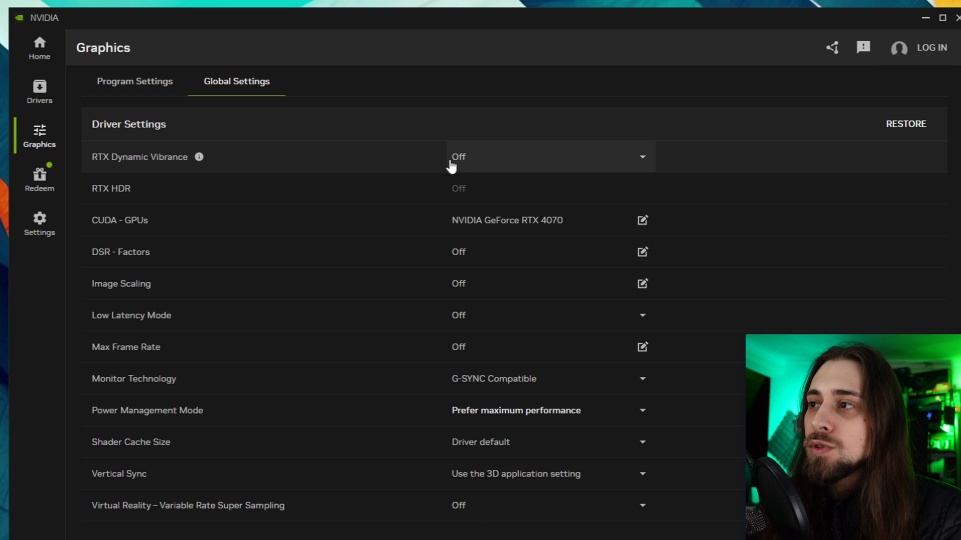
{"action": "mouse_move", "coordinate": [152, 132]}
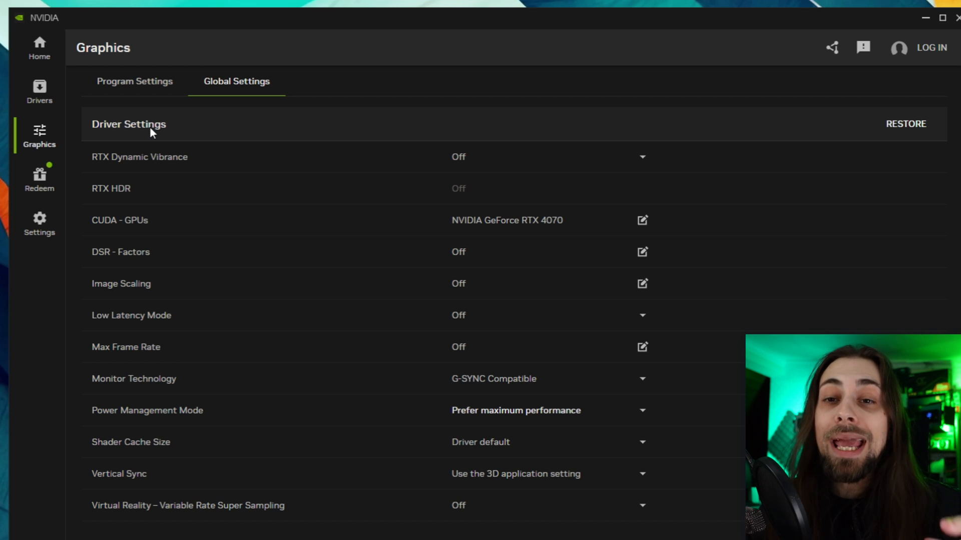
{"action": "mouse_move", "coordinate": [144, 160]}
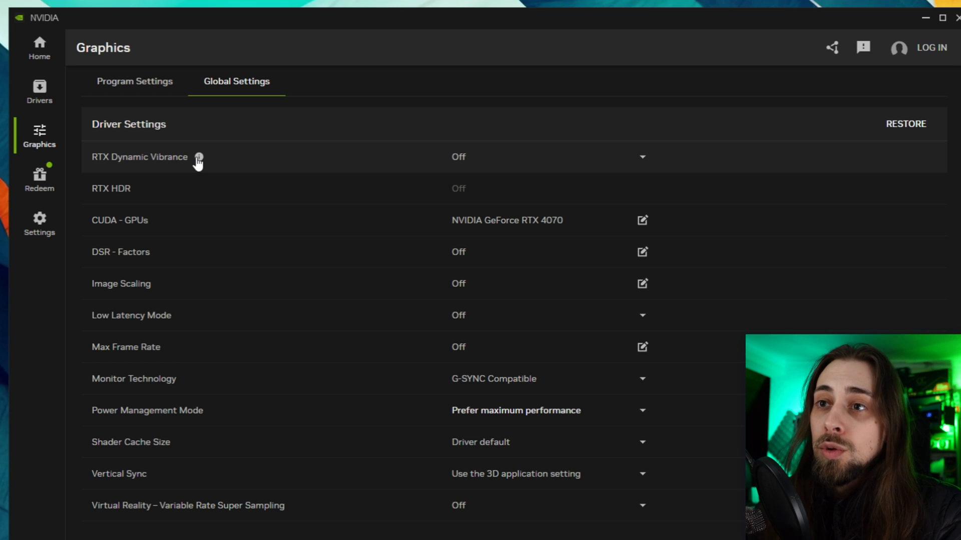
{"action": "left_click", "coordinate": [198, 157]}
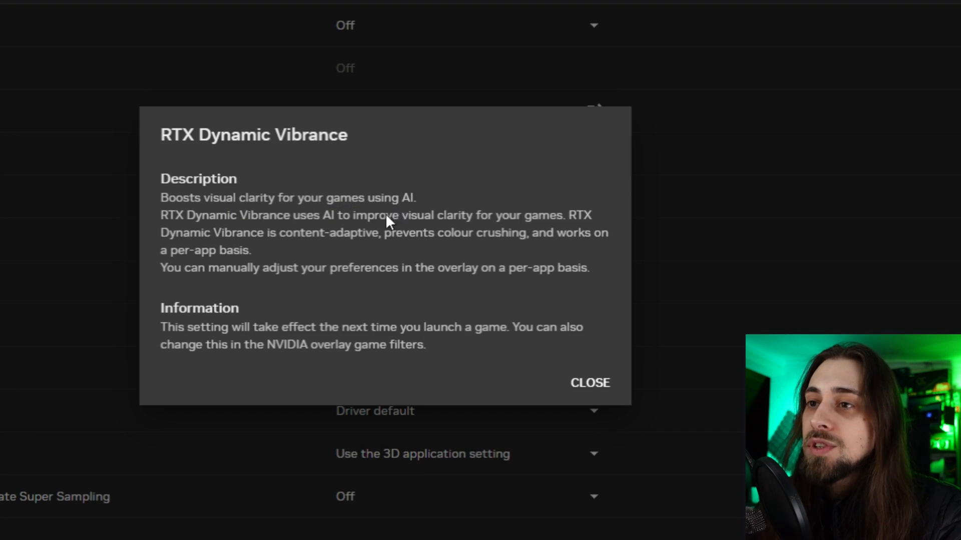
{"action": "mouse_move", "coordinate": [417, 256]}
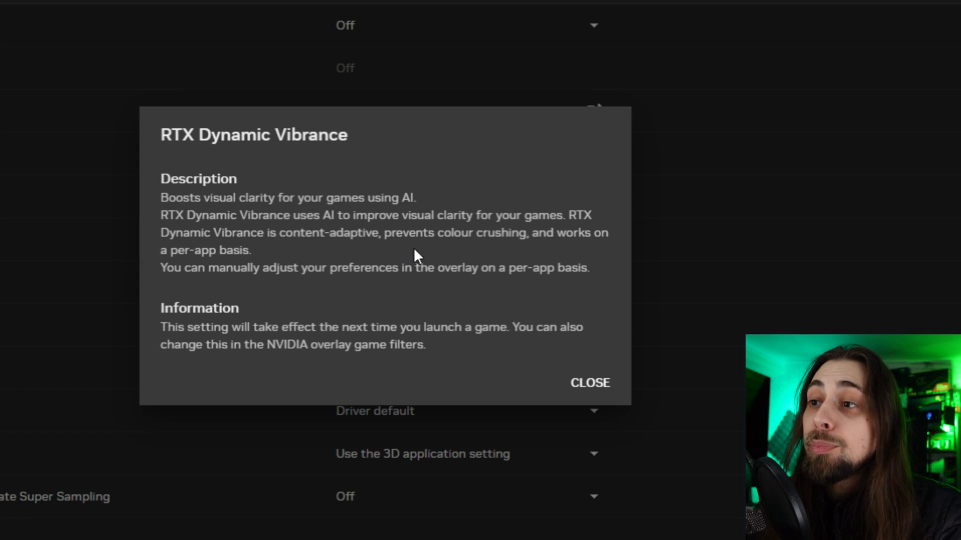
{"action": "mouse_move", "coordinate": [562, 252]}
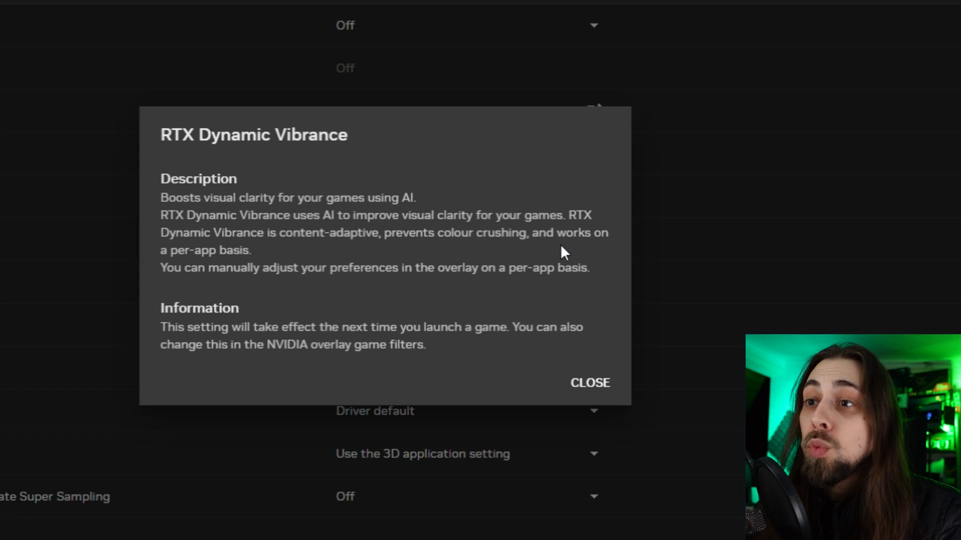
{"action": "mouse_move", "coordinate": [186, 277]}
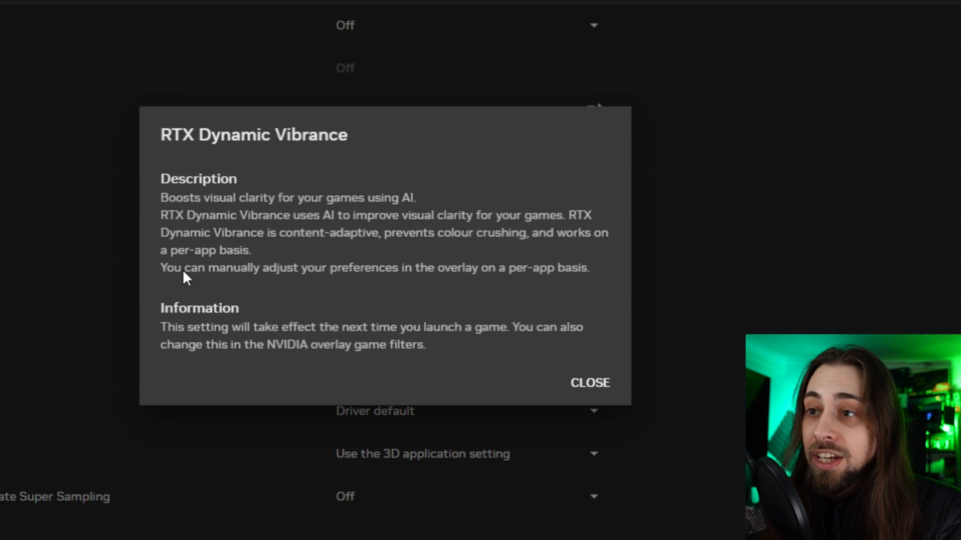
{"action": "mouse_move", "coordinate": [434, 283]}
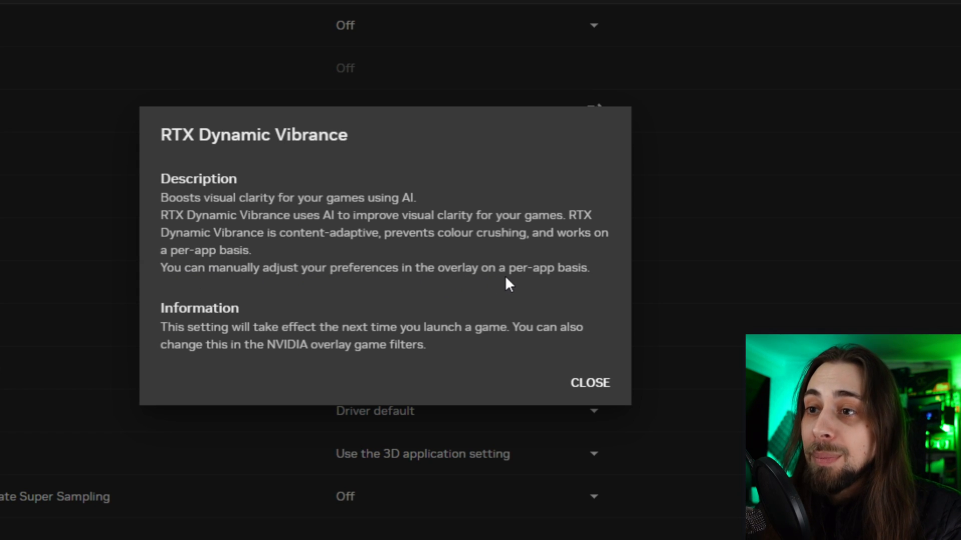
{"action": "left_click", "coordinate": [590, 383]}
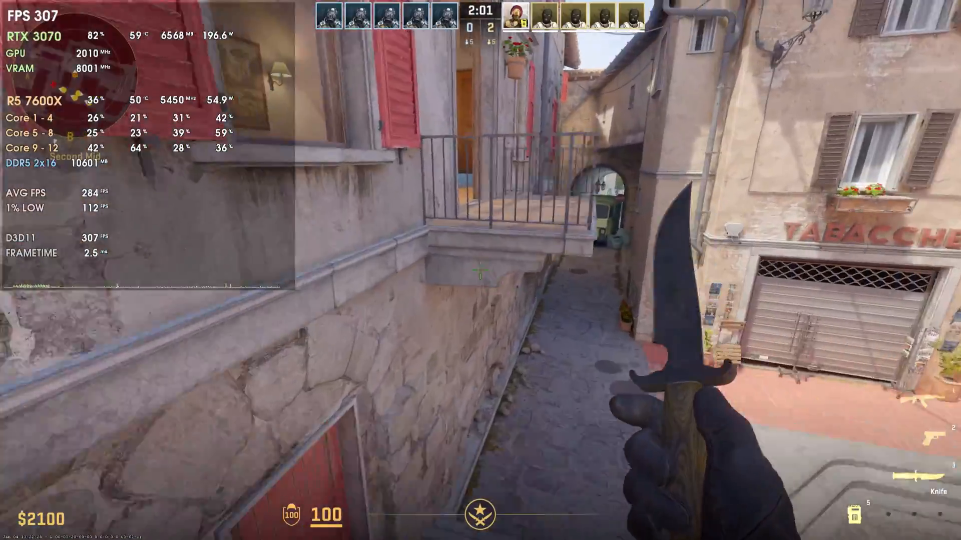
{"action": "mouse_move", "coordinate": [481, 271]}
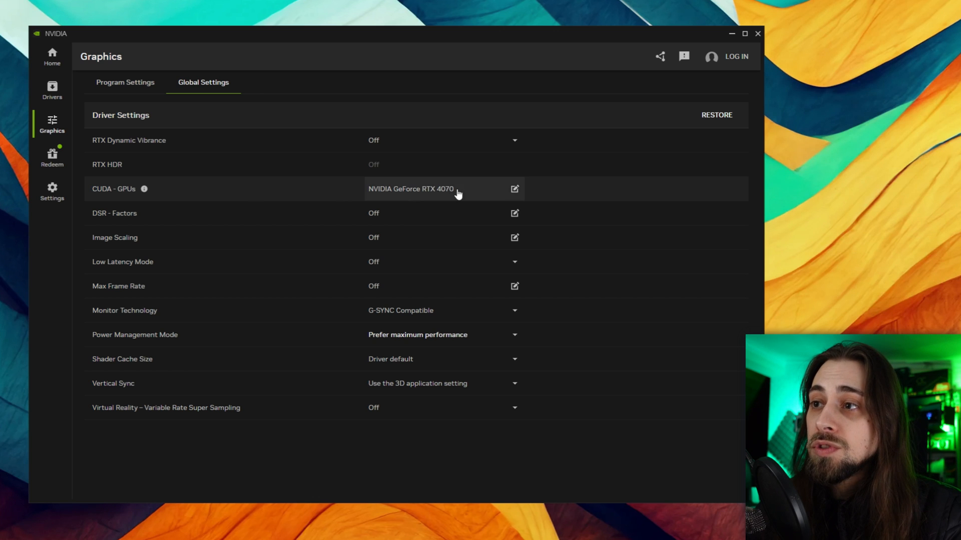
- Bring up the CUDA - GPUs selection dialog in Global Settings
{"action": "left_click", "coordinate": [514, 189]}
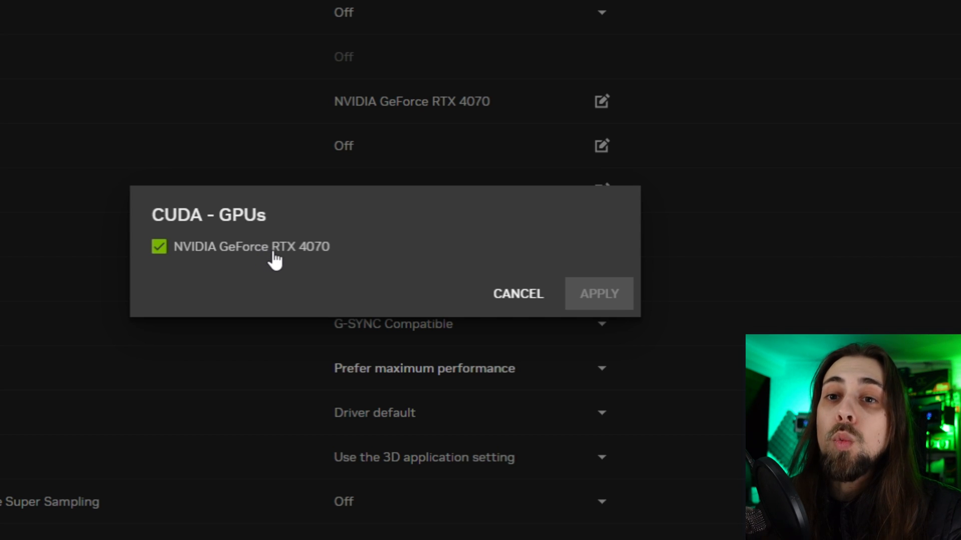
{"action": "mouse_move", "coordinate": [460, 277]}
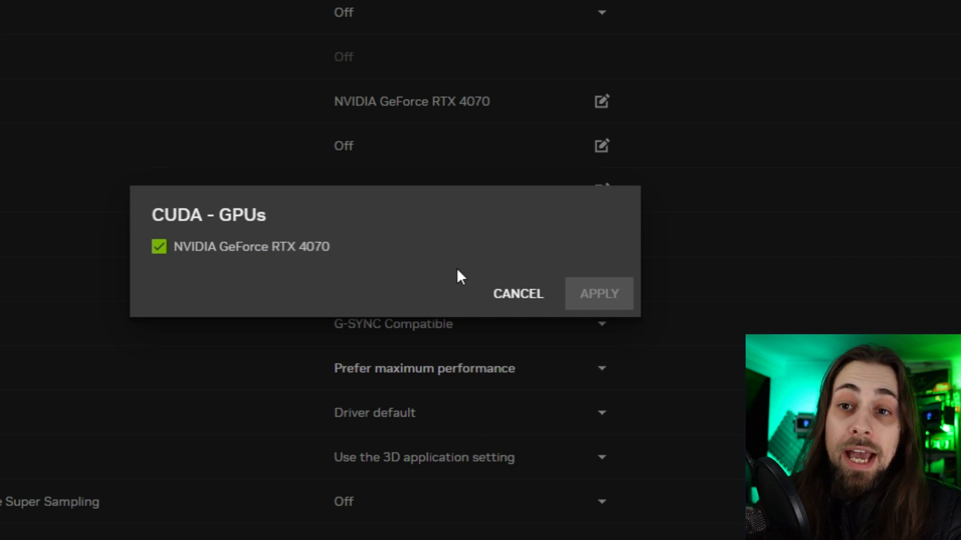
- Cancel the CUDA GPU choice and read, then dismiss, the DSR - Factors description
{"action": "left_click", "coordinate": [517, 293]}
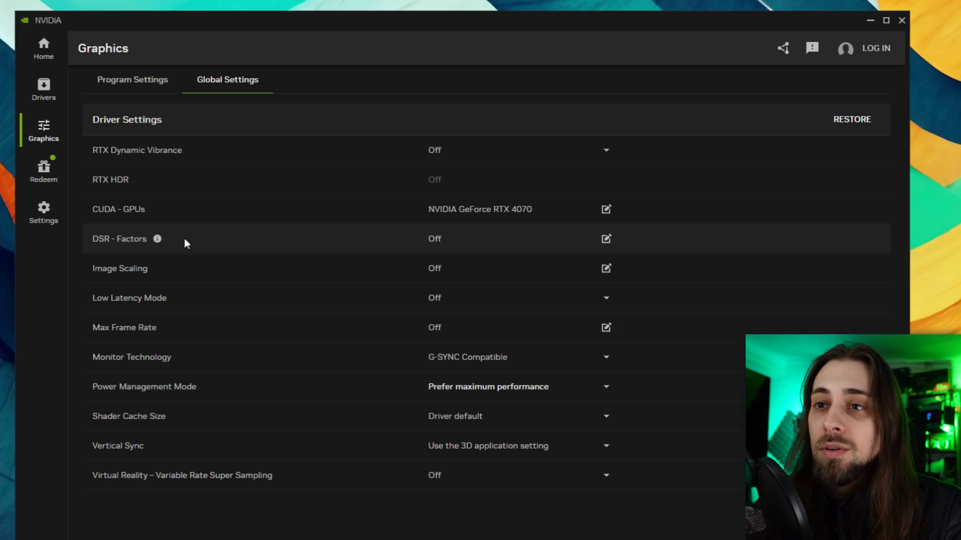
{"action": "mouse_move", "coordinate": [362, 256]}
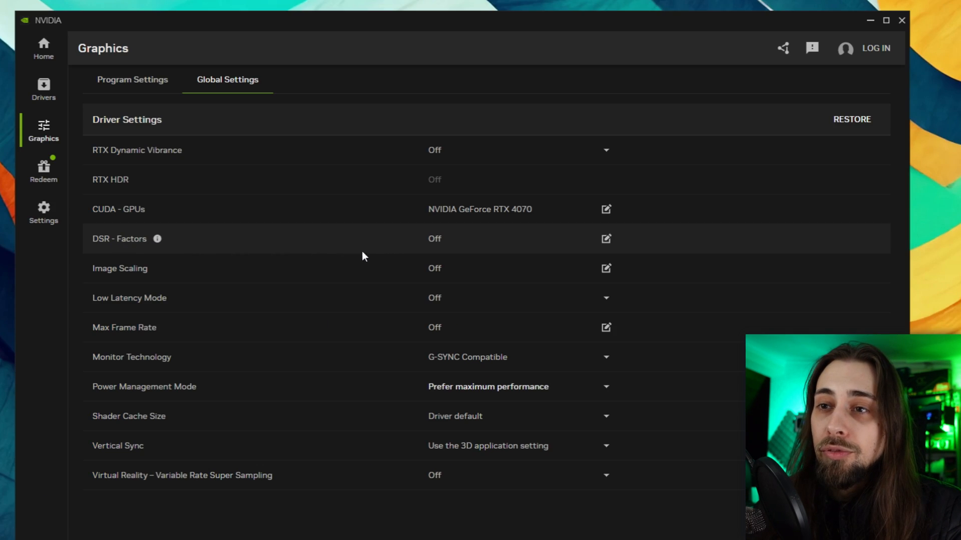
{"action": "mouse_move", "coordinate": [159, 244]}
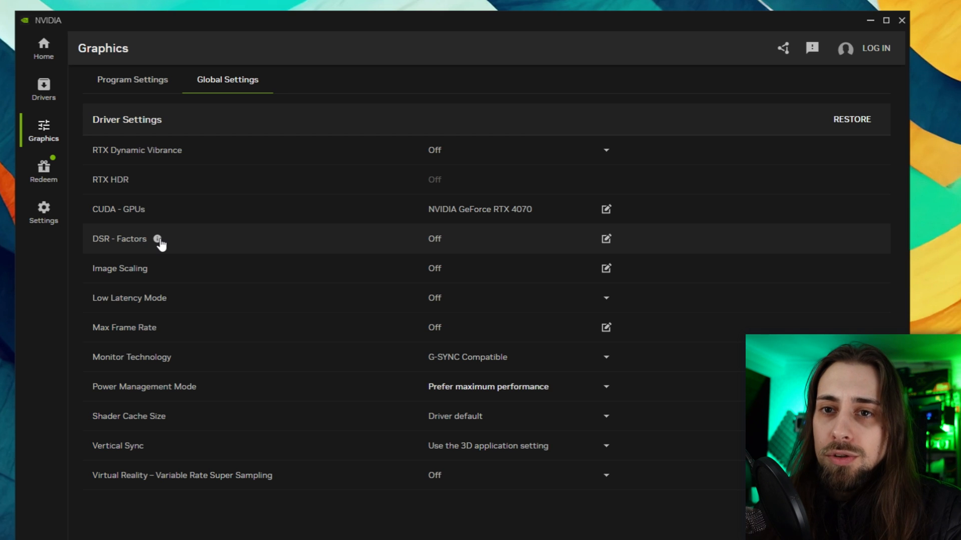
{"action": "left_click", "coordinate": [157, 239]}
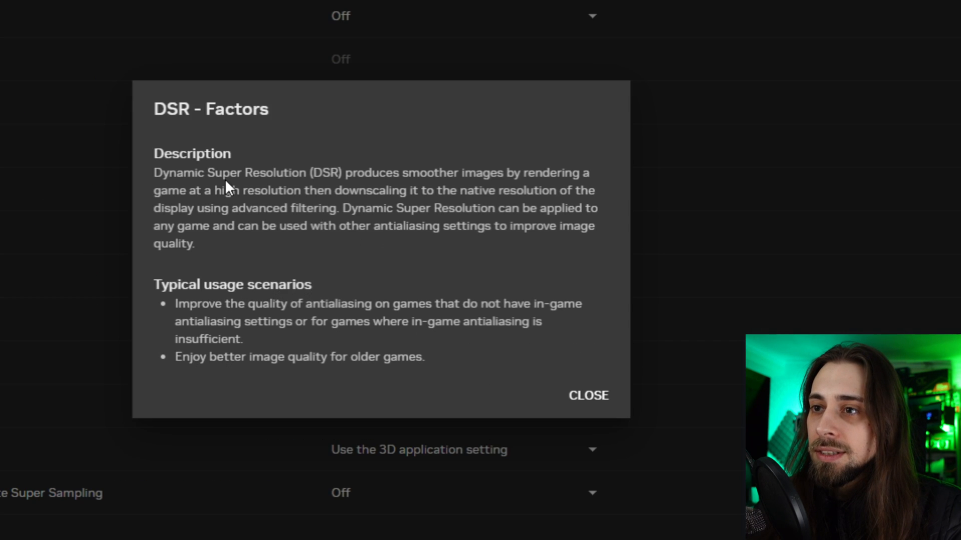
{"action": "mouse_move", "coordinate": [587, 395]}
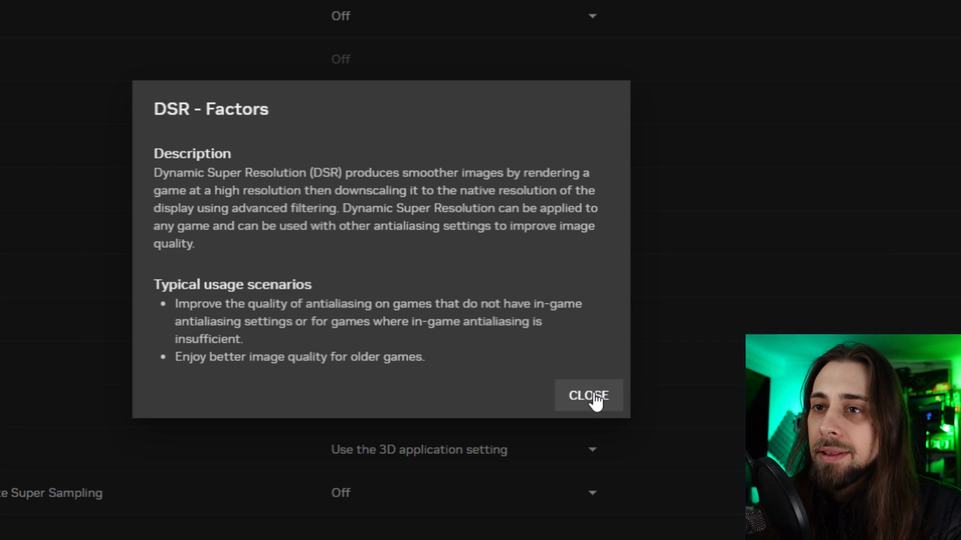
{"action": "left_click", "coordinate": [587, 395]}
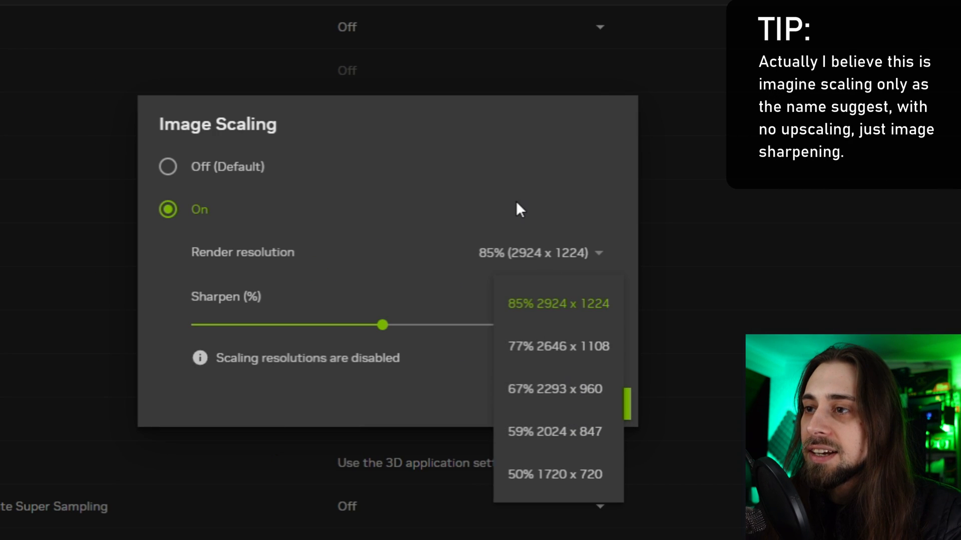
{"action": "mouse_move", "coordinate": [537, 245]}
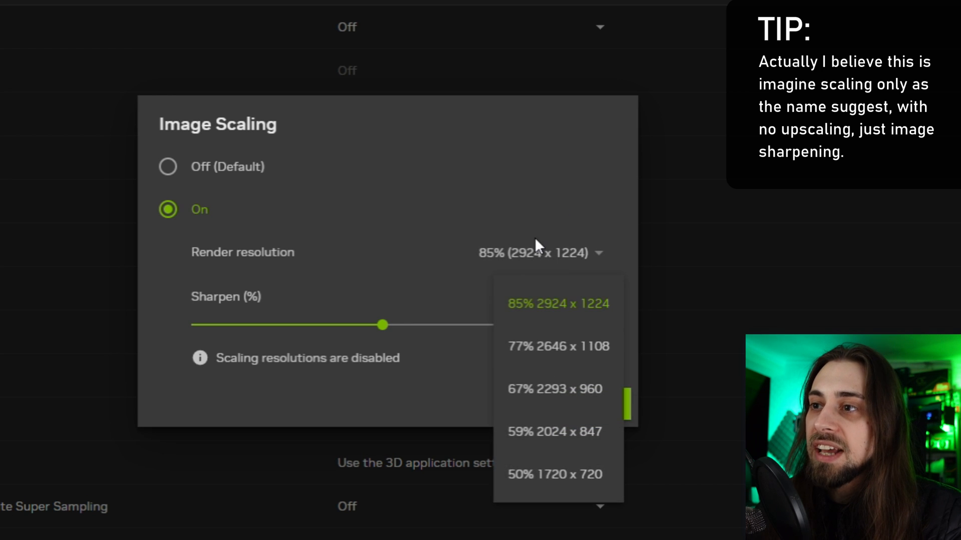
- Set Image Scaling to Off (Default) and apply the change
{"action": "left_click", "coordinate": [558, 302]}
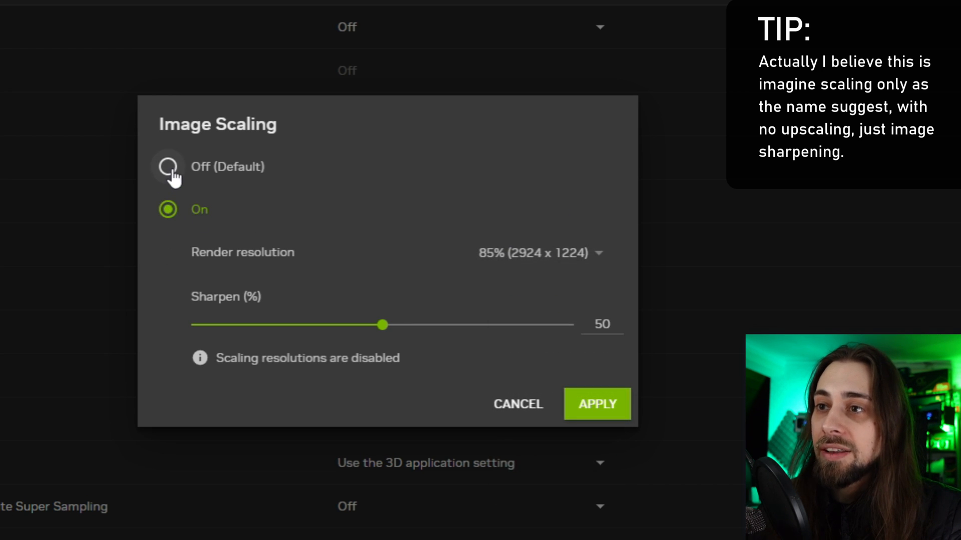
{"action": "left_click", "coordinate": [167, 166]}
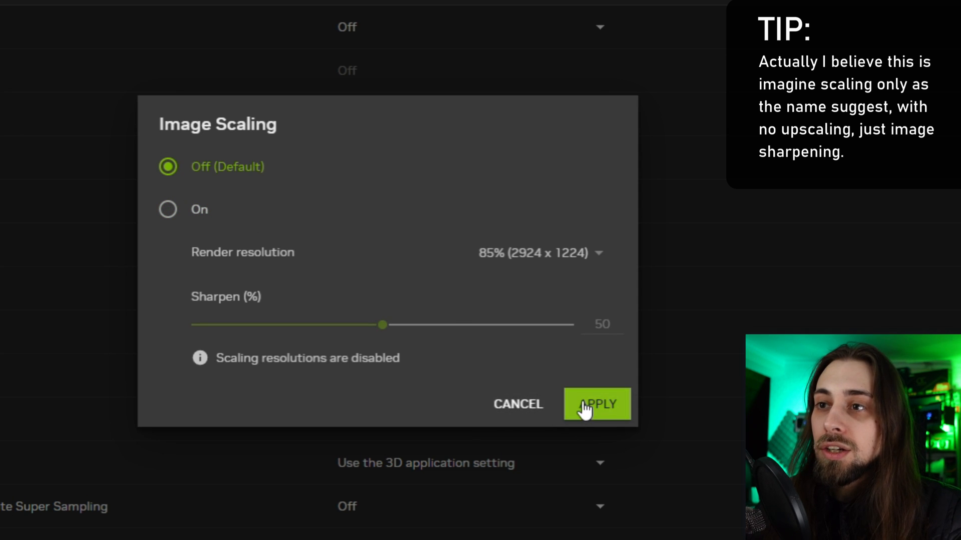
{"action": "left_click", "coordinate": [595, 404]}
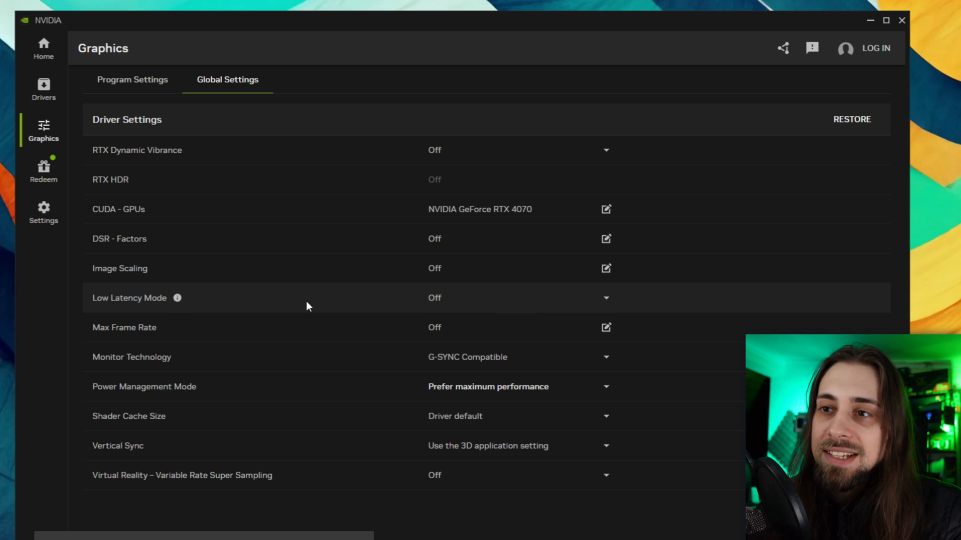
{"action": "mouse_move", "coordinate": [227, 333]}
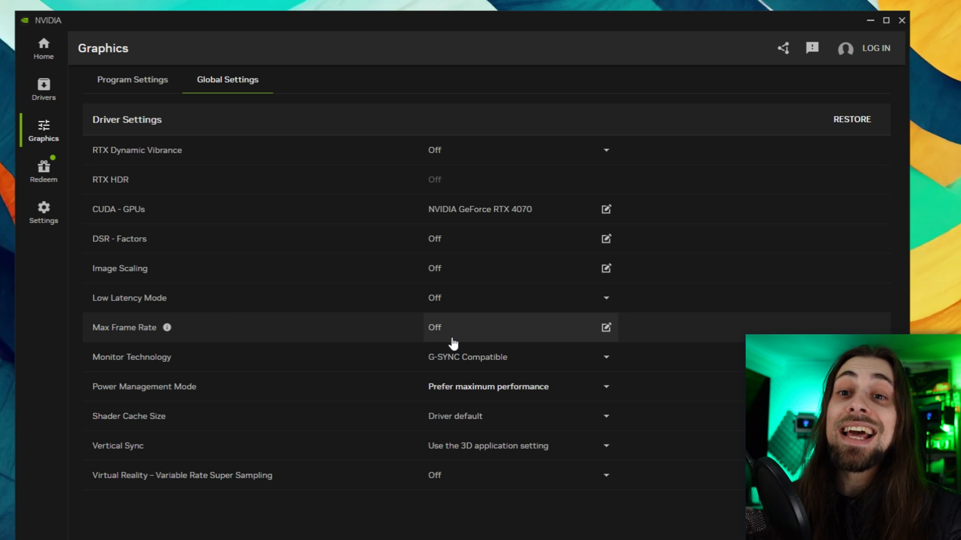
{"action": "left_click", "coordinate": [605, 327]}
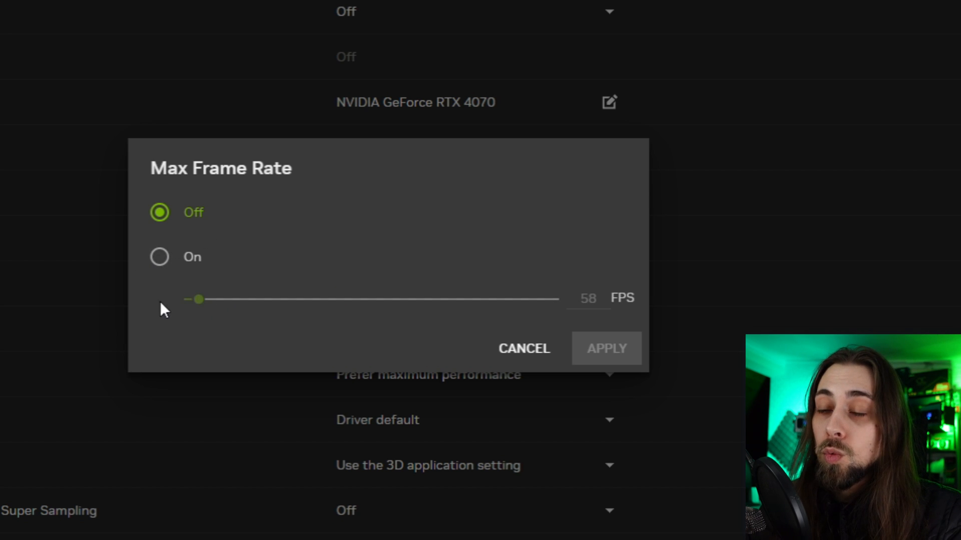
{"action": "left_click", "coordinate": [523, 348]}
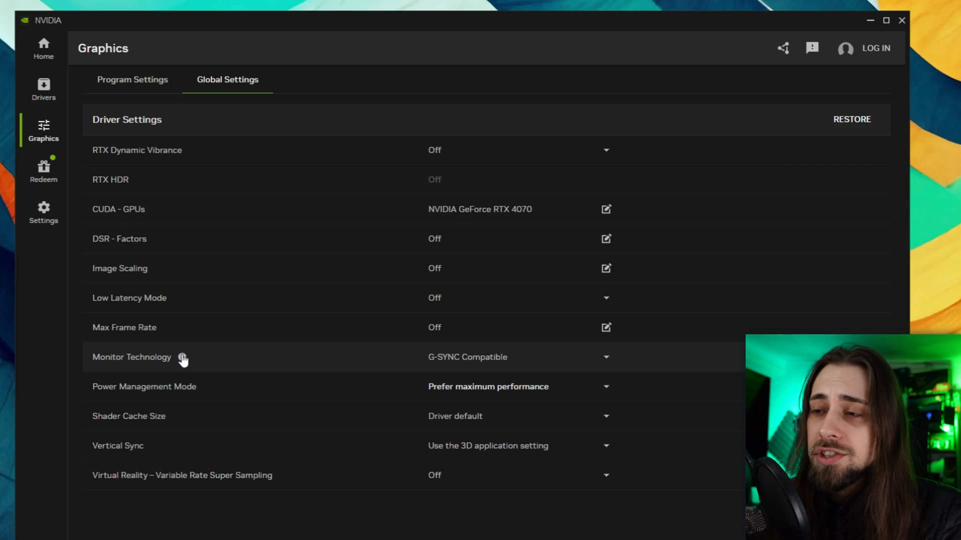
{"action": "left_click", "coordinate": [605, 356]}
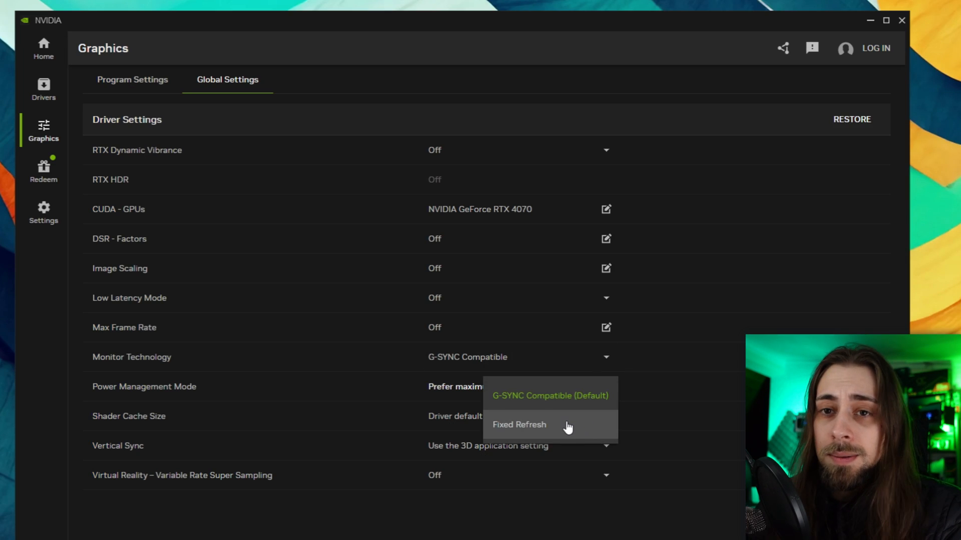
{"action": "mouse_move", "coordinate": [562, 395]}
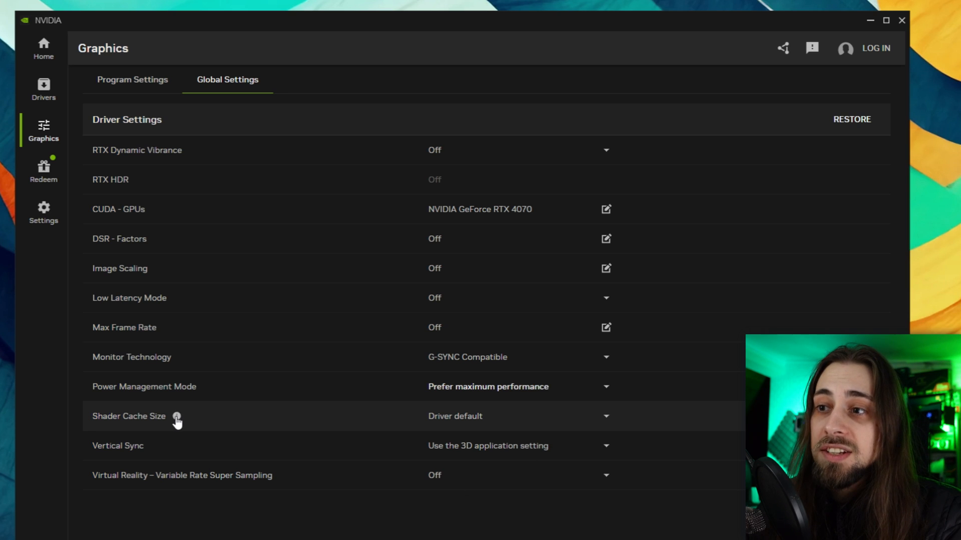
{"action": "left_click", "coordinate": [604, 416]}
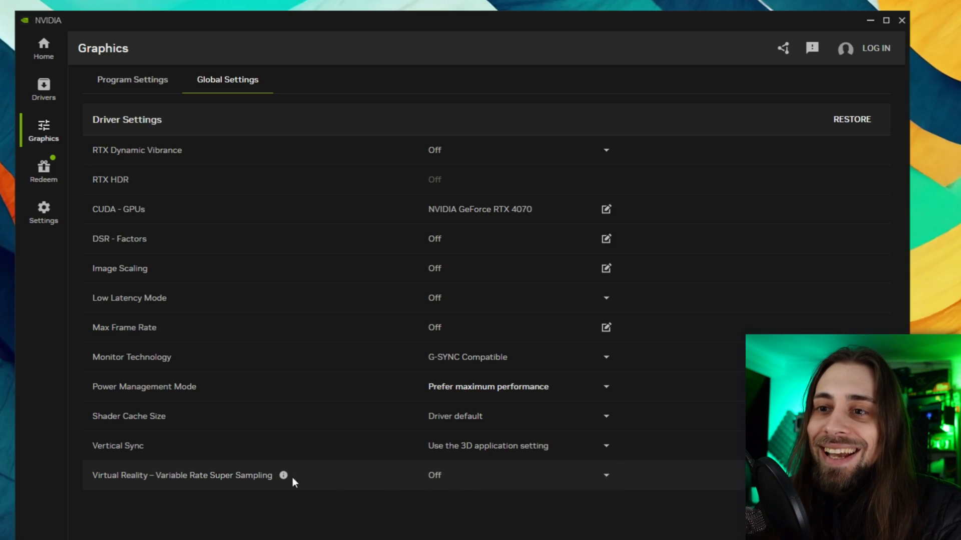
{"action": "mouse_move", "coordinate": [239, 490]}
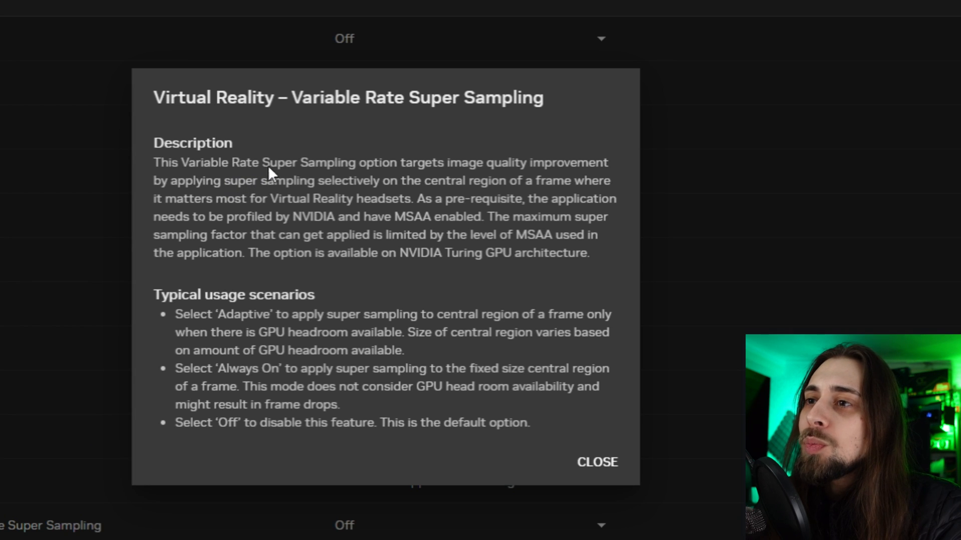
{"action": "mouse_move", "coordinate": [511, 178]}
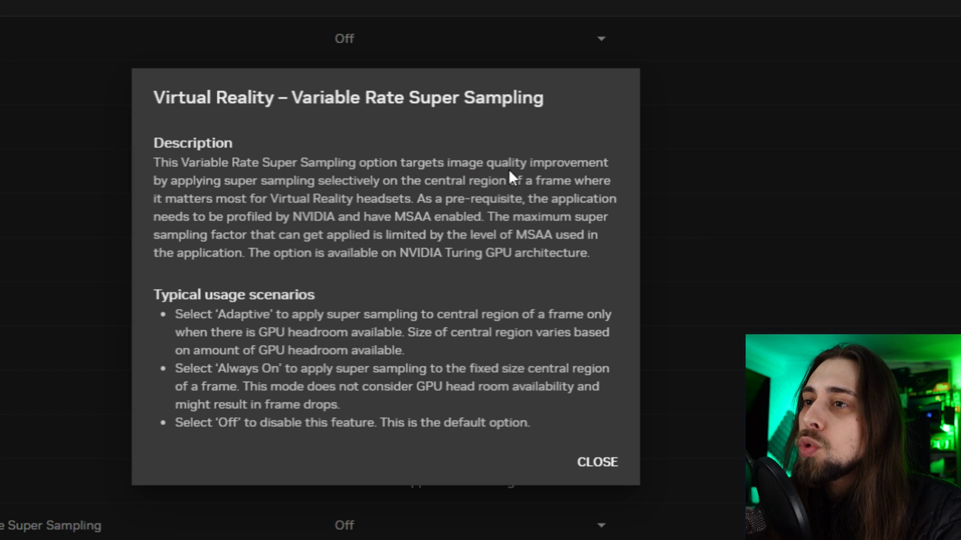
{"action": "mouse_move", "coordinate": [260, 190]}
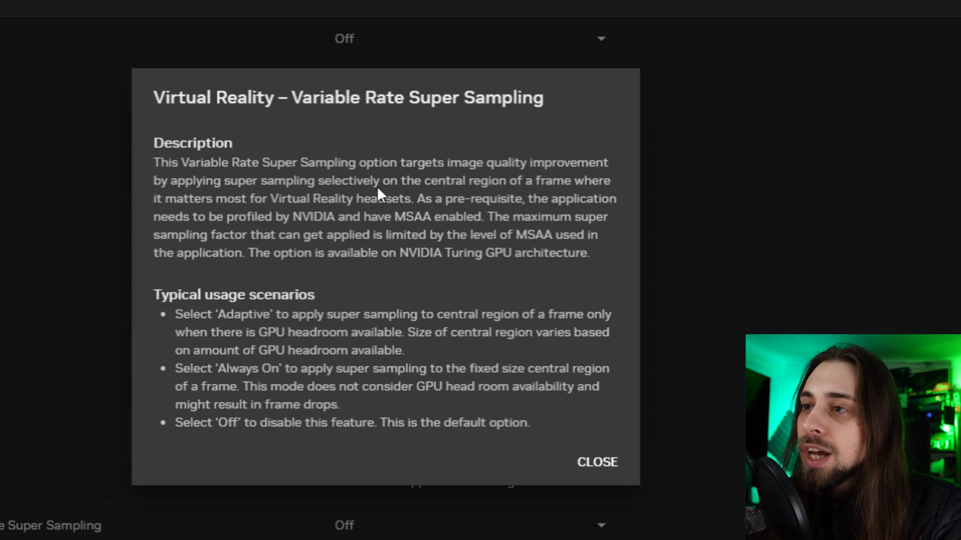
{"action": "mouse_move", "coordinate": [561, 193]}
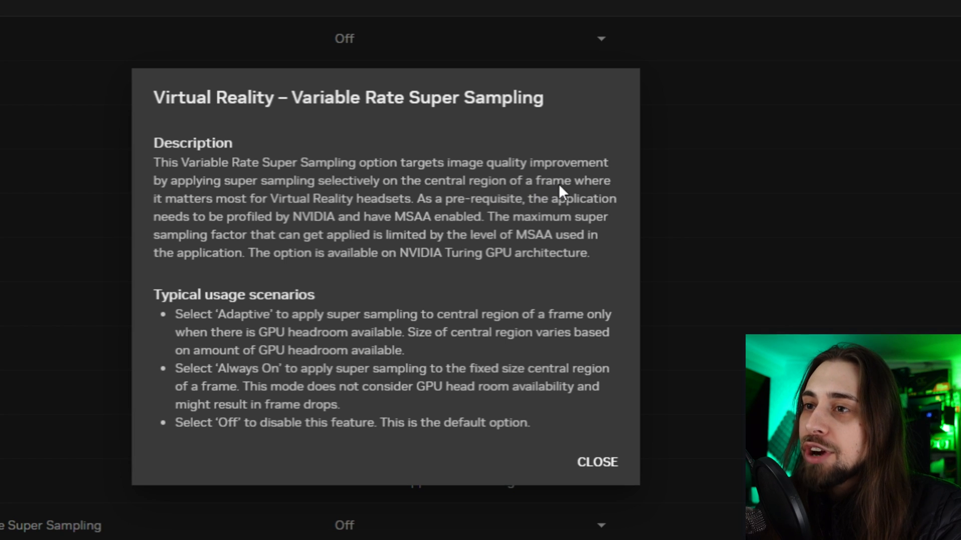
{"action": "mouse_move", "coordinate": [328, 211]}
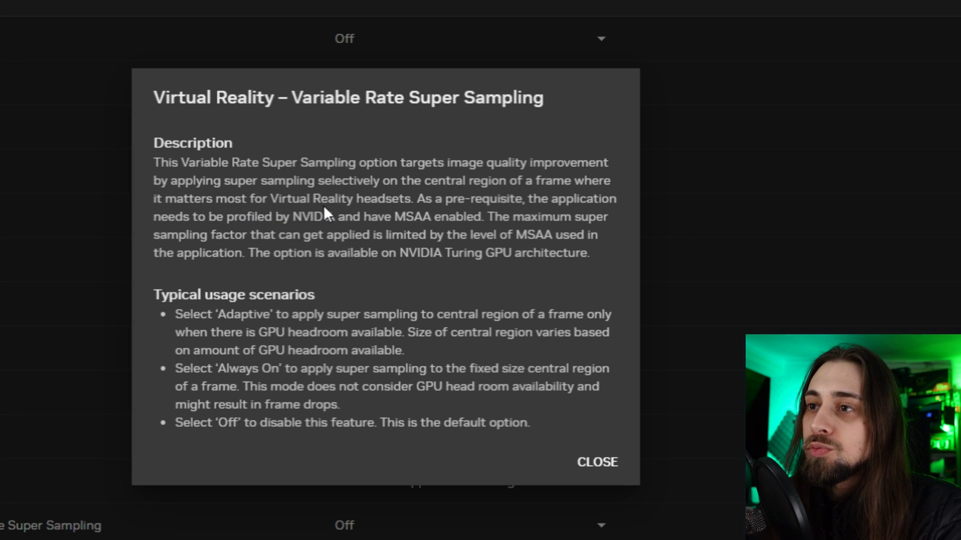
{"action": "mouse_move", "coordinate": [412, 212]}
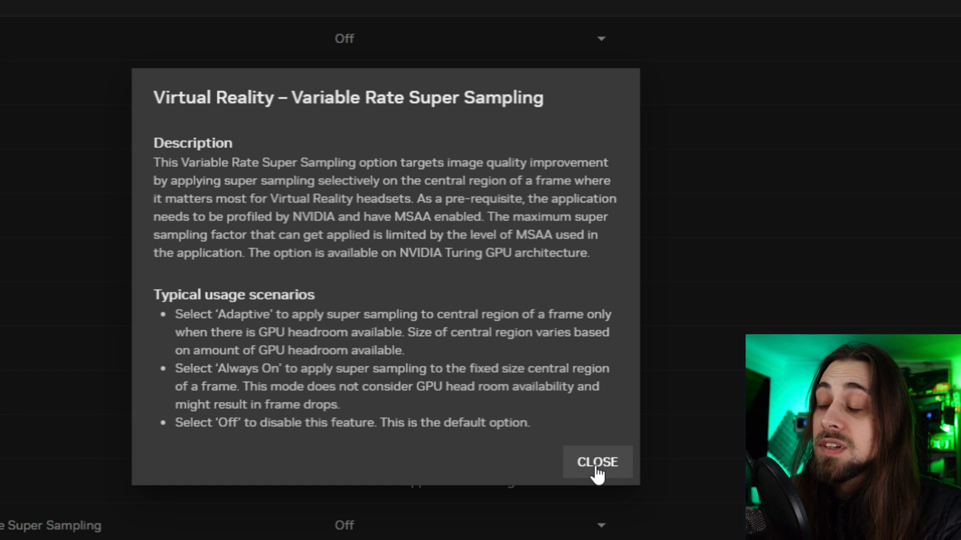
{"action": "left_click", "coordinate": [597, 462]}
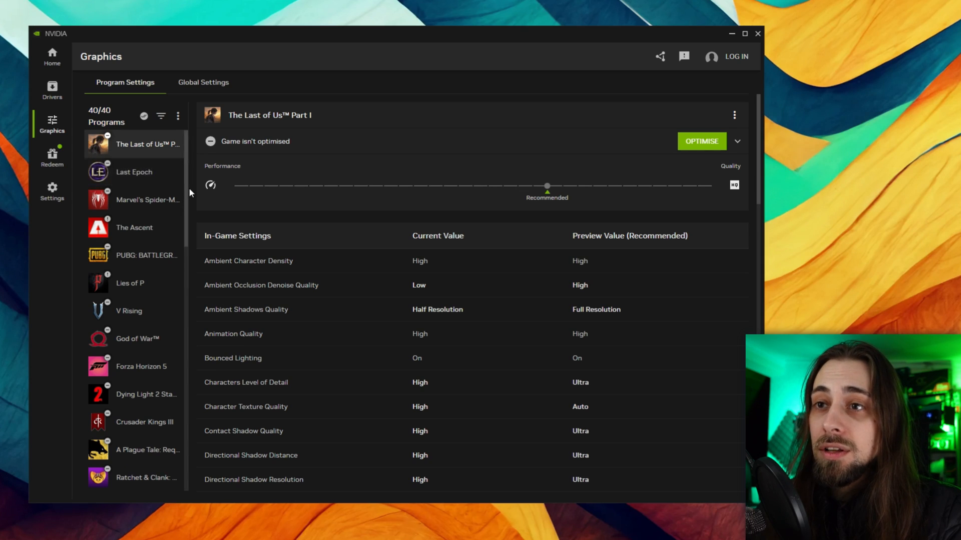
{"action": "scroll", "scroll_direction": "down", "scroll_amount": 3}
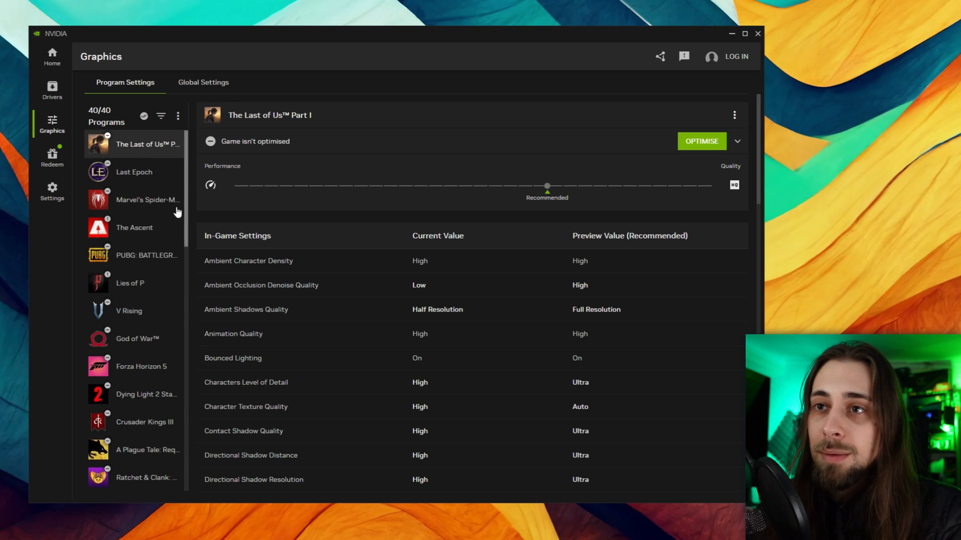
{"action": "scroll", "scroll_direction": "down", "scroll_amount": 3}
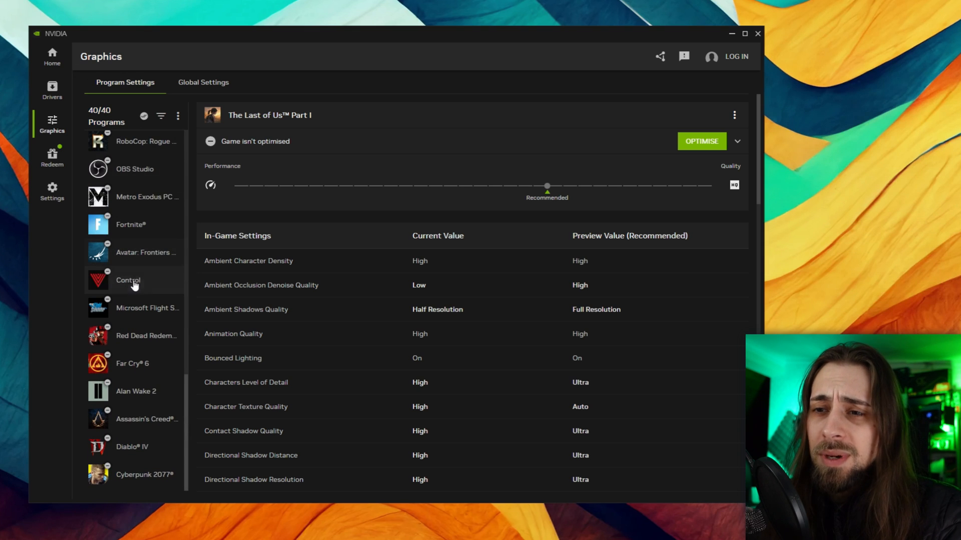
{"action": "mouse_move", "coordinate": [138, 474]}
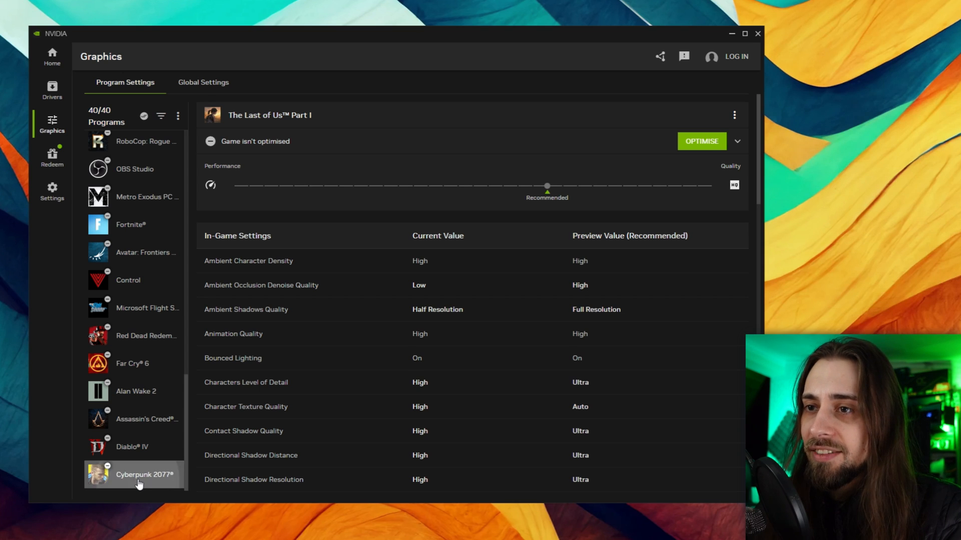
- Preview Cyberpunk 2077's preset slider from maximum performance back to Recommended
{"action": "left_click", "coordinate": [145, 474]}
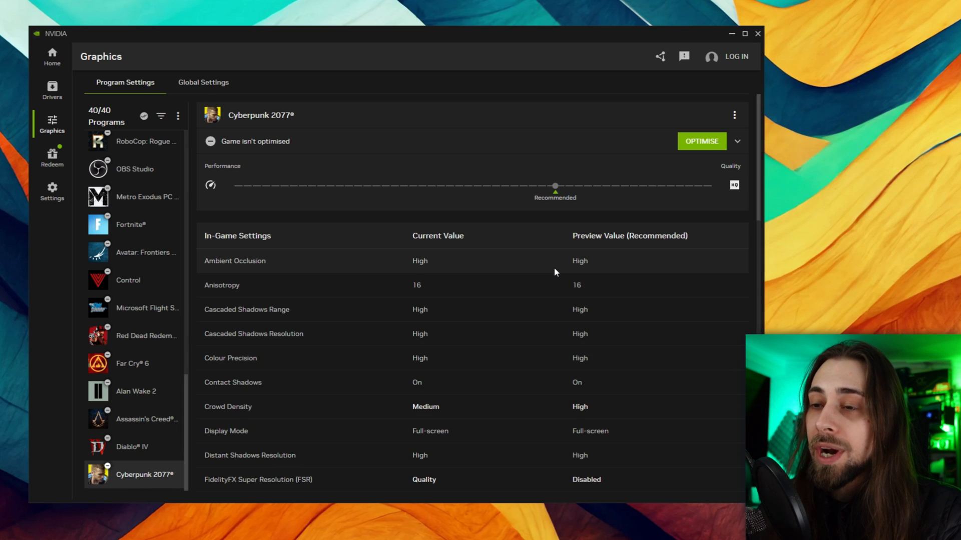
{"action": "mouse_move", "coordinate": [538, 269]}
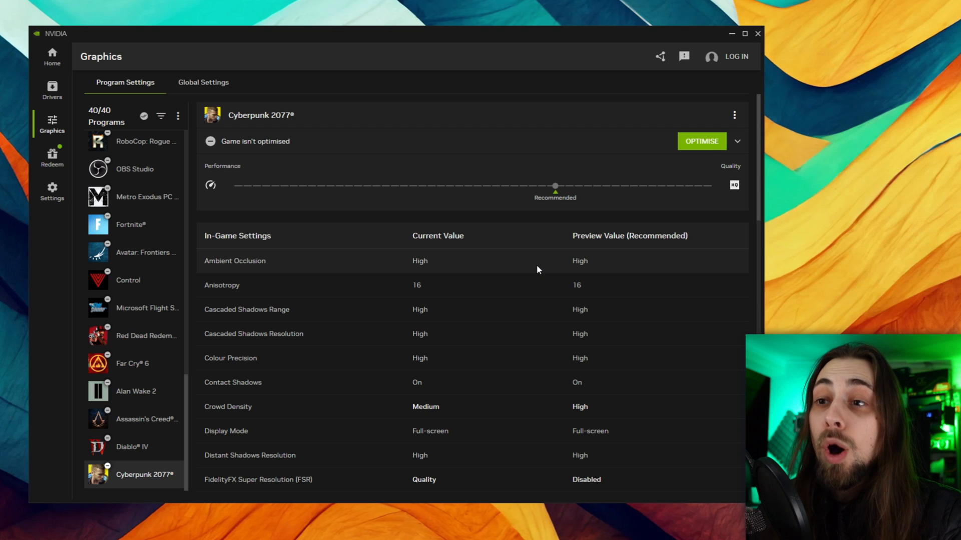
{"action": "mouse_move", "coordinate": [248, 164]}
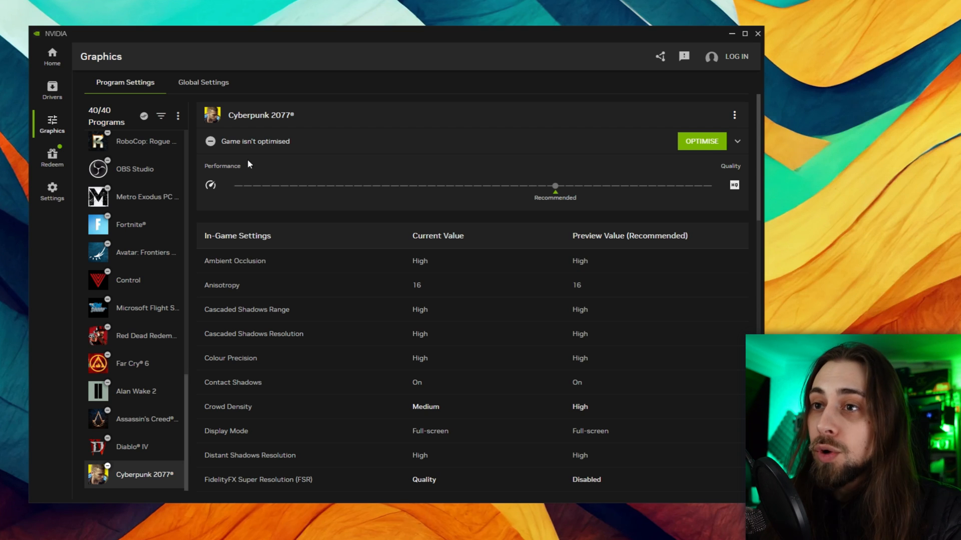
{"action": "mouse_move", "coordinate": [215, 185]}
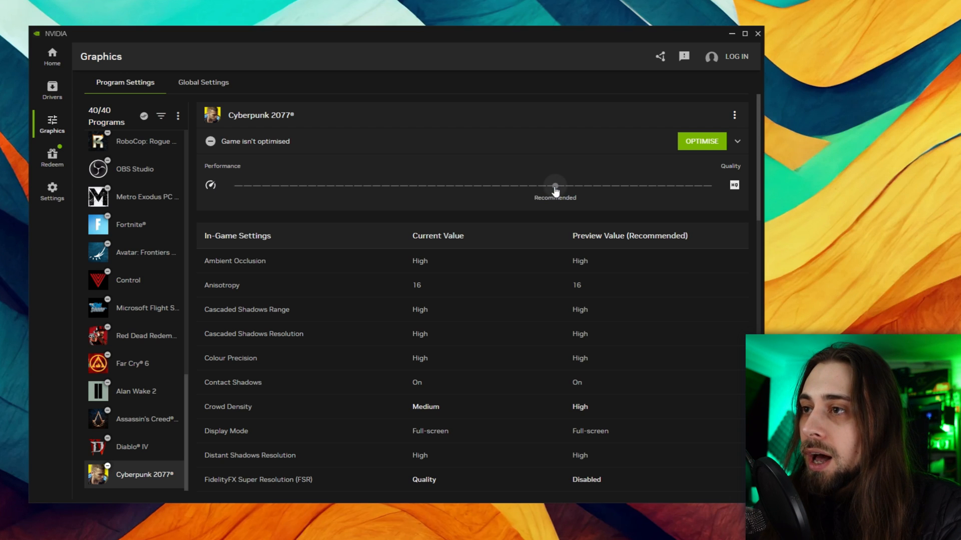
{"action": "left_click_drag", "start_coordinate": [555, 185], "coordinate": [334, 185]}
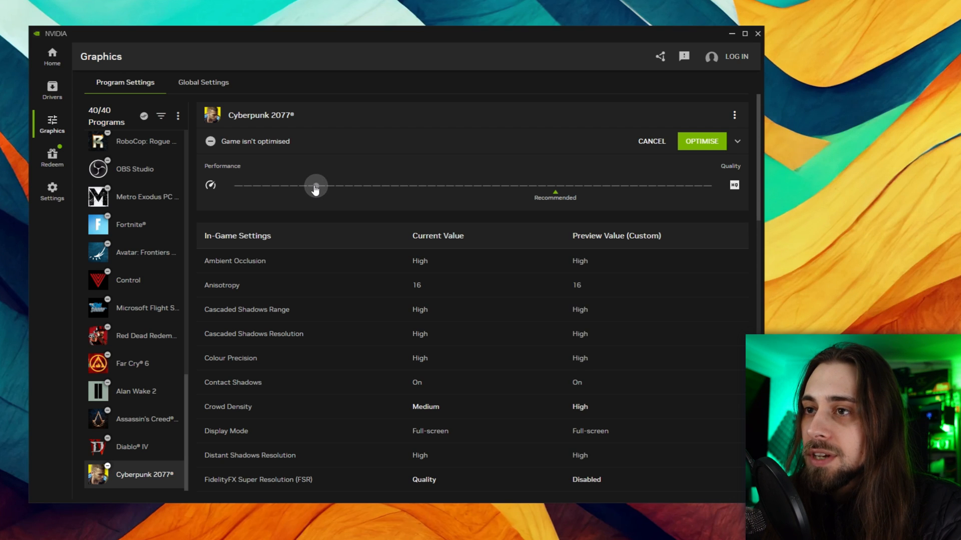
{"action": "left_click_drag", "start_coordinate": [315, 186], "coordinate": [233, 186]}
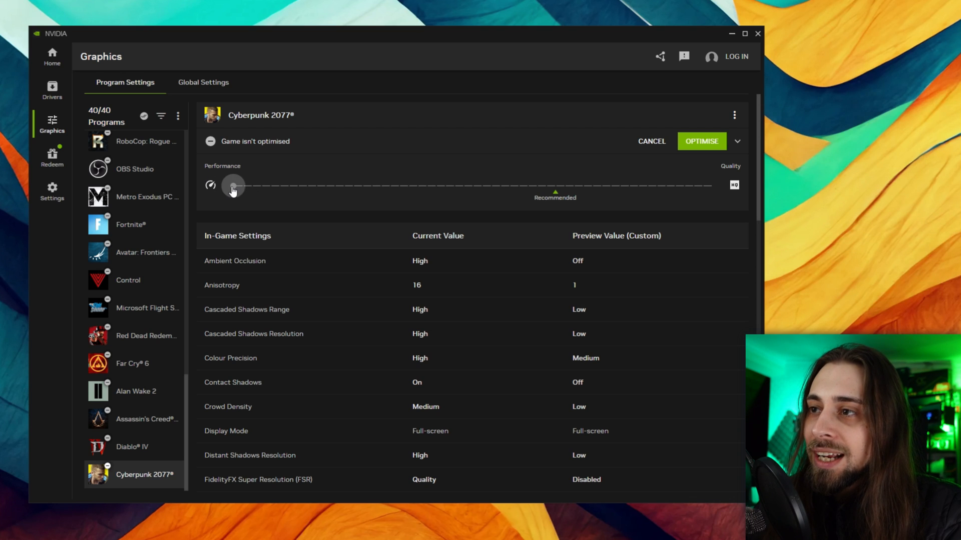
{"action": "left_click_drag", "start_coordinate": [233, 186], "coordinate": [491, 186]}
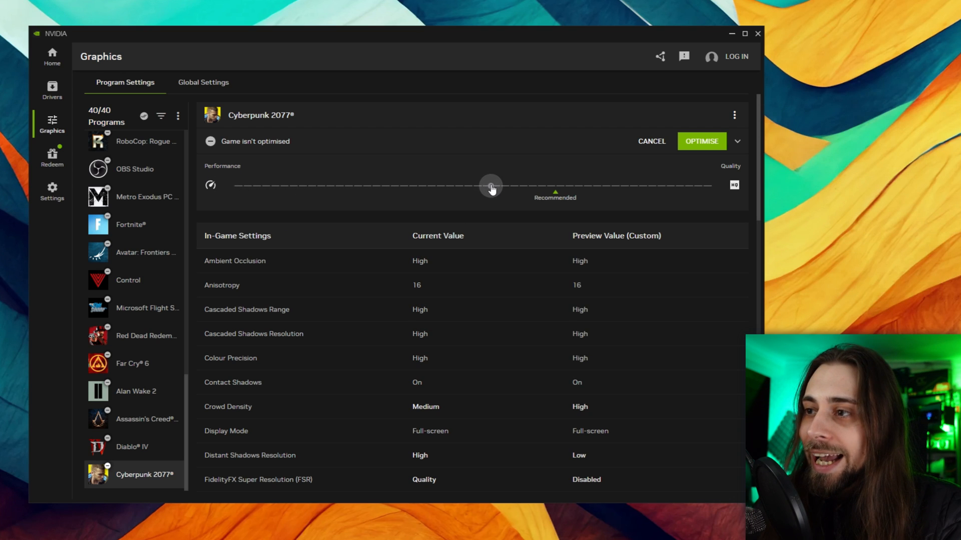
{"action": "left_click_drag", "start_coordinate": [491, 185], "coordinate": [554, 185]}
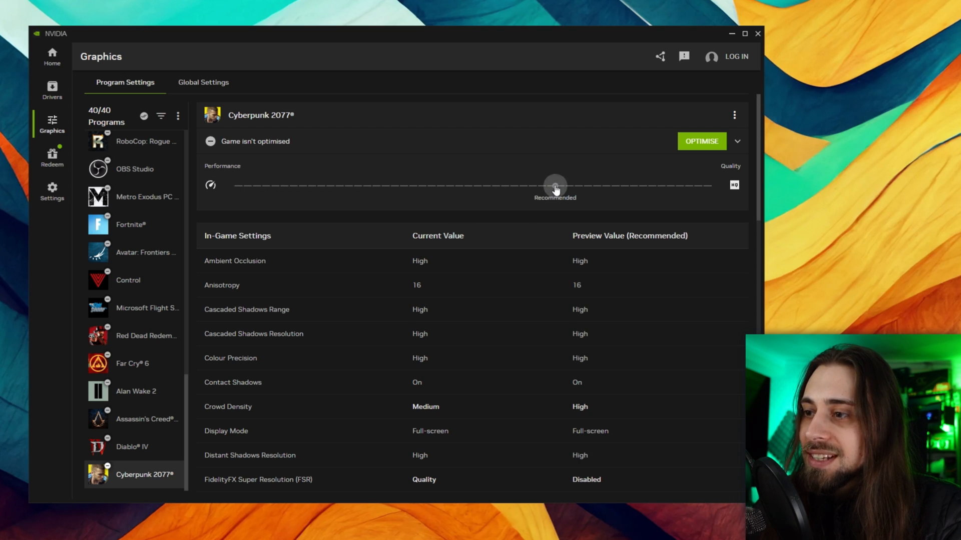
{"action": "left_click_drag", "start_coordinate": [554, 185], "coordinate": [664, 185]}
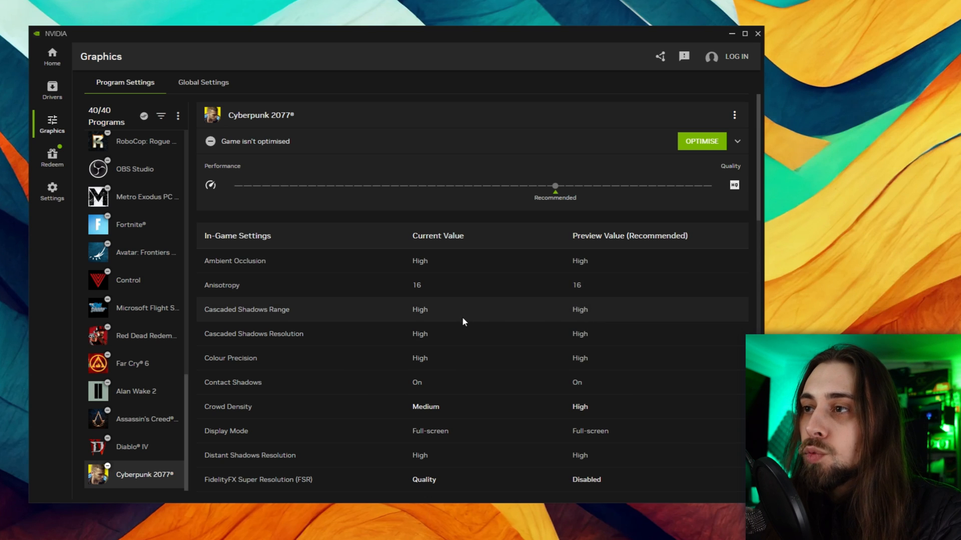
- Go through the game's current versus recommended in-game settings down to Driver Settings
{"action": "left_click_drag", "start_coordinate": [554, 186], "coordinate": [628, 186]}
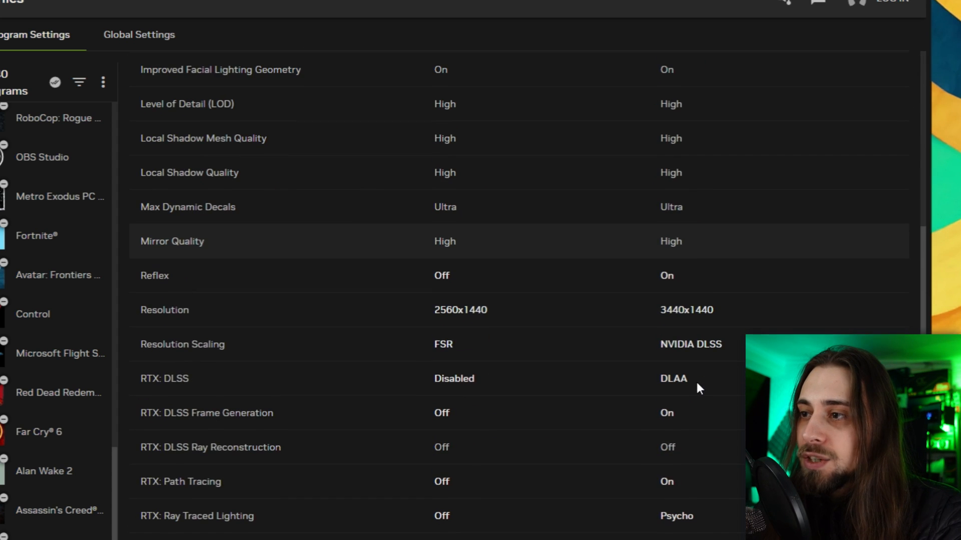
{"action": "scroll", "scroll_direction": "down", "scroll_amount": 3}
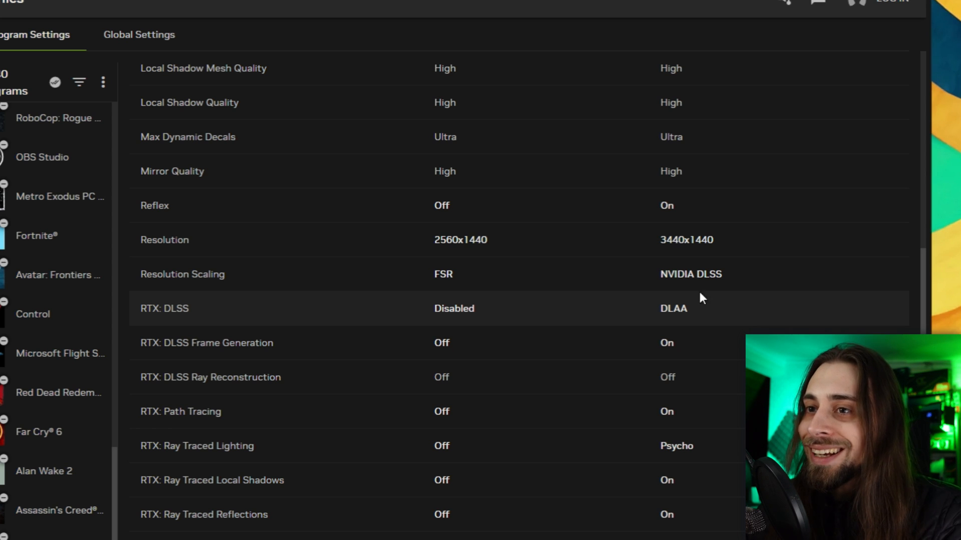
{"action": "mouse_move", "coordinate": [686, 313]}
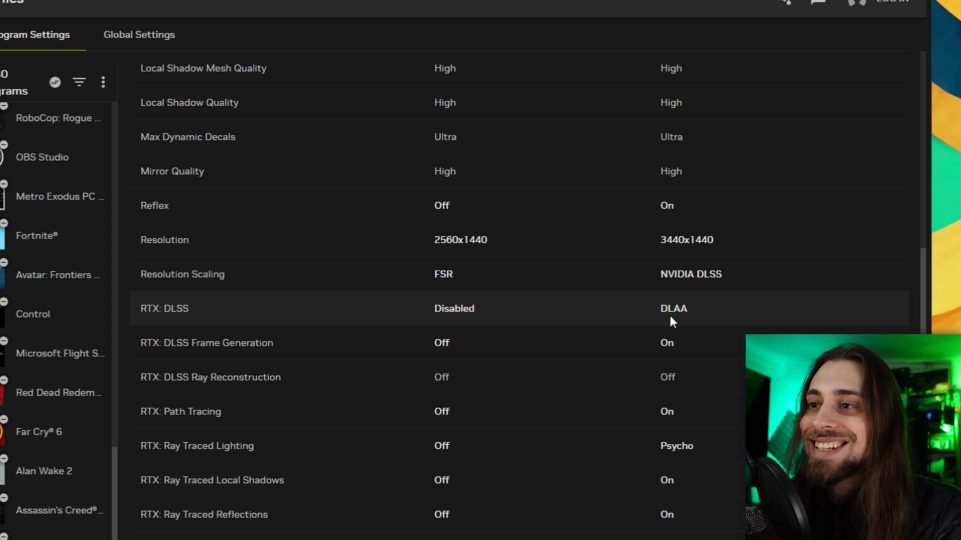
{"action": "scroll", "scroll_direction": "down", "scroll_amount": 3}
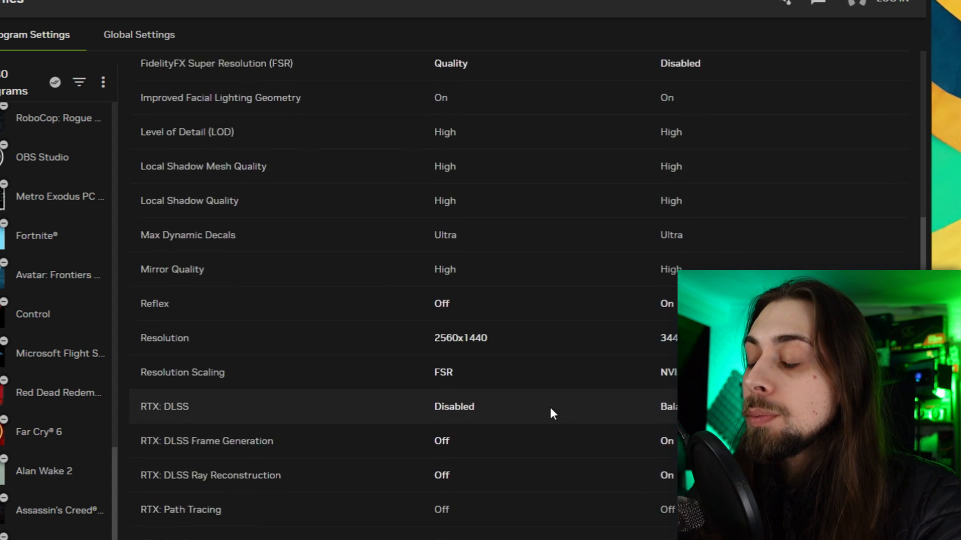
{"action": "scroll", "scroll_direction": "down", "scroll_amount": 3}
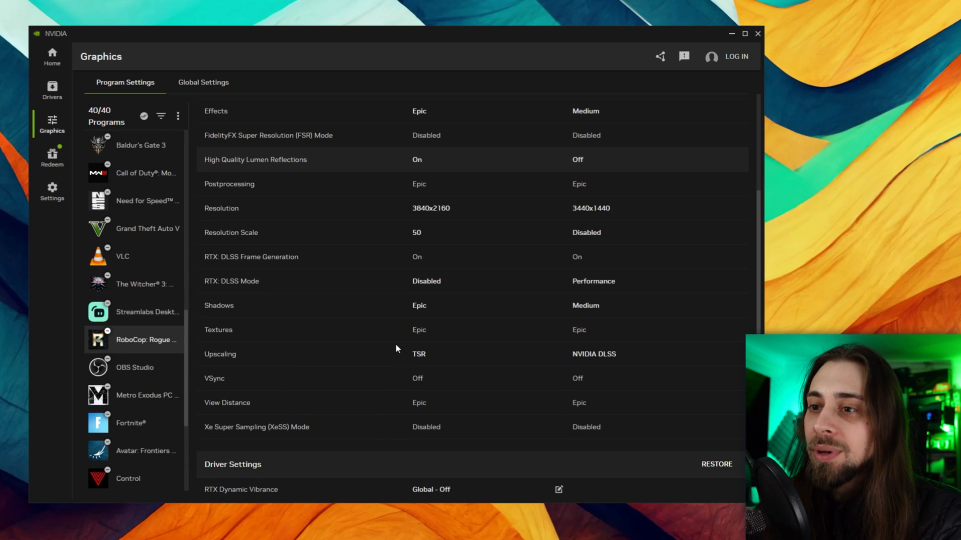
- Check Starfield's settings, view the Redeem rewards page, then show the app's Settings system info
{"action": "scroll", "scroll_direction": "down", "scroll_amount": 3}
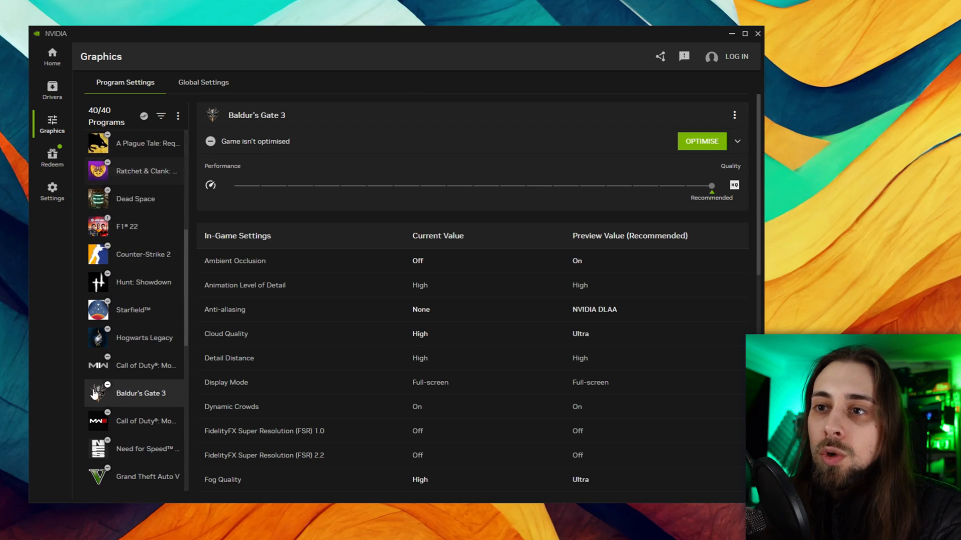
{"action": "left_click", "coordinate": [133, 309]}
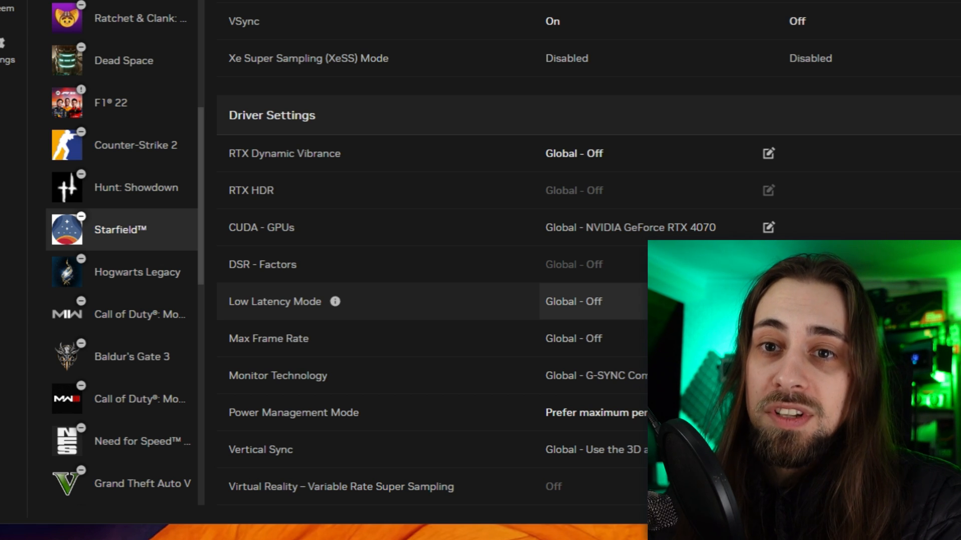
{"action": "left_click", "coordinate": [52, 158]}
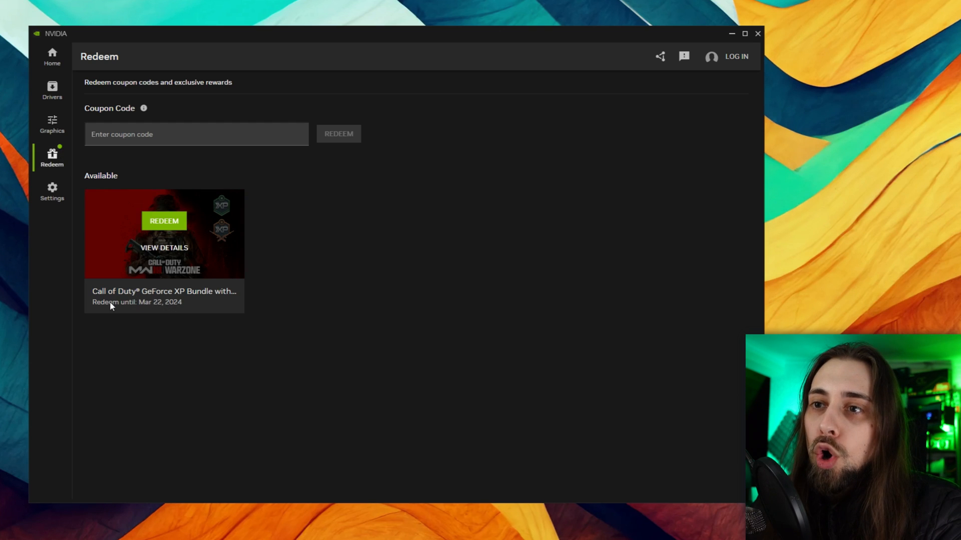
{"action": "mouse_move", "coordinate": [328, 263]}
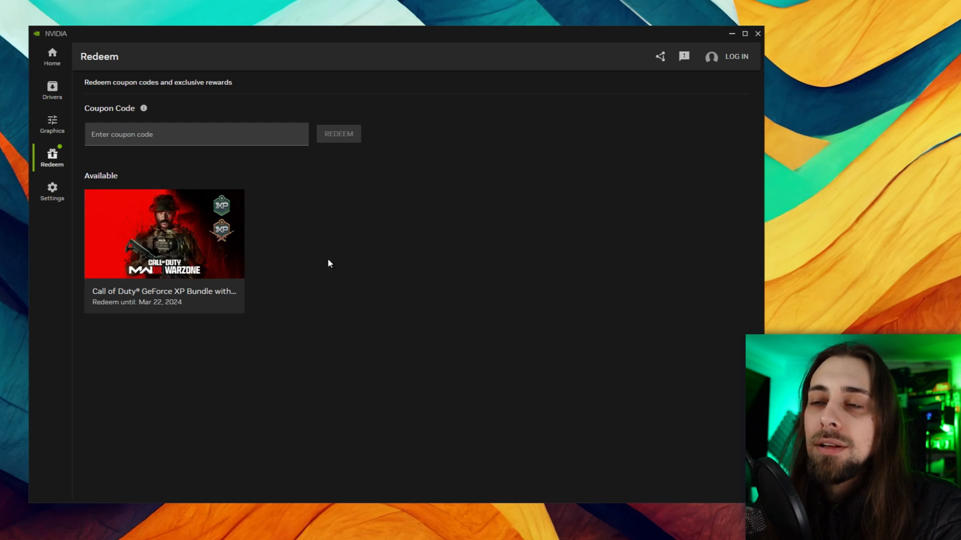
{"action": "left_click", "coordinate": [51, 192]}
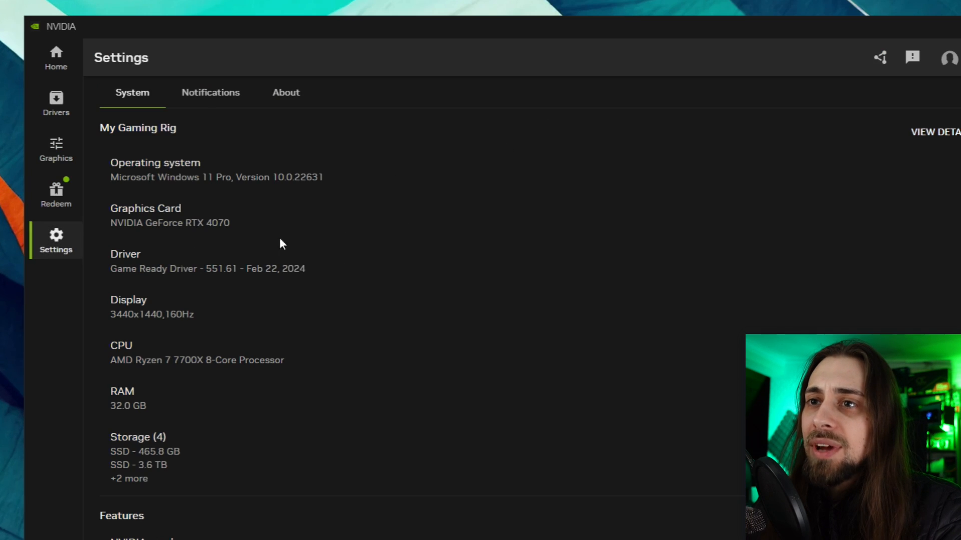
{"action": "scroll", "scroll_direction": "down", "scroll_amount": 3}
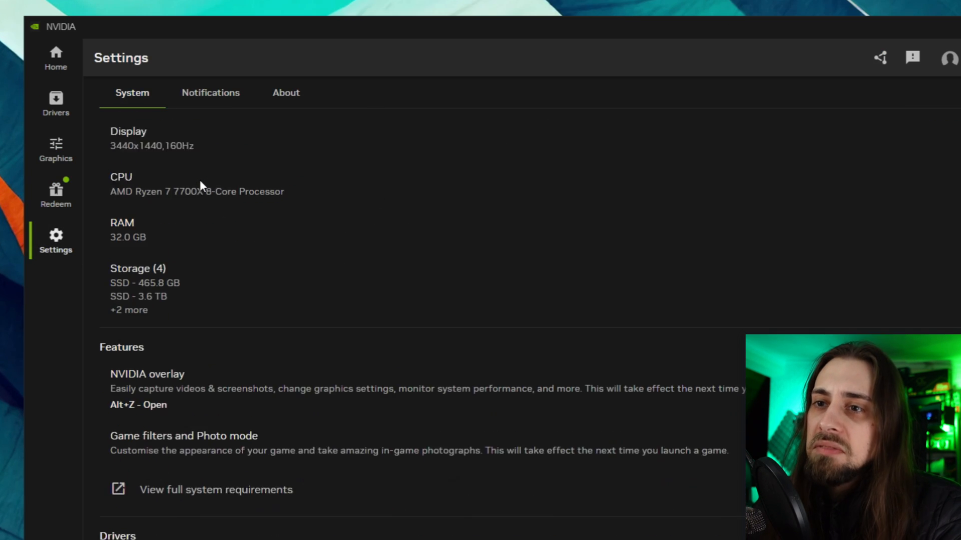
{"action": "left_click", "coordinate": [210, 92]}
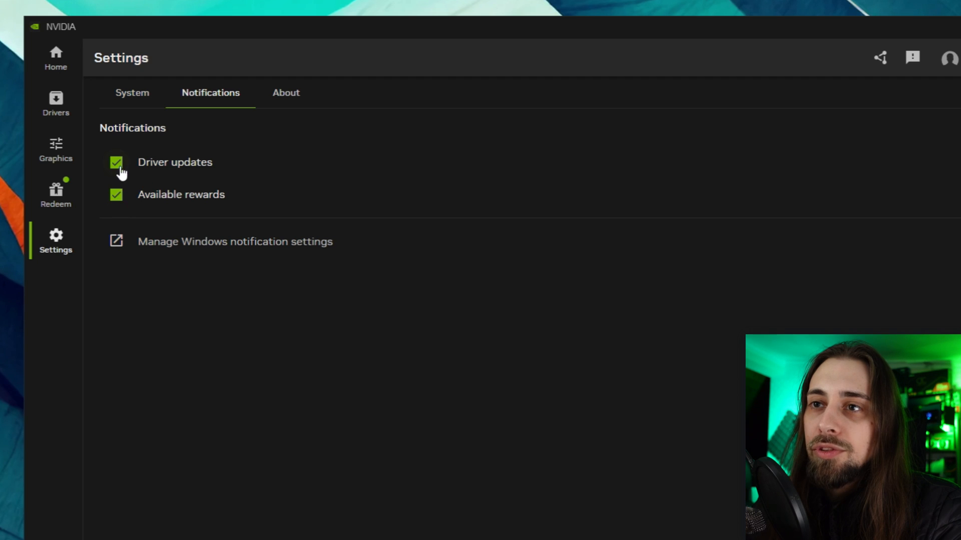
{"action": "left_click", "coordinate": [116, 194]}
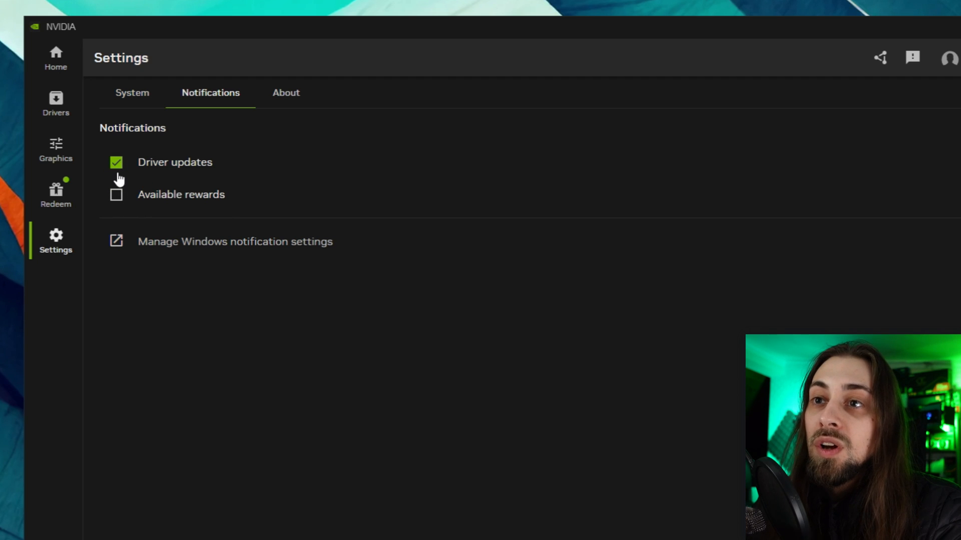
{"action": "left_click", "coordinate": [116, 194]}
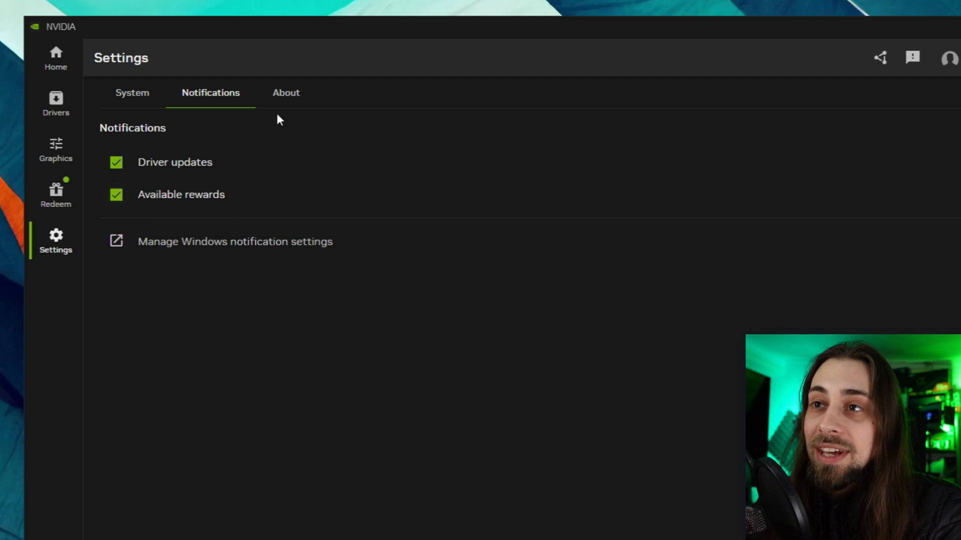
{"action": "left_click", "coordinate": [285, 92]}
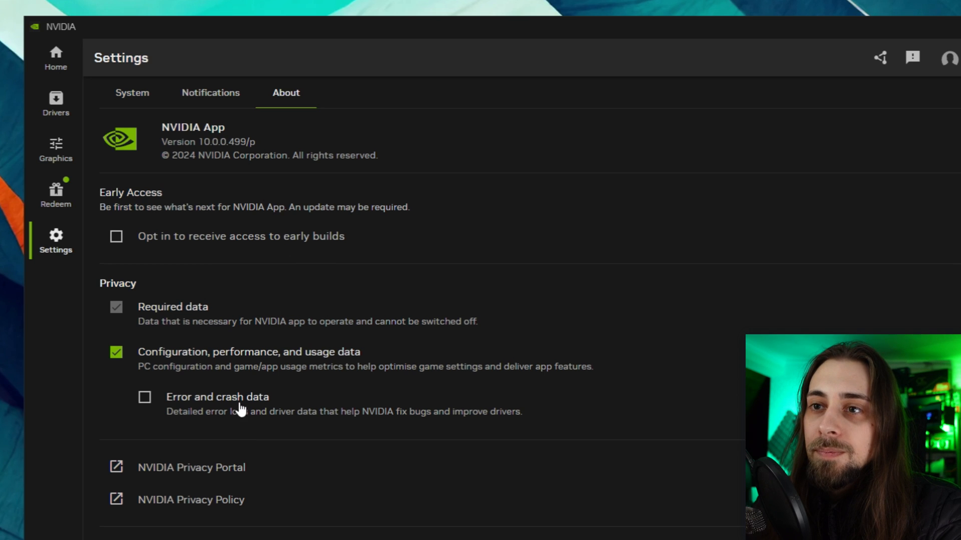
{"action": "scroll", "scroll_direction": "down", "scroll_amount": 3}
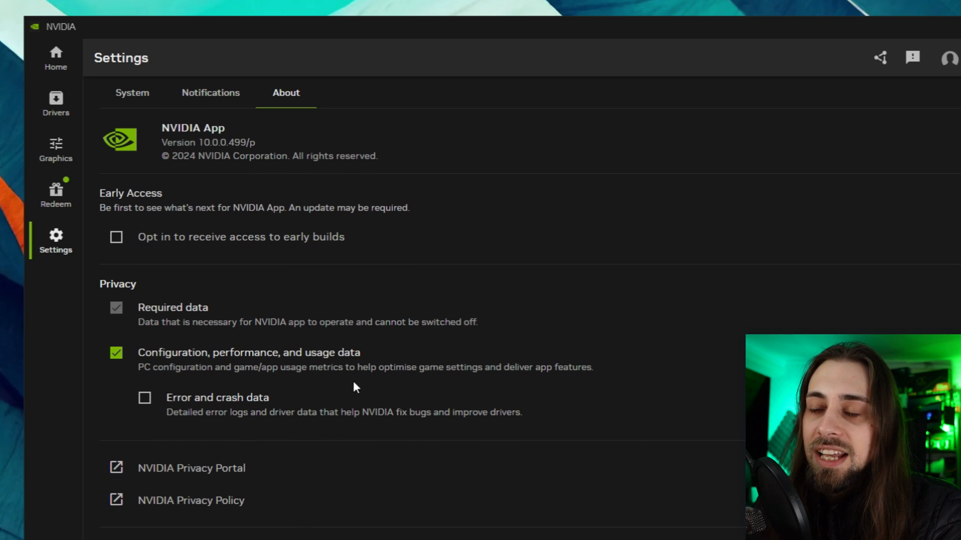
{"action": "left_click", "coordinate": [132, 92]}
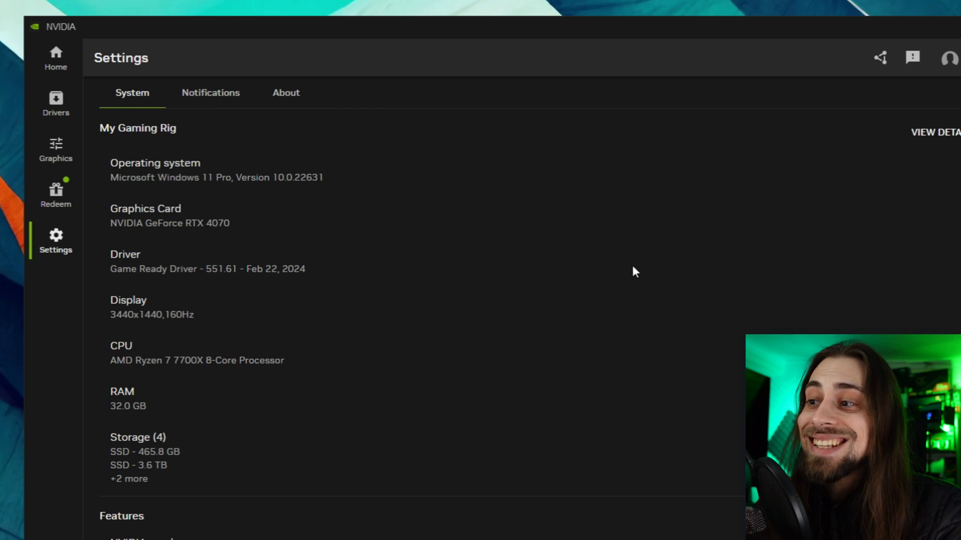
{"action": "scroll", "scroll_direction": "down", "scroll_amount": 3}
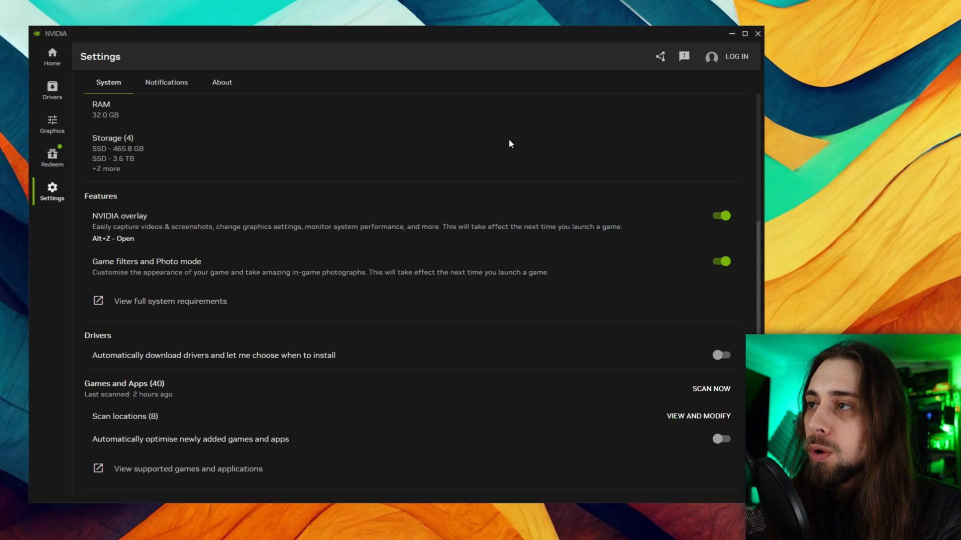
{"action": "mouse_move", "coordinate": [659, 56]}
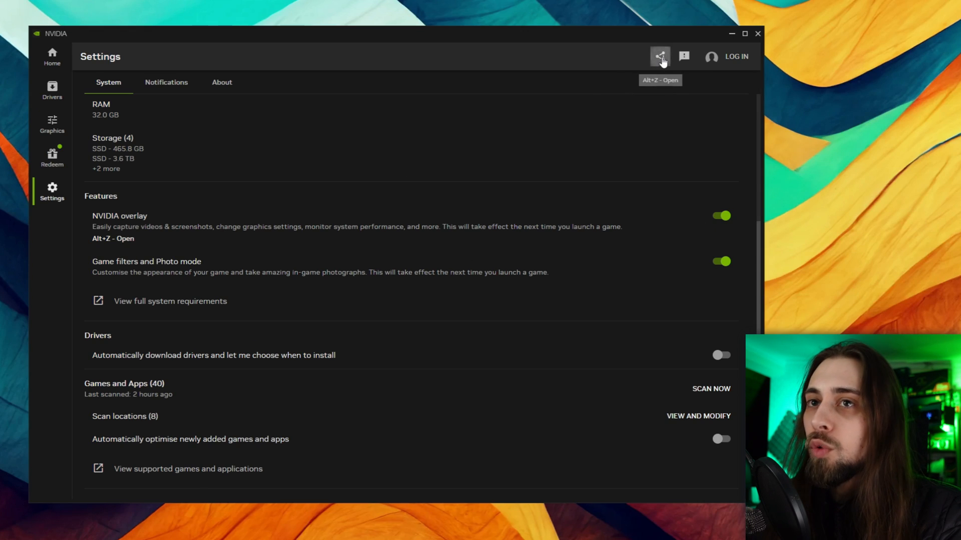
- Bring up the Alt+Z overlay, browse the 21 game filters, then show the Statistics panel with GPU and CPU utilisation
{"action": "left_click", "coordinate": [660, 56]}
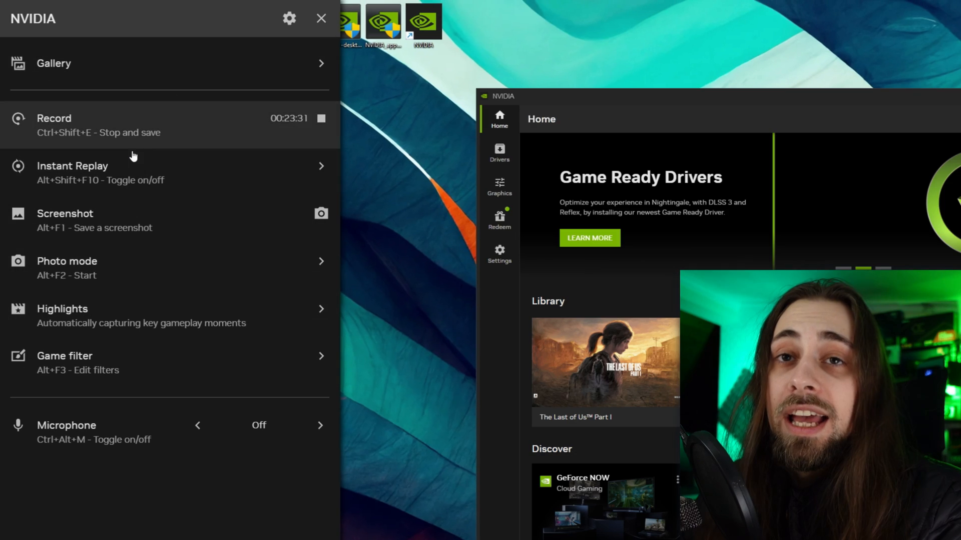
{"action": "mouse_move", "coordinate": [174, 132]}
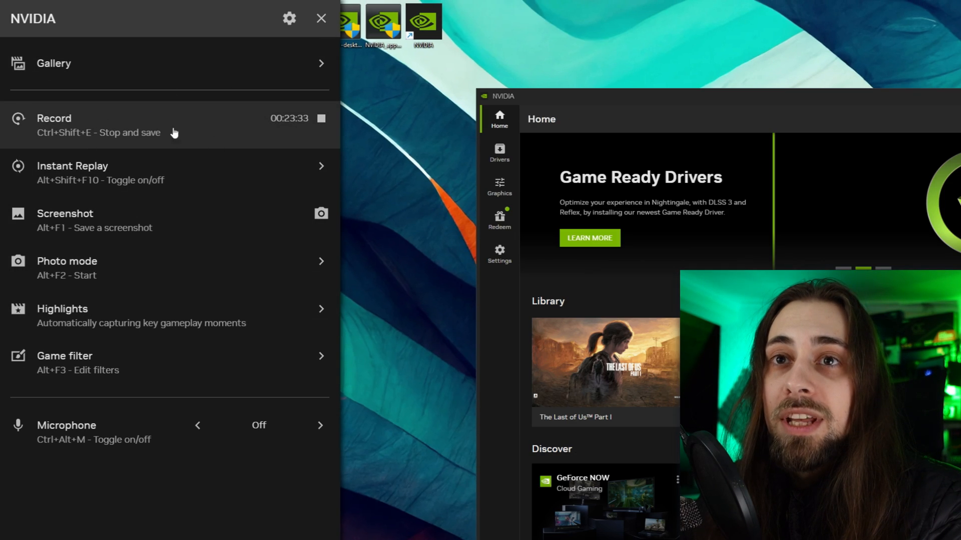
{"action": "mouse_move", "coordinate": [184, 176]}
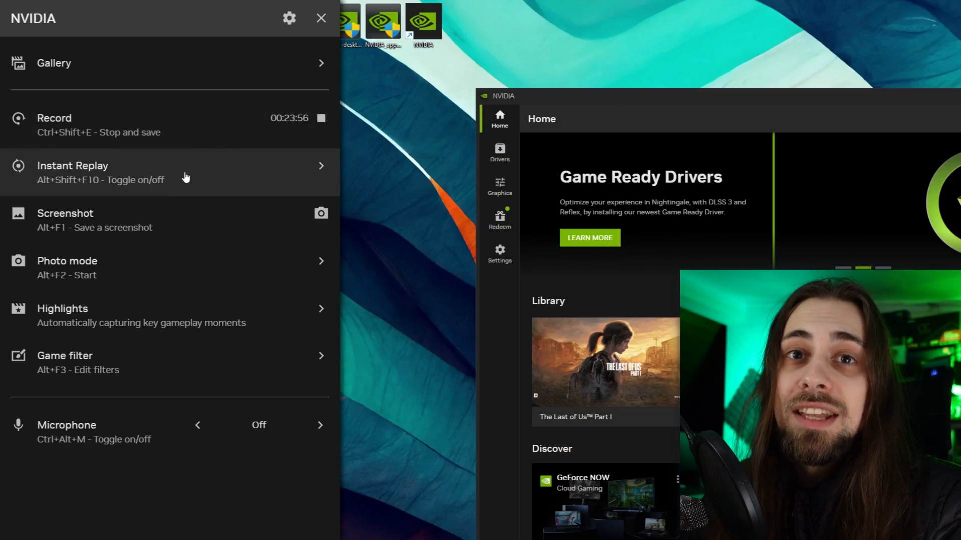
{"action": "mouse_move", "coordinate": [159, 239]}
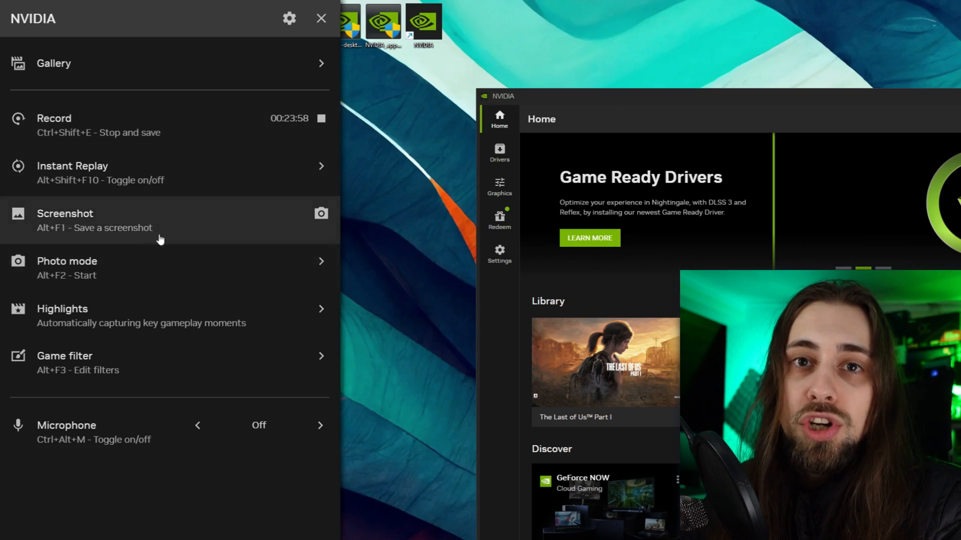
{"action": "mouse_move", "coordinate": [214, 359]}
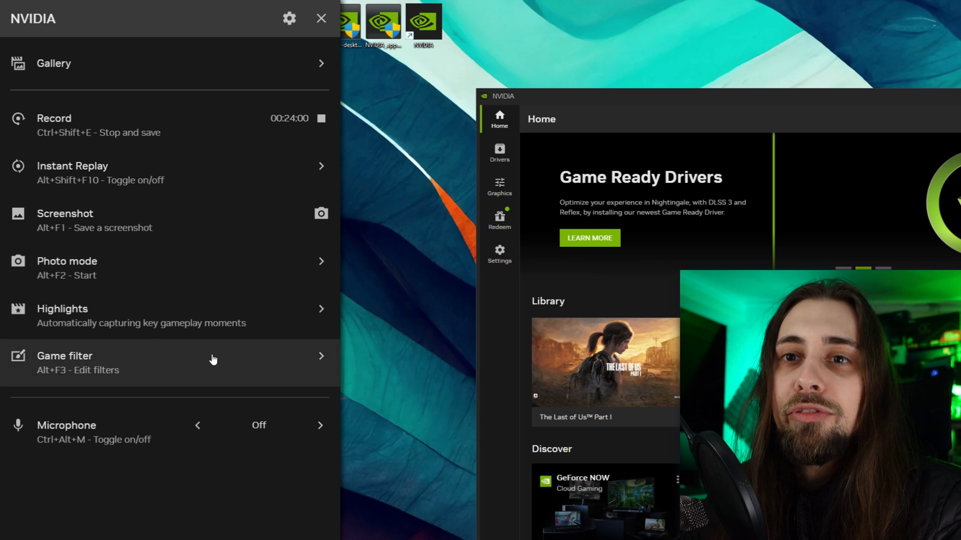
{"action": "left_click", "coordinate": [65, 356]}
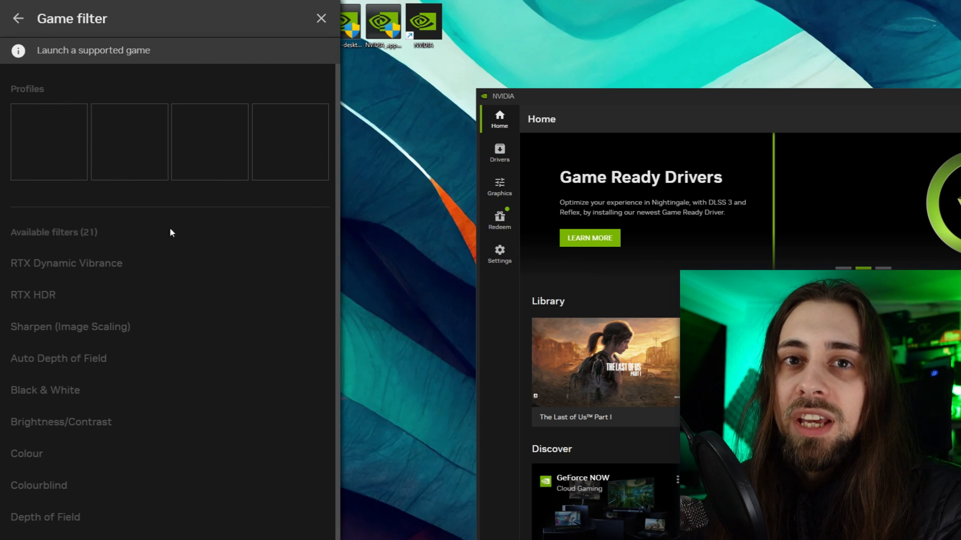
{"action": "mouse_move", "coordinate": [43, 274]}
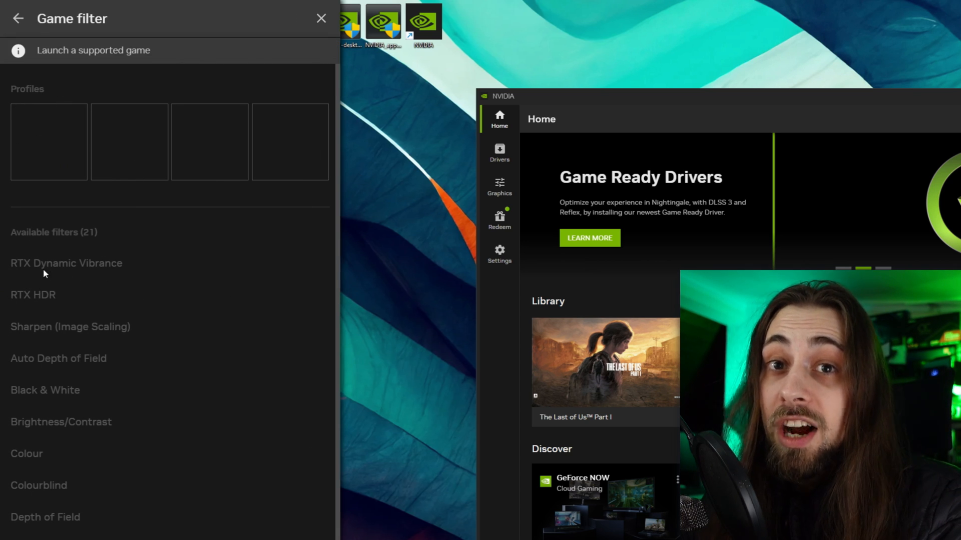
{"action": "mouse_move", "coordinate": [57, 300]}
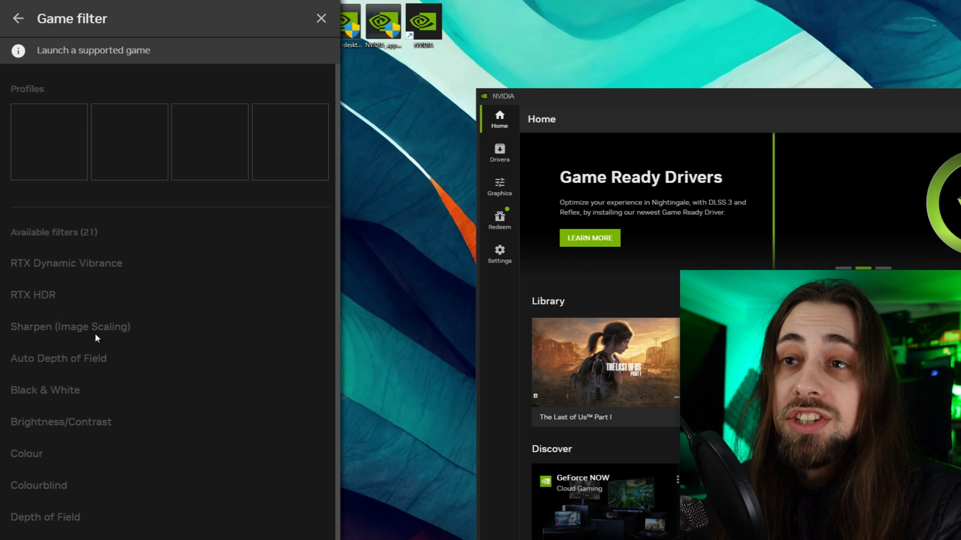
{"action": "left_click", "coordinate": [18, 18]}
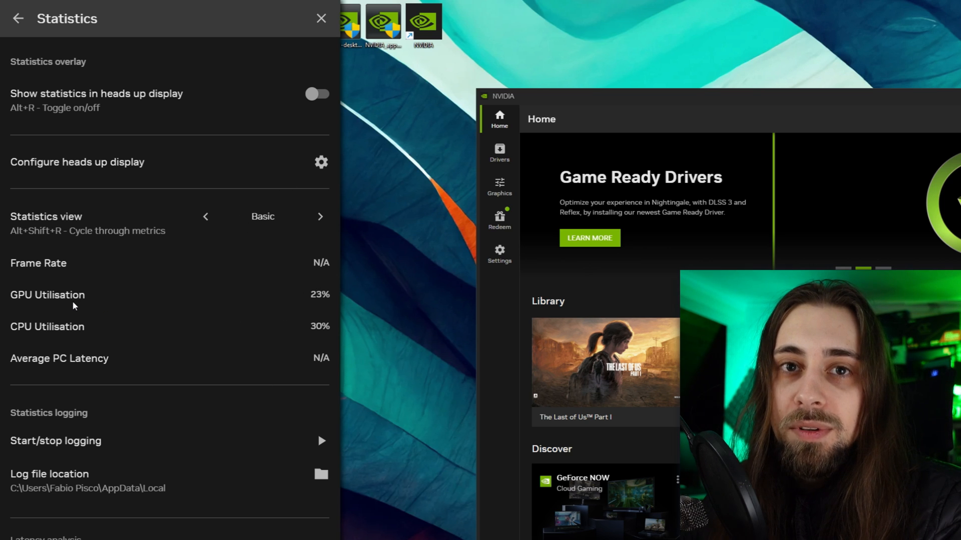
{"action": "mouse_move", "coordinate": [126, 369]}
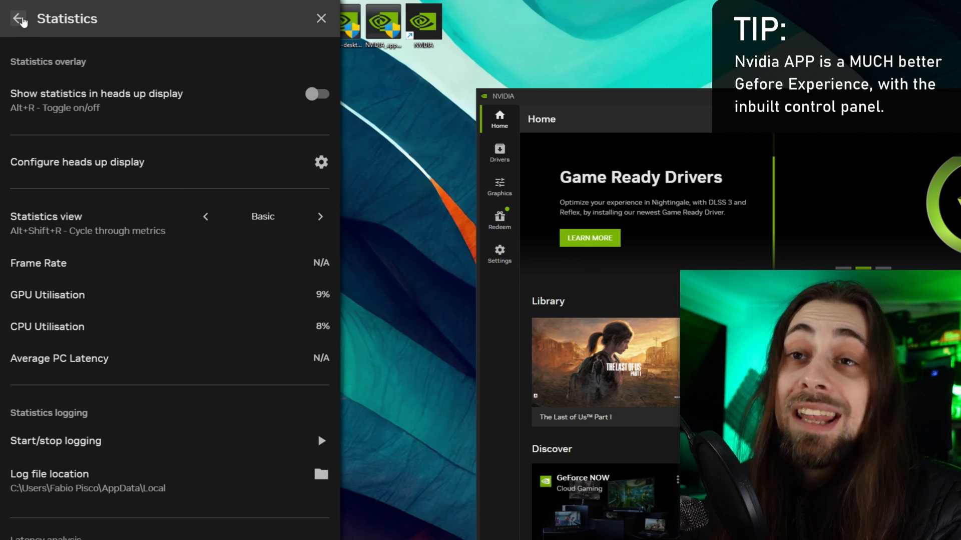
- Reach the overlay's Heads up display settings from the main overlay menu
{"action": "left_click", "coordinate": [17, 18]}
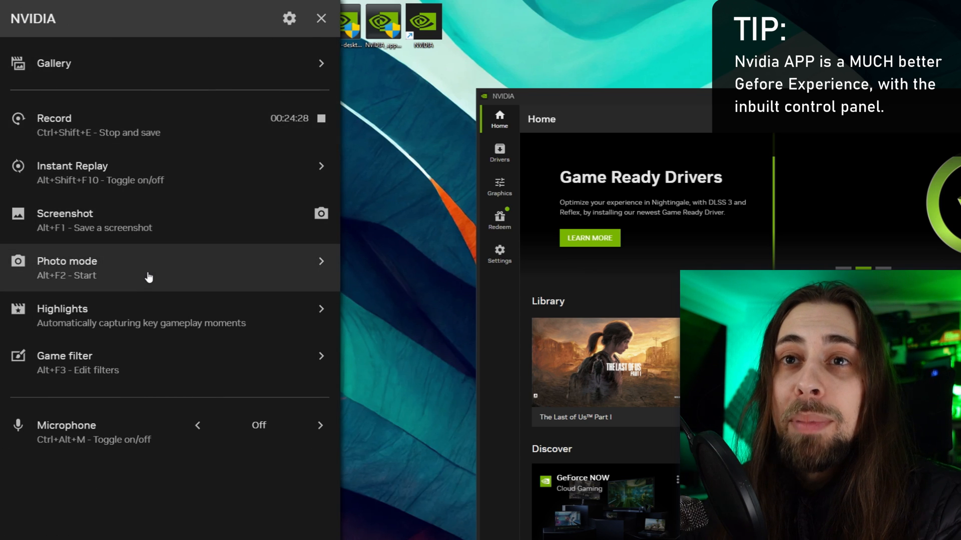
{"action": "left_click", "coordinate": [54, 63]}
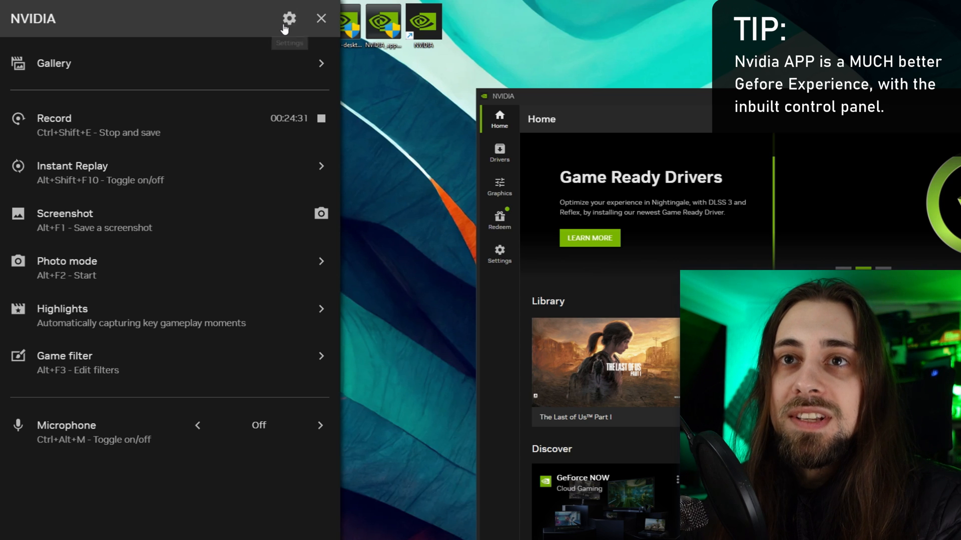
{"action": "left_click", "coordinate": [289, 18]}
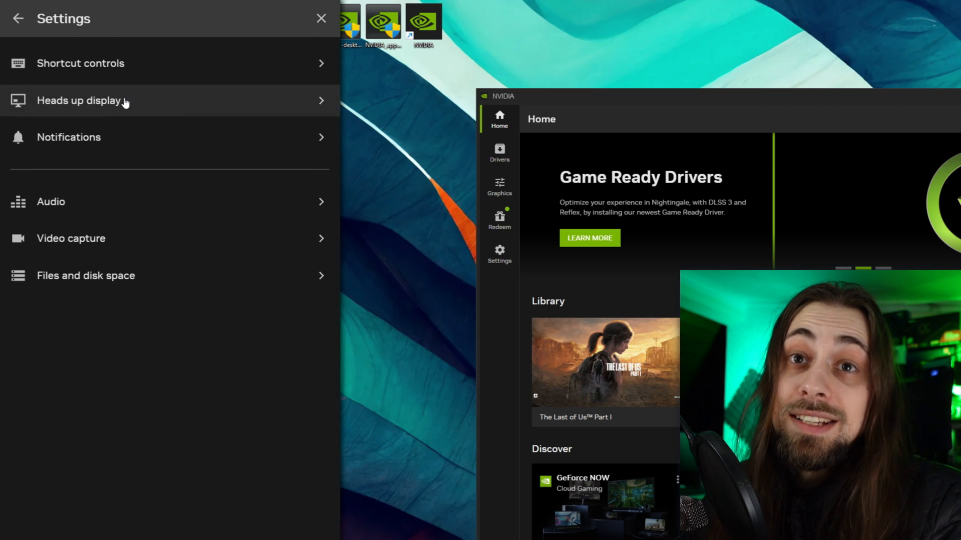
{"action": "left_click", "coordinate": [78, 100]}
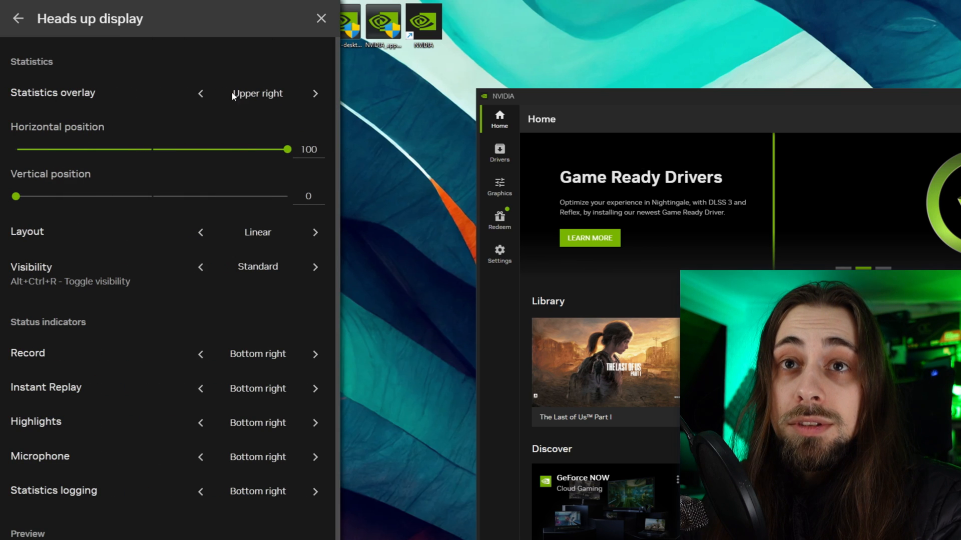
- Cycle the statistics overlay through upper centre, bottom left and other spots, ending at Centre right
{"action": "left_click", "coordinate": [200, 93]}
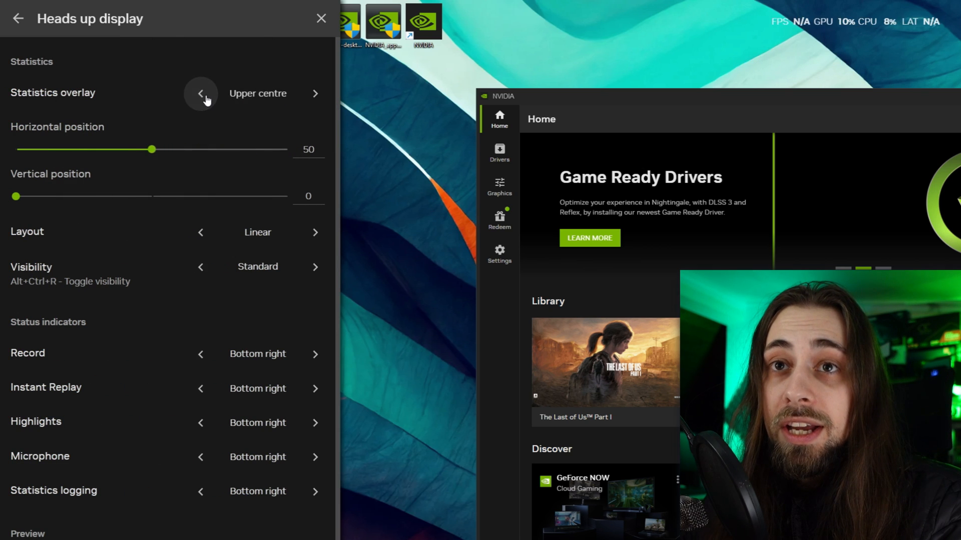
{"action": "left_click", "coordinate": [200, 93]}
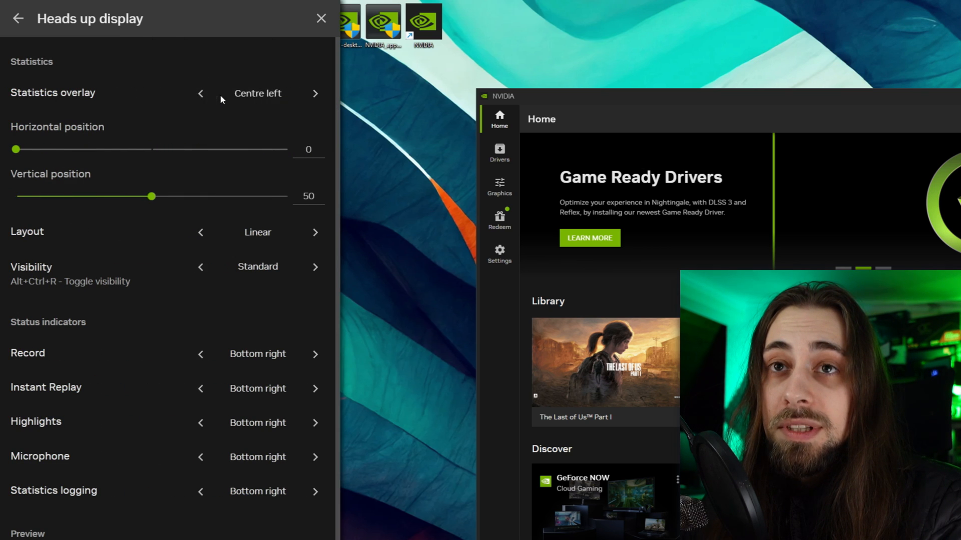
{"action": "left_click", "coordinate": [200, 93]}
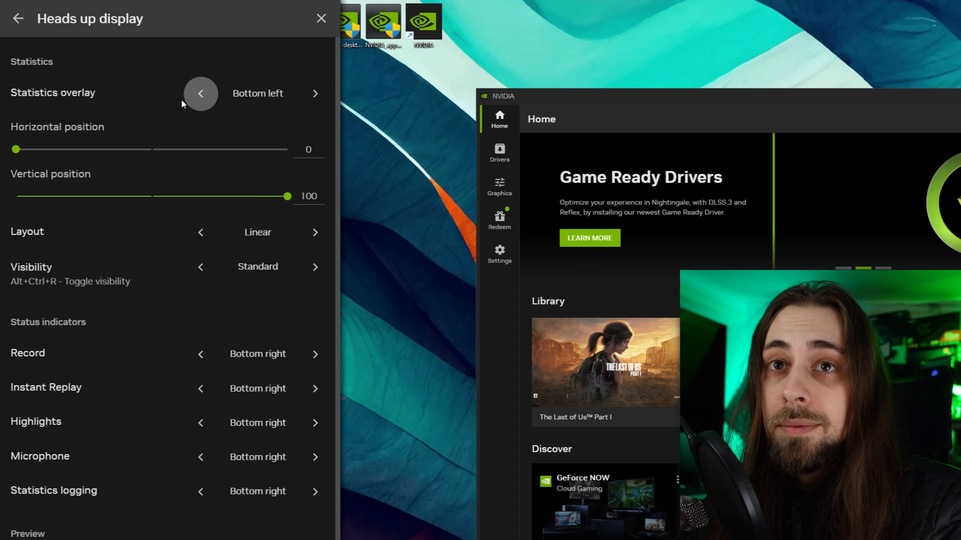
{"action": "left_click", "coordinate": [200, 93]}
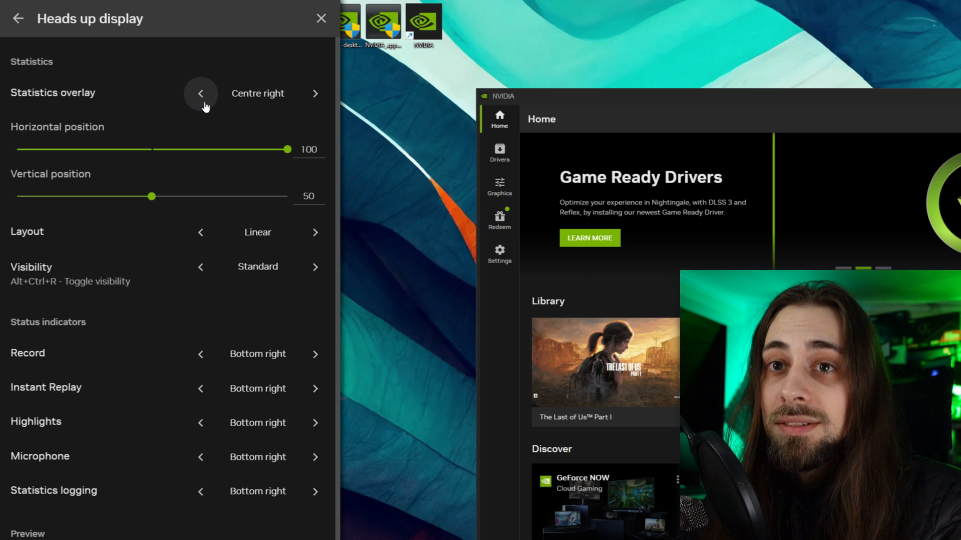
{"action": "left_click", "coordinate": [200, 93]}
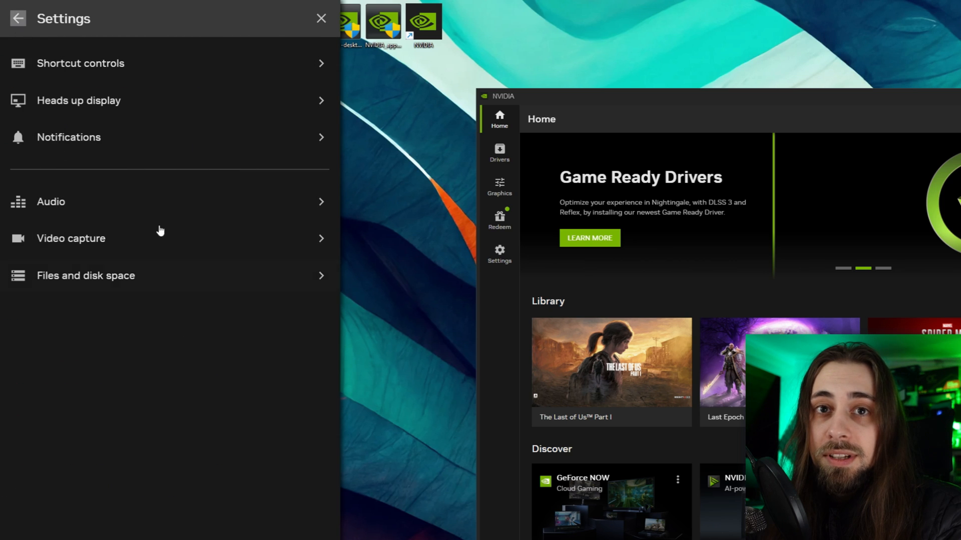
- Revisit the Statistics page, then show Video capture settings with the 15-second Instant Replay length
{"action": "left_click", "coordinate": [18, 18]}
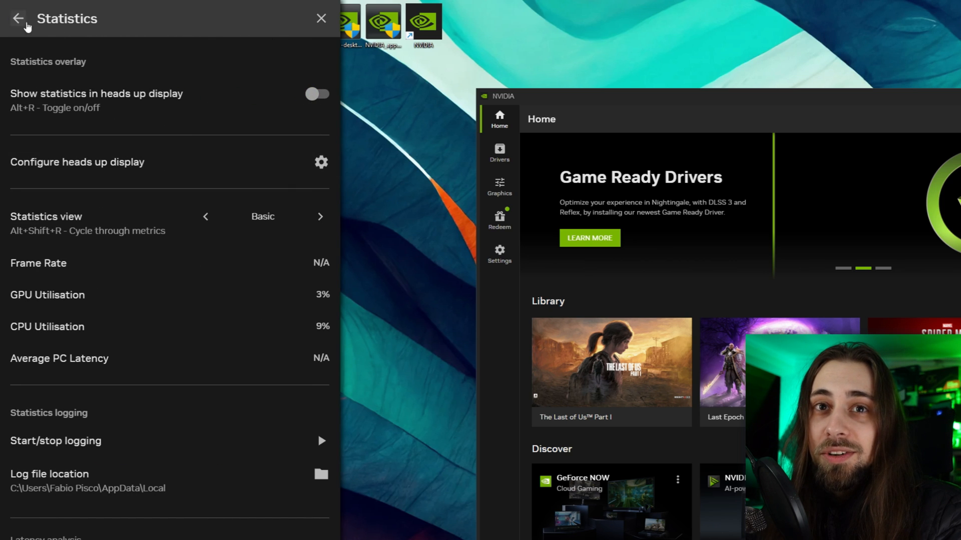
{"action": "left_click", "coordinate": [18, 18]}
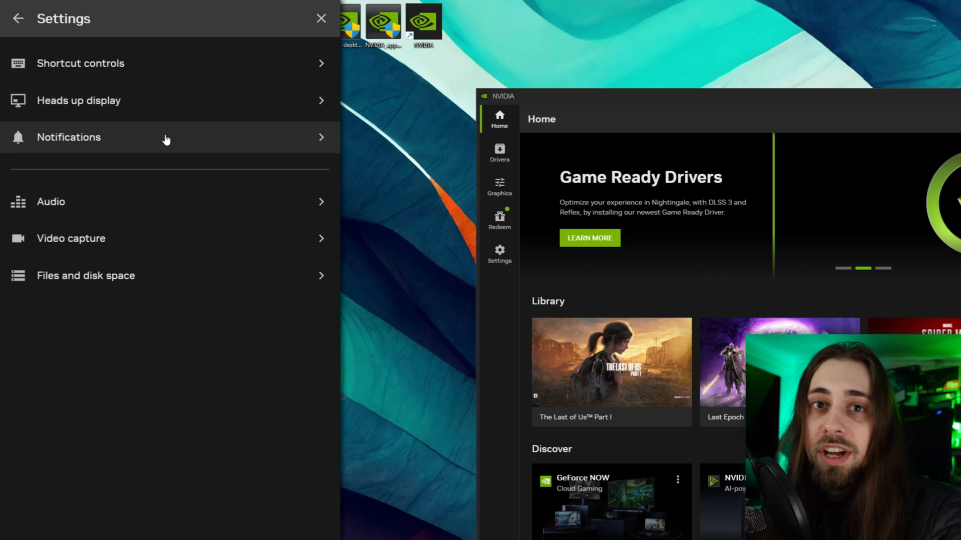
{"action": "mouse_move", "coordinate": [55, 202]}
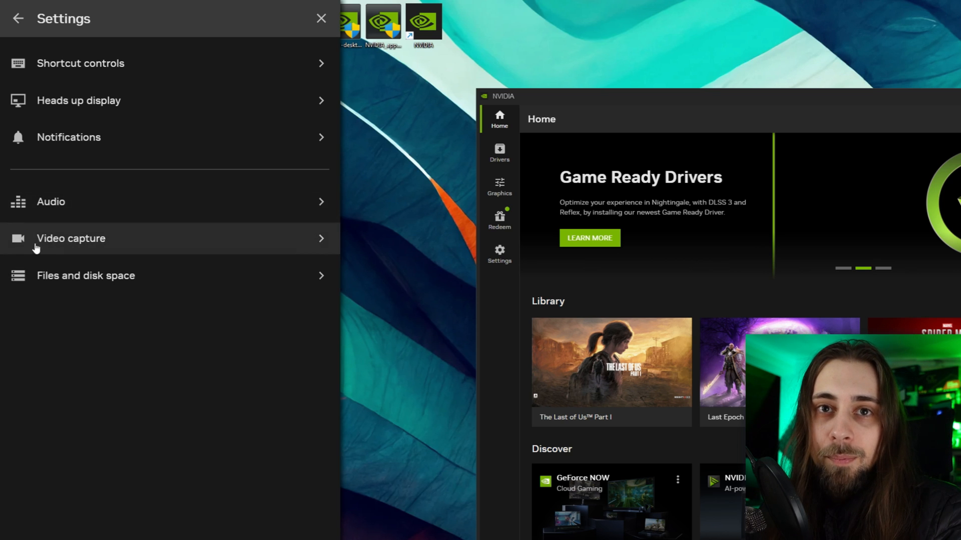
{"action": "left_click", "coordinate": [70, 238]}
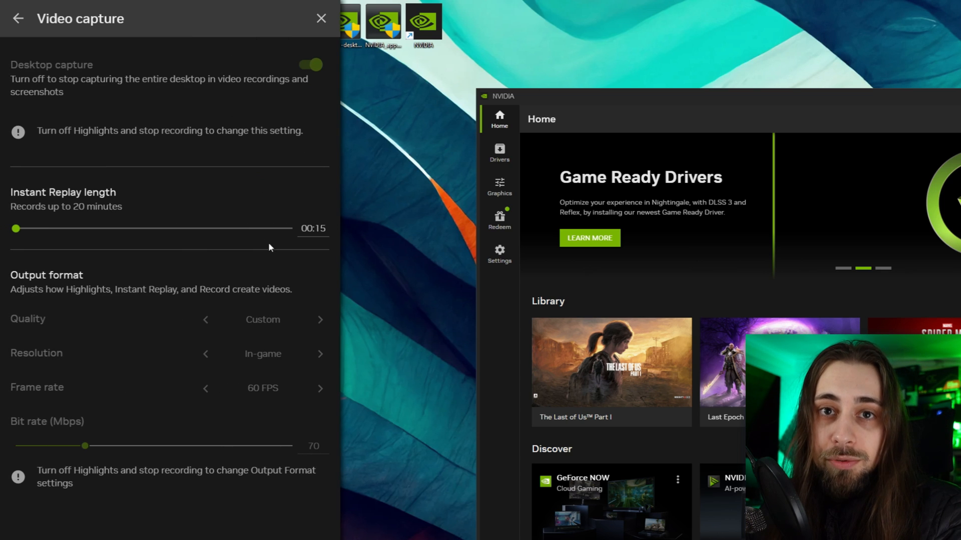
{"action": "mouse_move", "coordinate": [195, 307]}
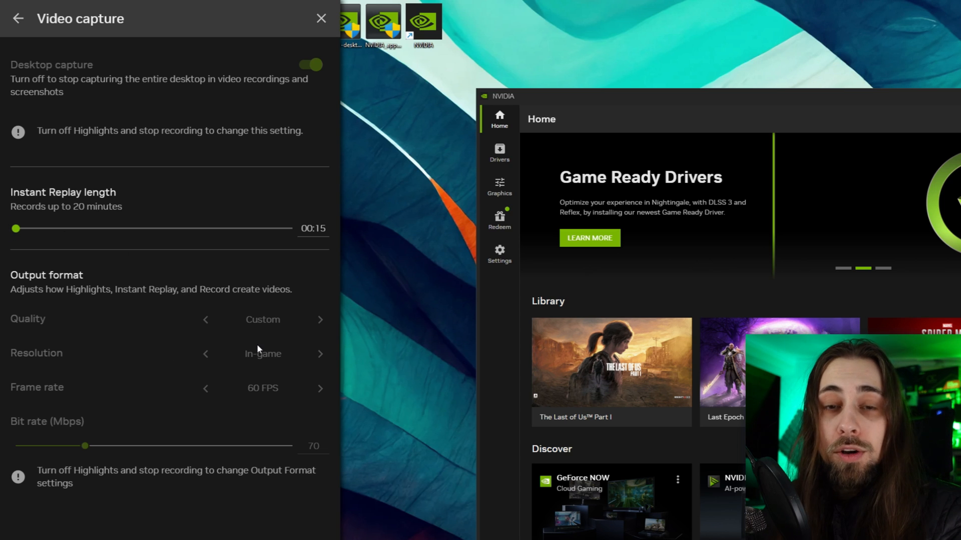
{"action": "mouse_move", "coordinate": [277, 379]}
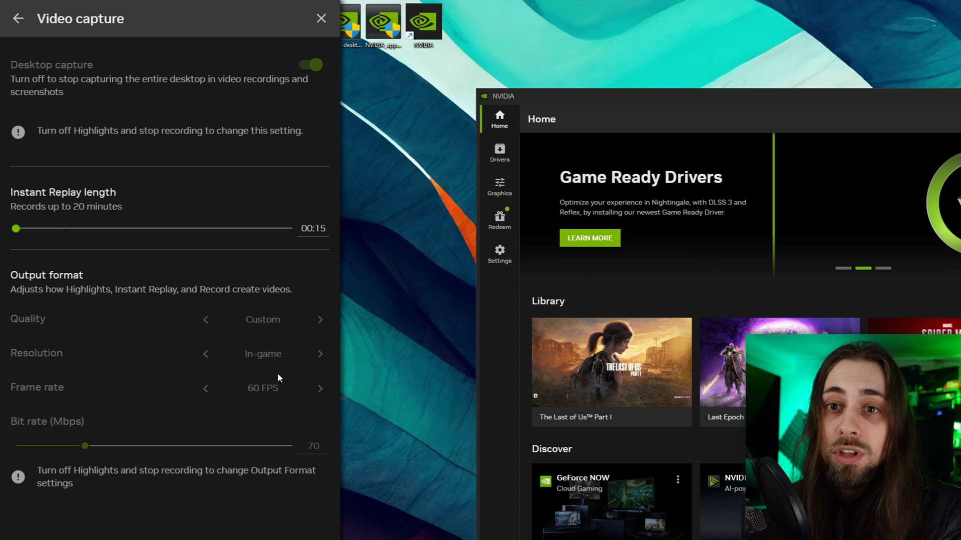
{"action": "mouse_move", "coordinate": [318, 440]}
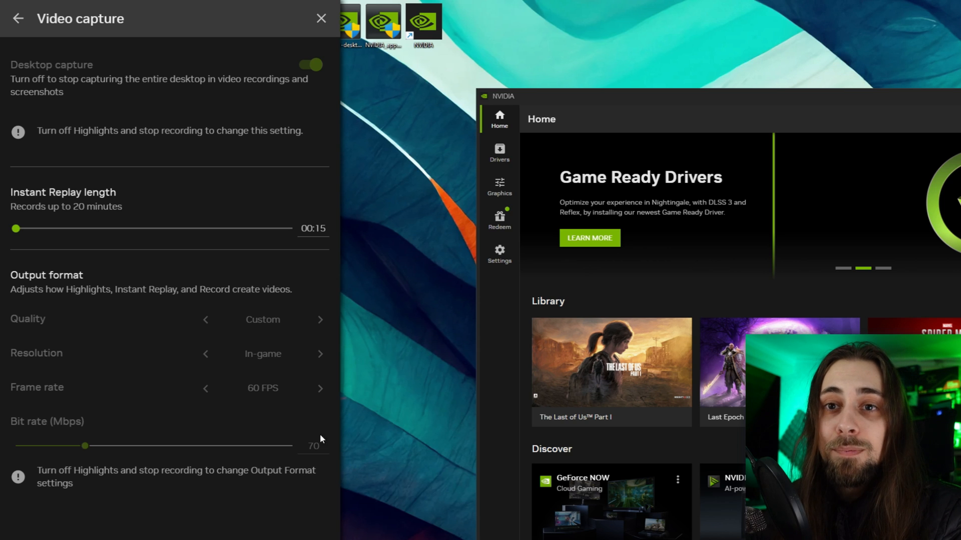
{"action": "mouse_move", "coordinate": [266, 420]}
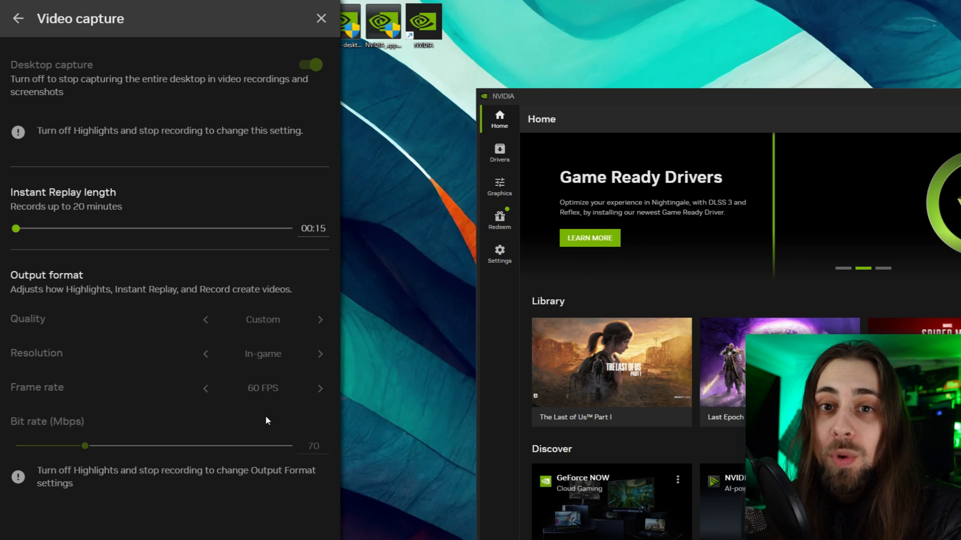
{"action": "mouse_move", "coordinate": [450, 356]}
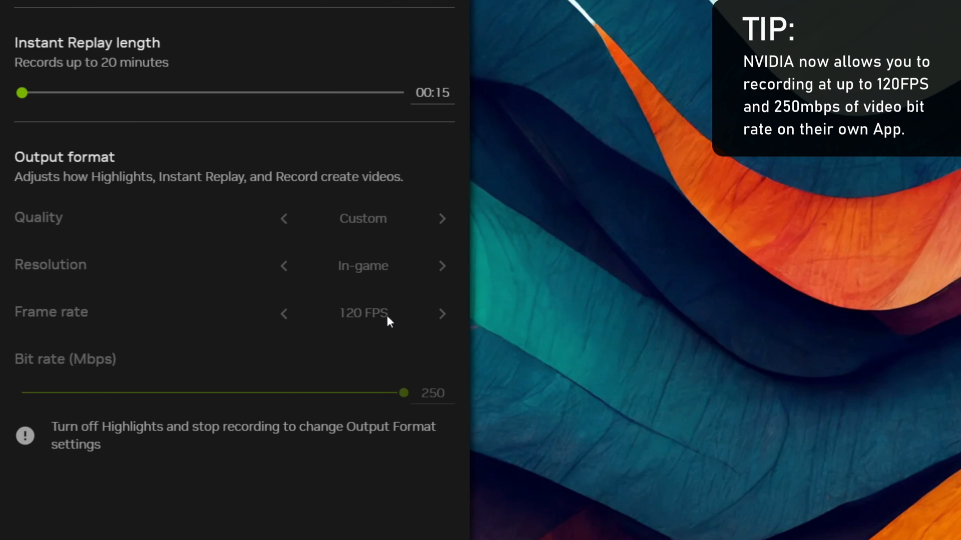
{"action": "mouse_move", "coordinate": [393, 497]}
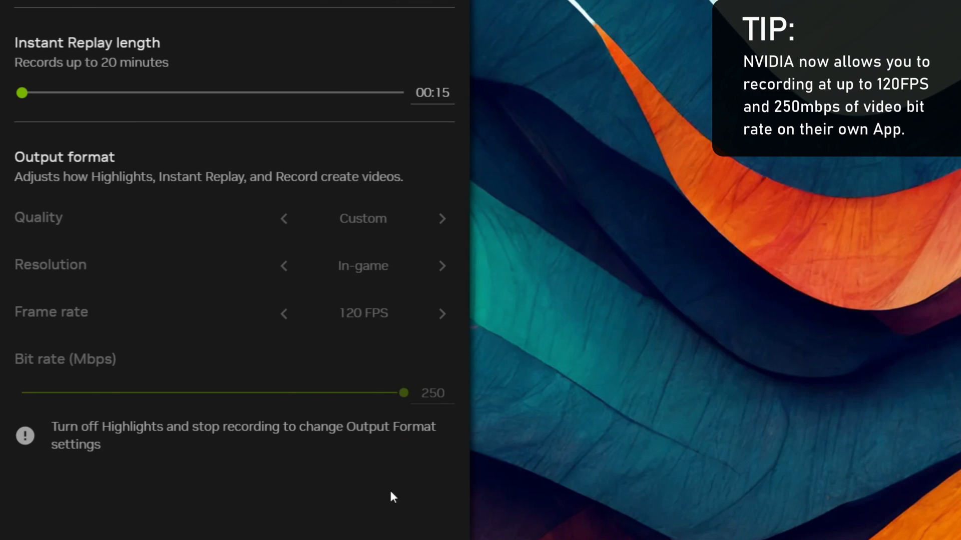
{"action": "mouse_move", "coordinate": [266, 178]}
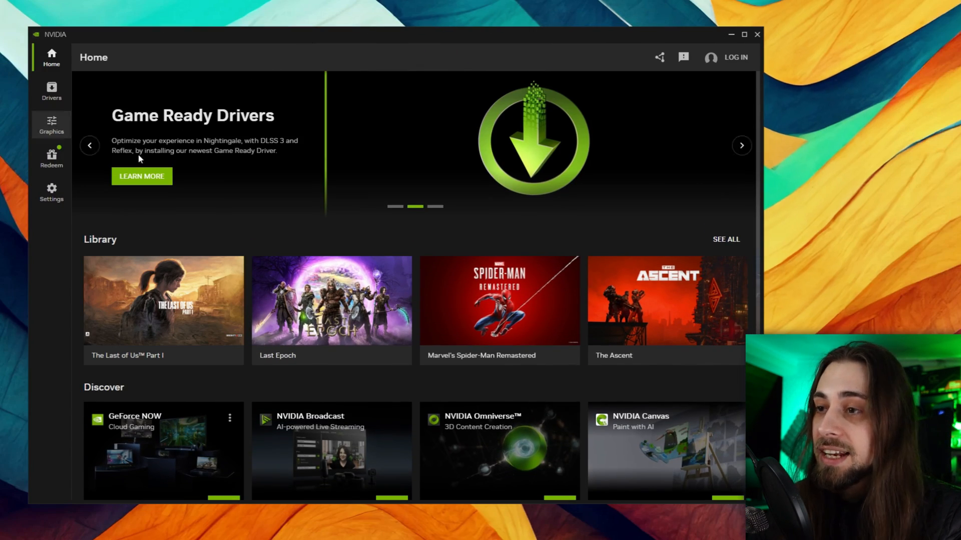
{"action": "left_click", "coordinate": [51, 125]}
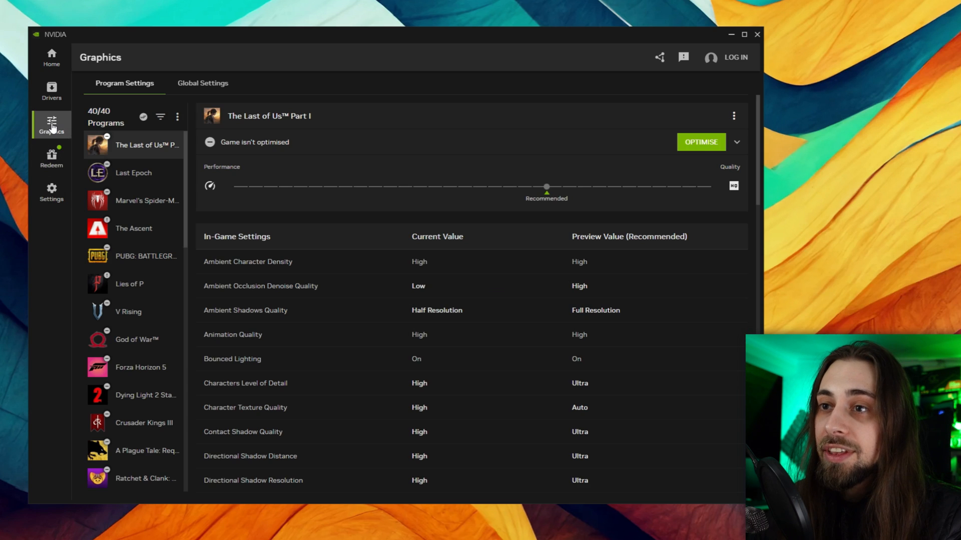
{"action": "left_click", "coordinate": [51, 58]}
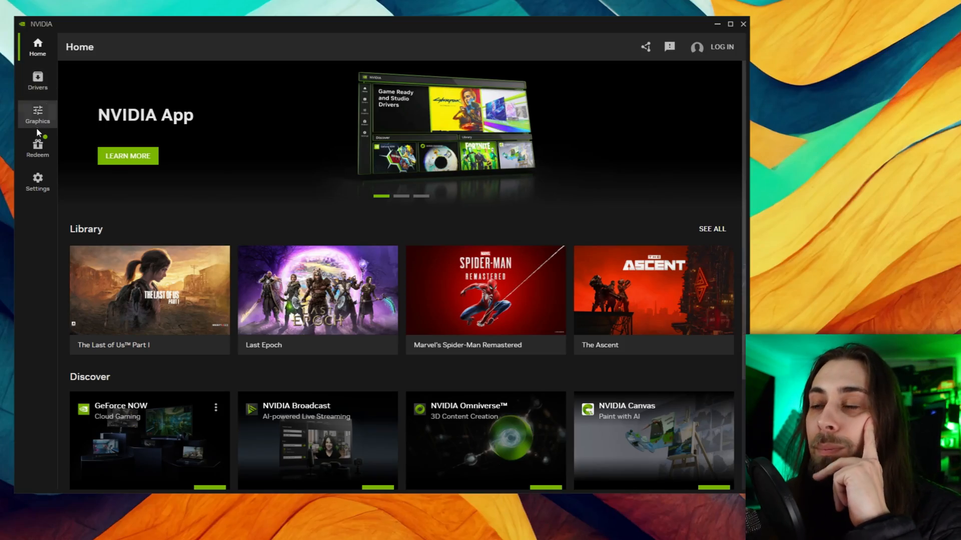
{"action": "left_click", "coordinate": [37, 115]}
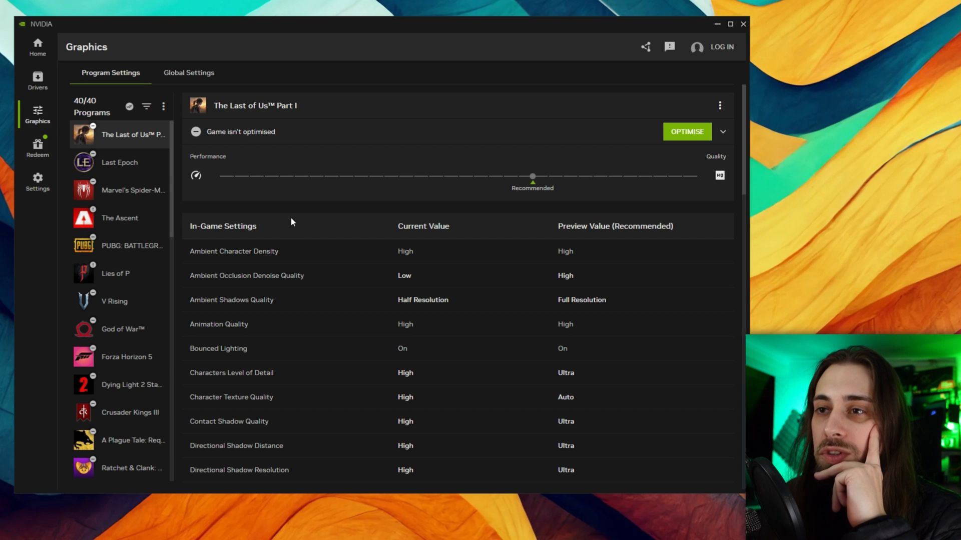
{"action": "left_click", "coordinate": [37, 80]}
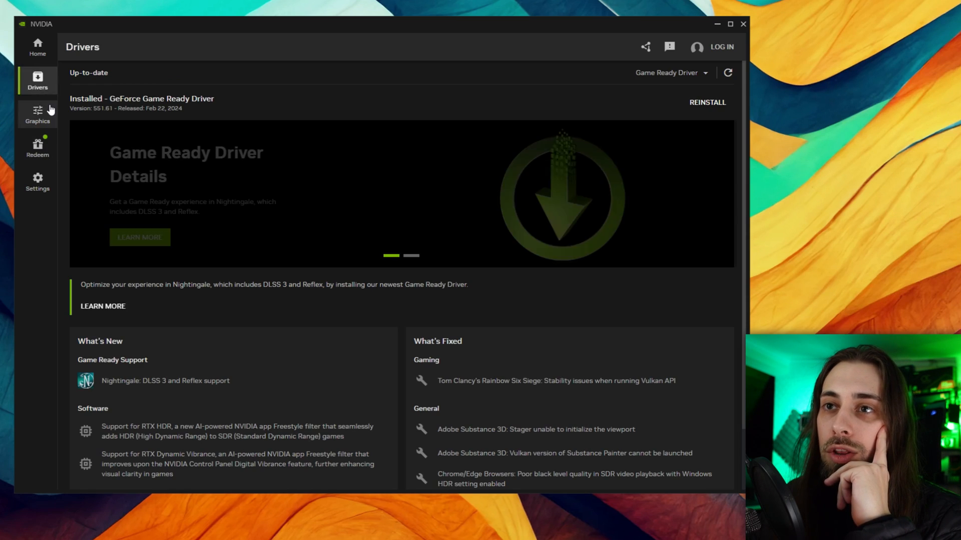
{"action": "left_click", "coordinate": [37, 182]}
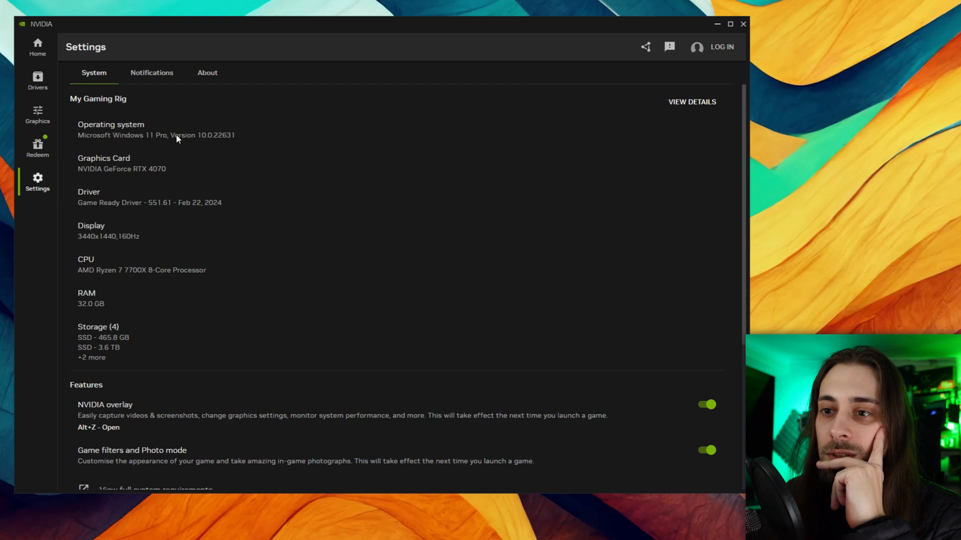
{"action": "mouse_move", "coordinate": [208, 213]}
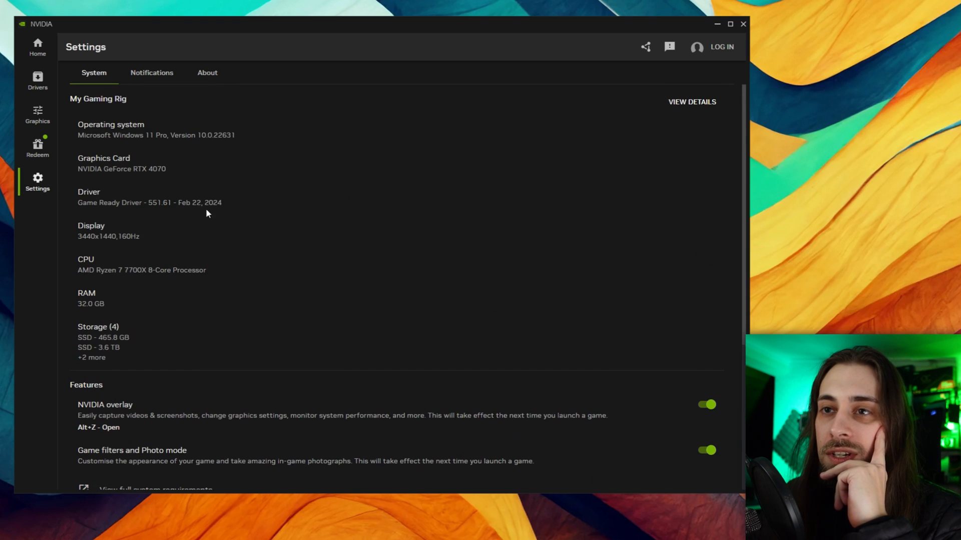
{"action": "left_click", "coordinate": [37, 80]}
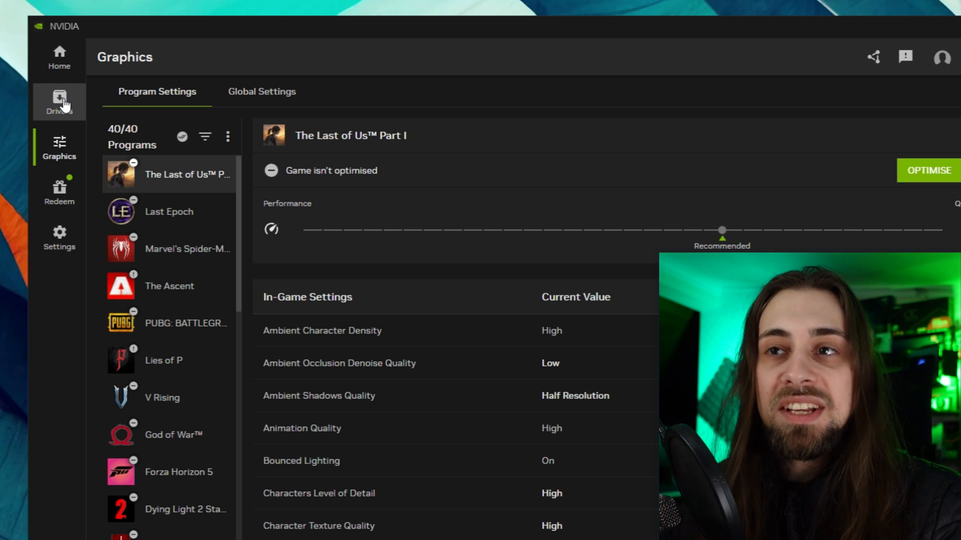
{"action": "left_click", "coordinate": [59, 57]}
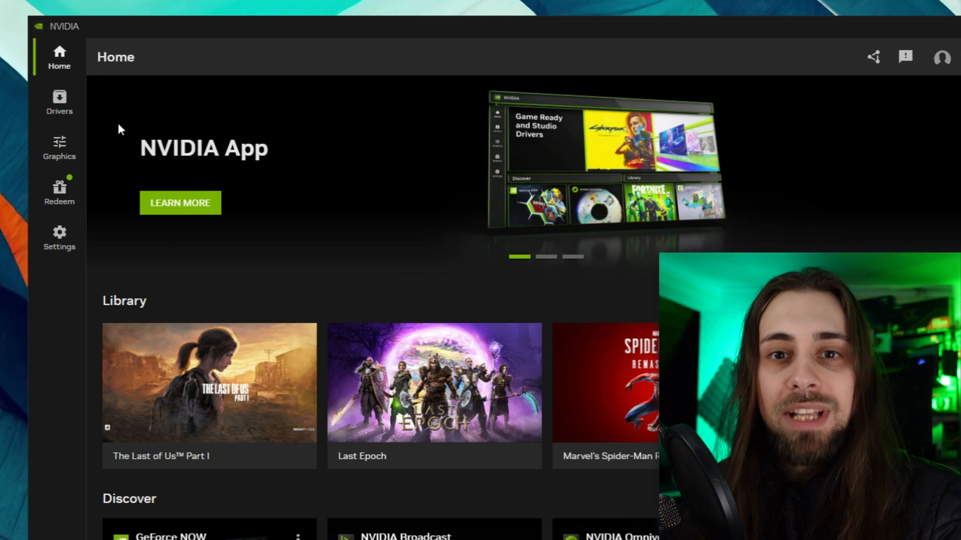